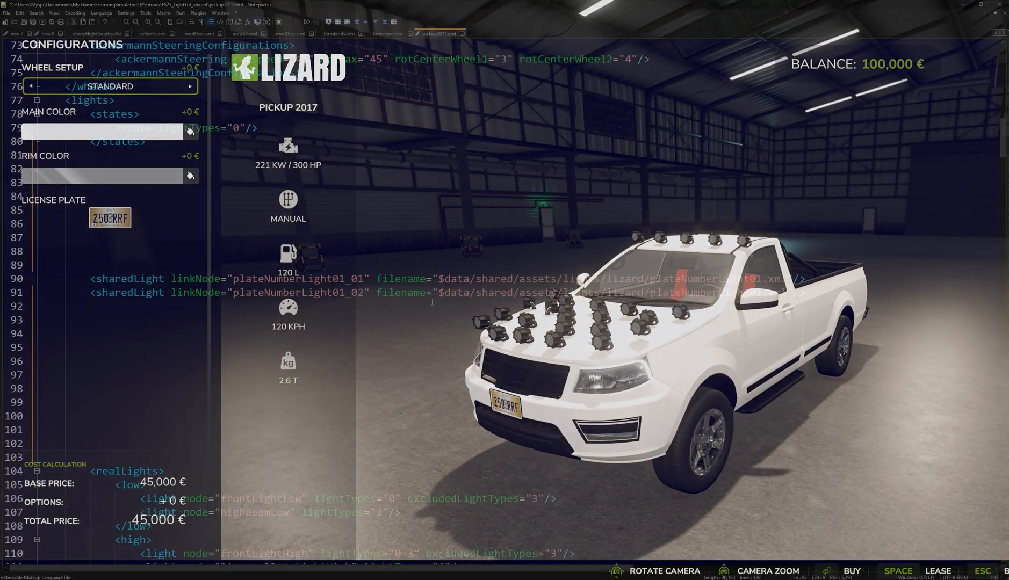
Step: Start a New Mod from Game via the File menu
{"action": "double_click", "coordinate": [299, 279]}
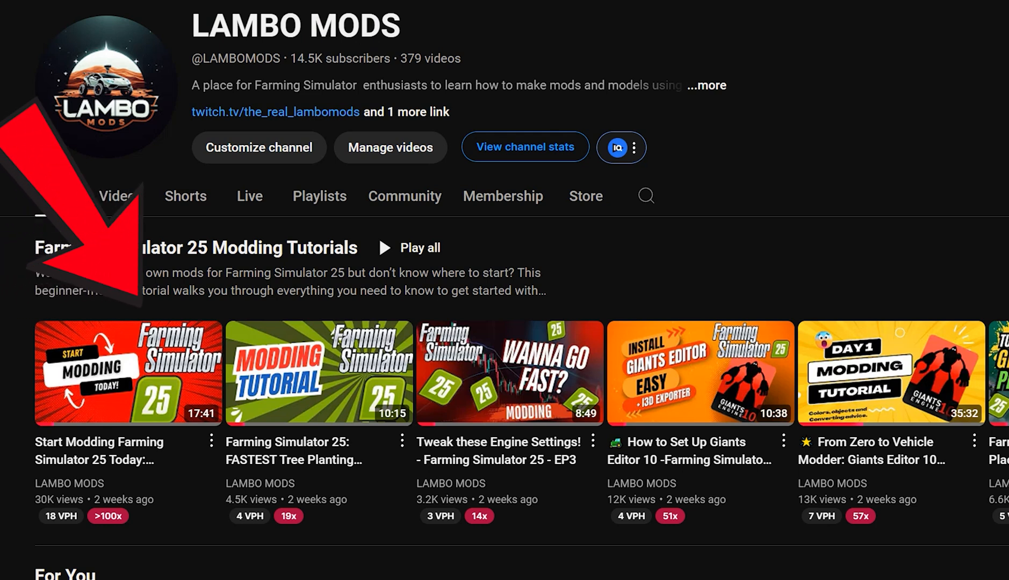
{"action": "left_click", "coordinate": [55, 197]}
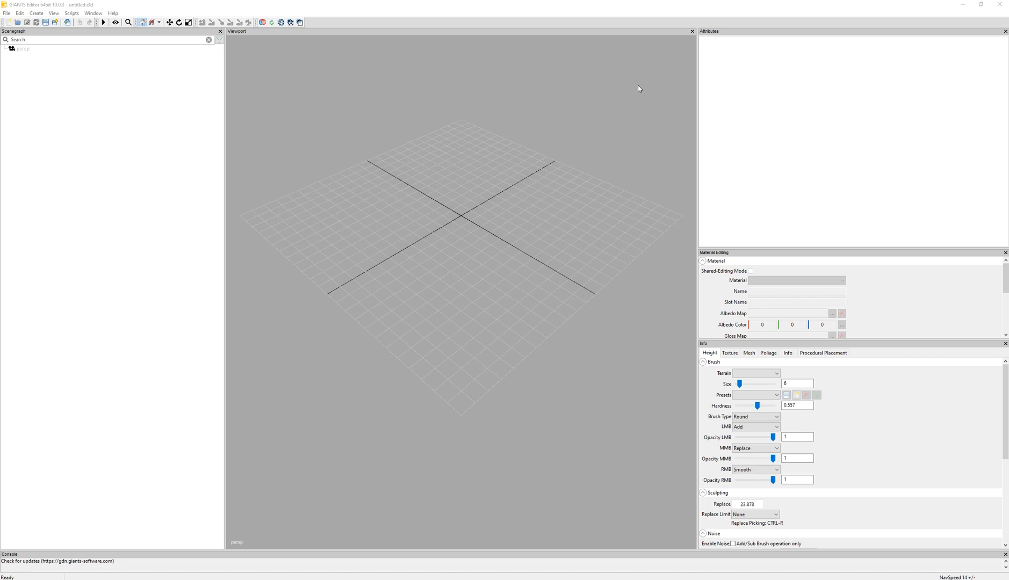
{"action": "mouse_move", "coordinate": [109, 85]}
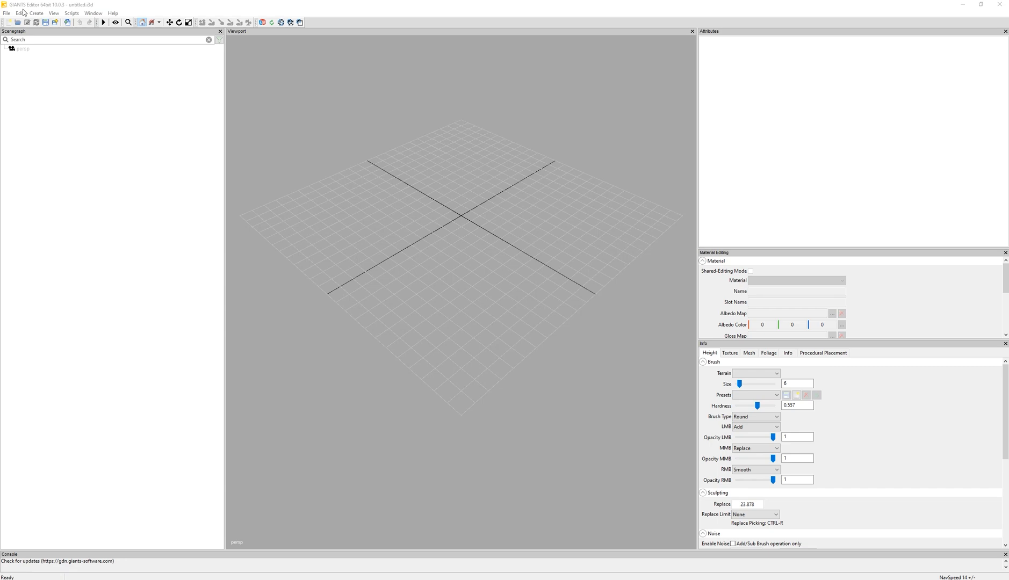
{"action": "left_click", "coordinate": [14, 13]}
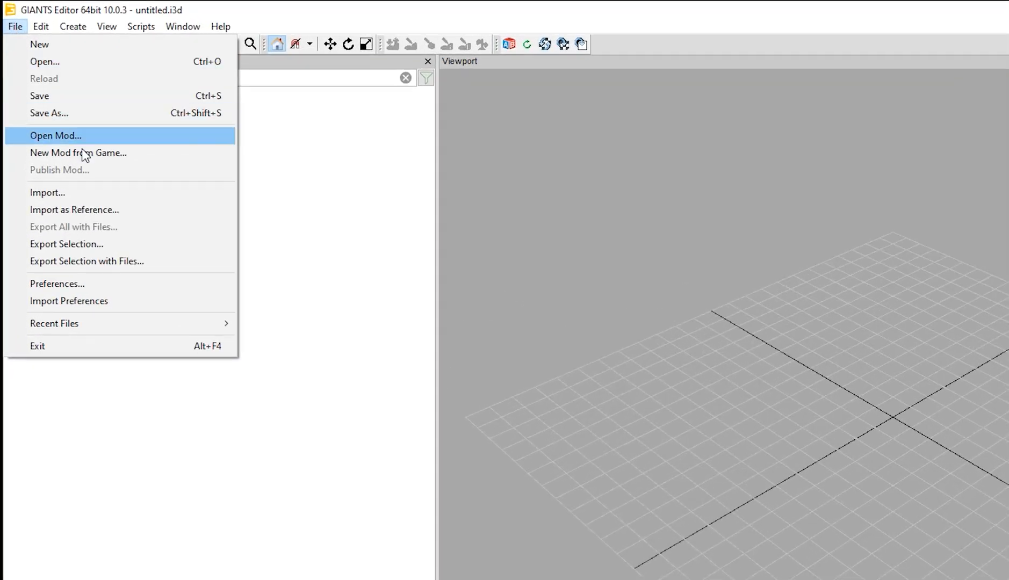
{"action": "left_click", "coordinate": [77, 153]}
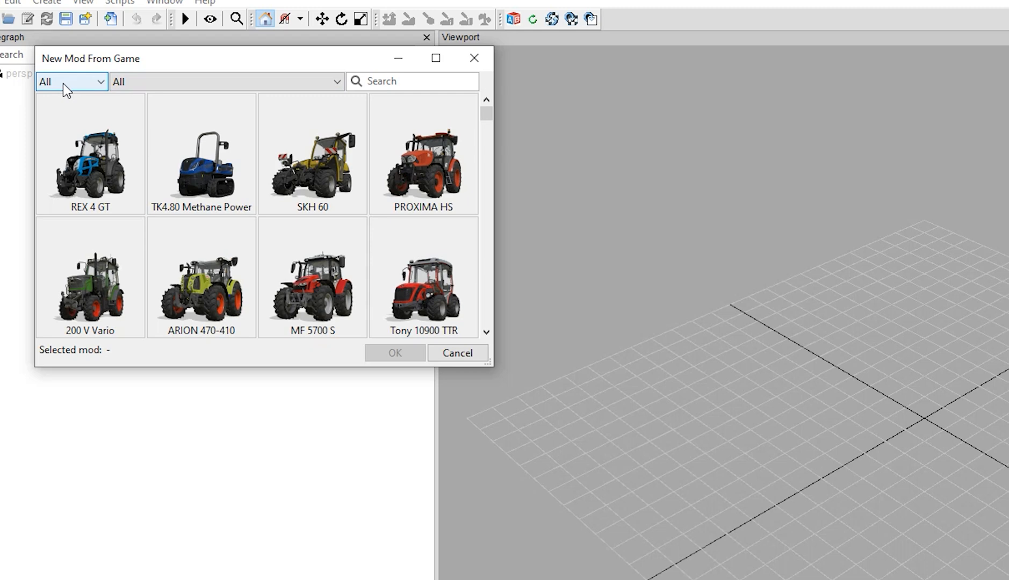
Step: Filter the vehicle list to the cars category and confirm Pickup 2017 as the base vehicle
{"action": "left_click", "coordinate": [226, 81]}
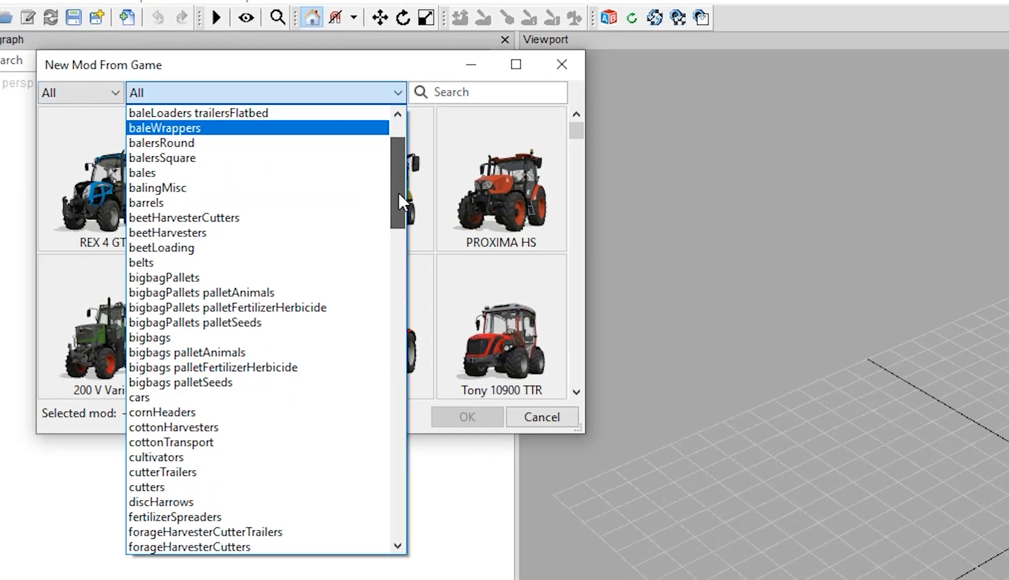
{"action": "left_click", "coordinate": [138, 397]}
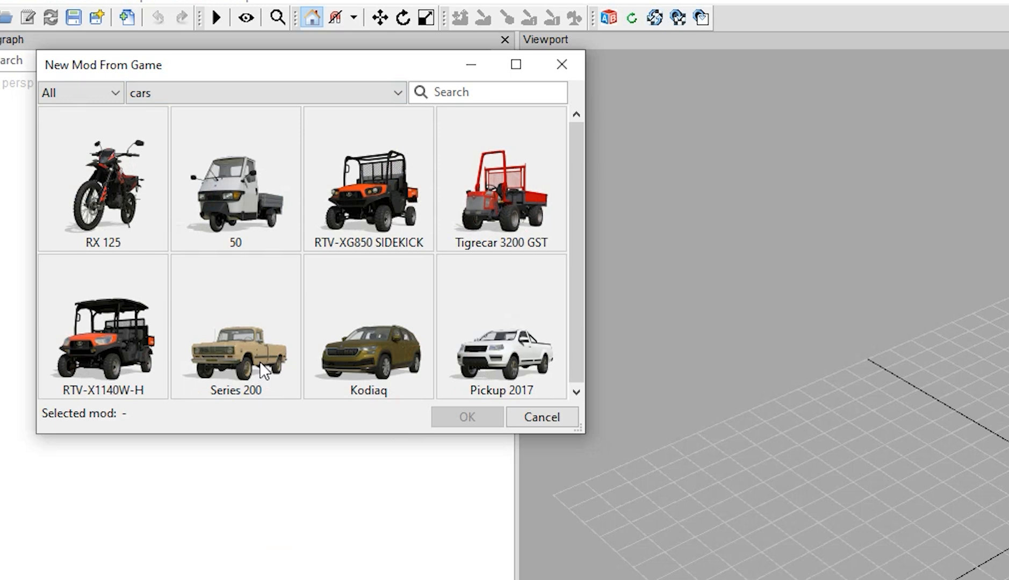
{"action": "mouse_move", "coordinate": [534, 366]}
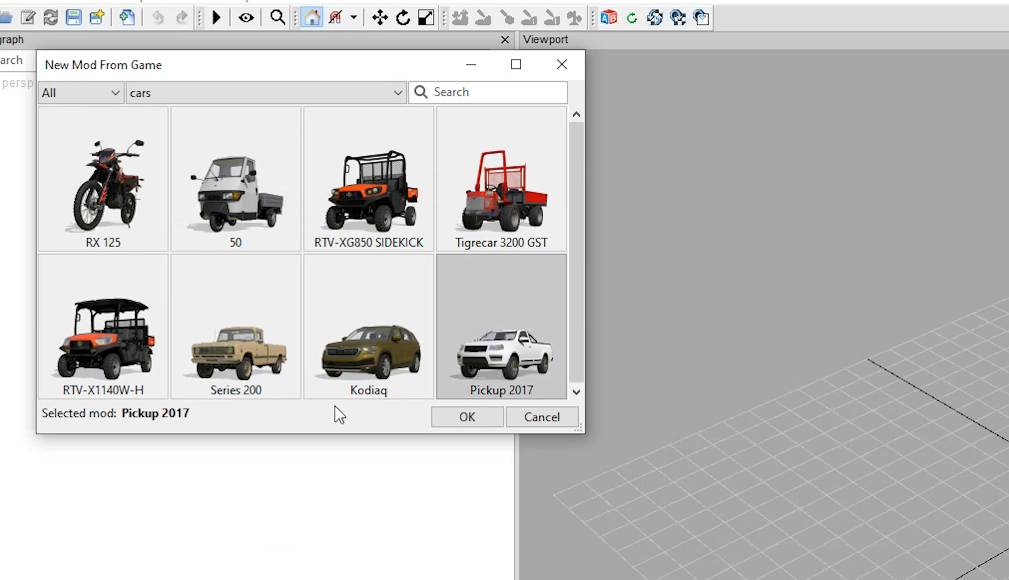
{"action": "left_click", "coordinate": [467, 417]}
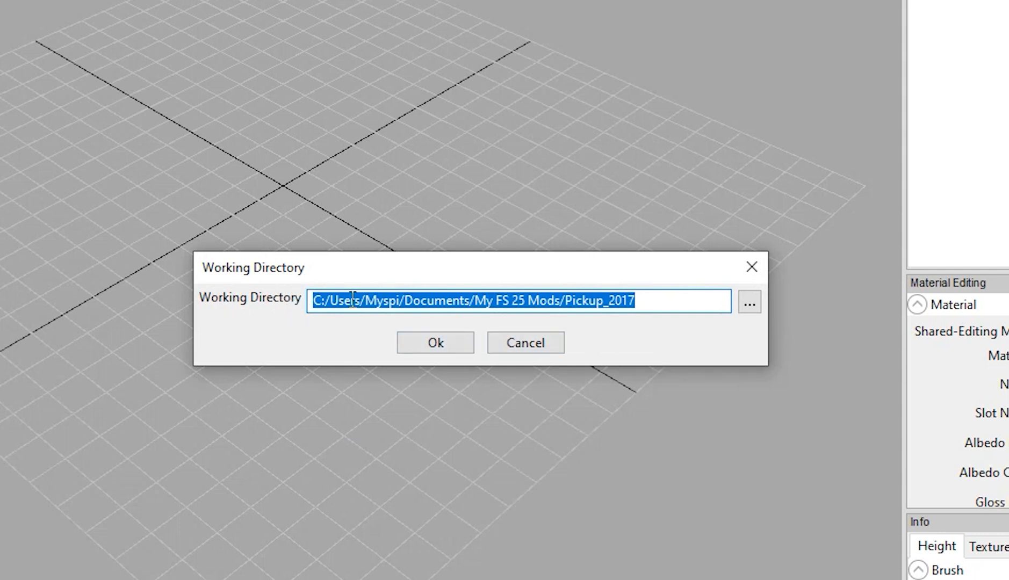
Step: Create a new FS25_LightTut_shared folder inside mods and choose it as the working directory
{"action": "double_click", "coordinate": [483, 301]}
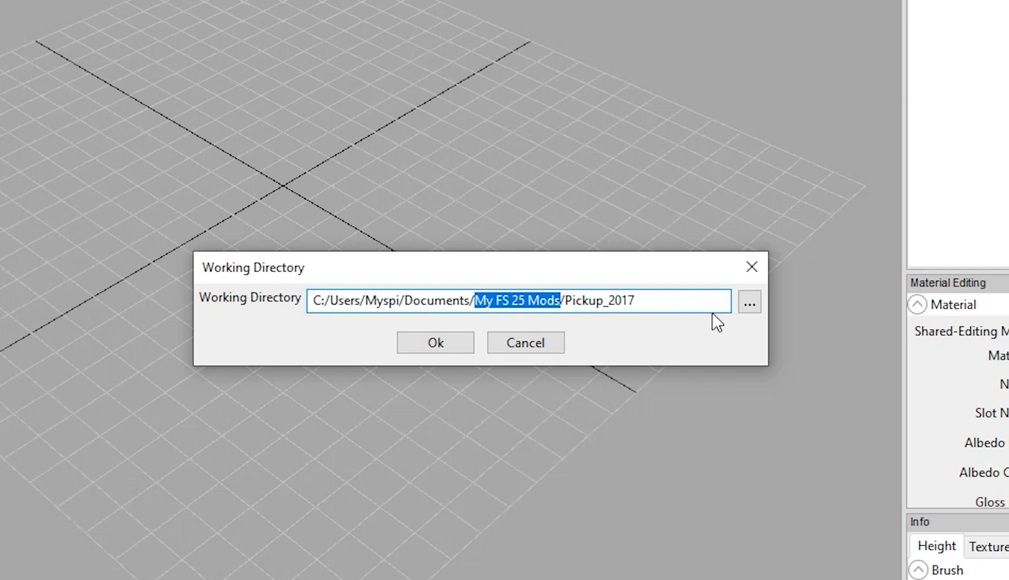
{"action": "double_click", "coordinate": [602, 301]}
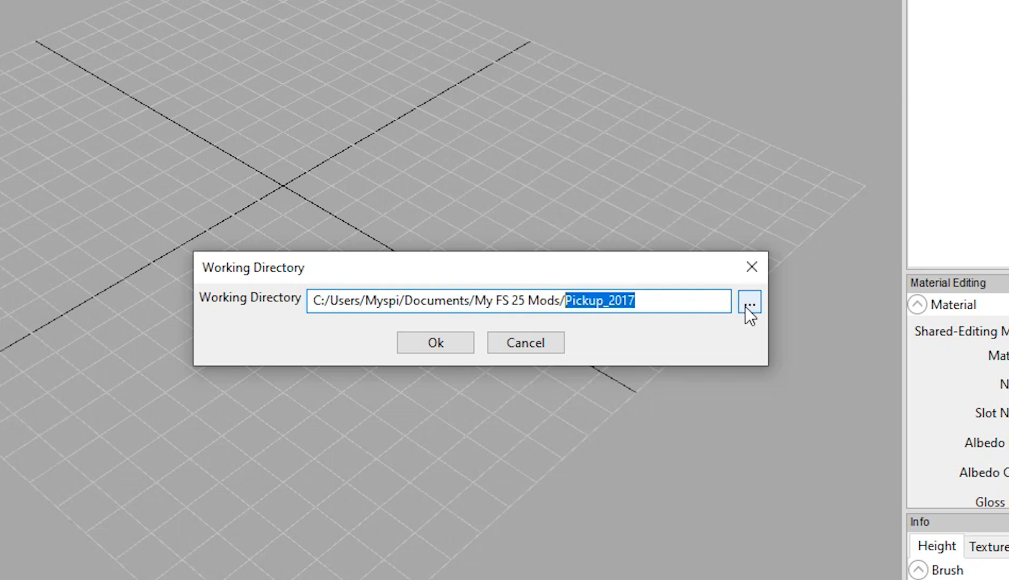
{"action": "left_click", "coordinate": [748, 302]}
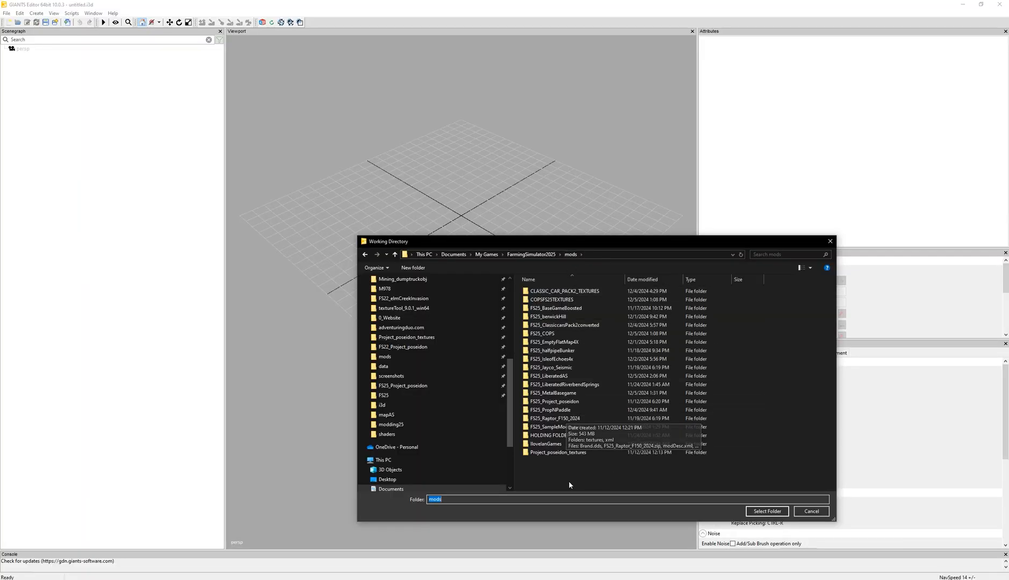
{"action": "left_click", "coordinate": [411, 268]}
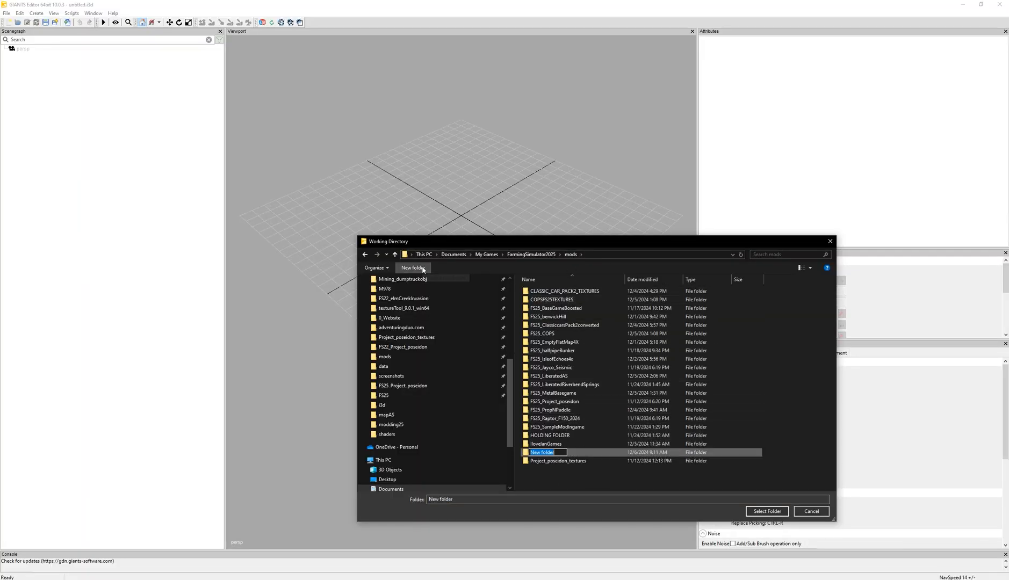
{"action": "type", "text": "FS25"}
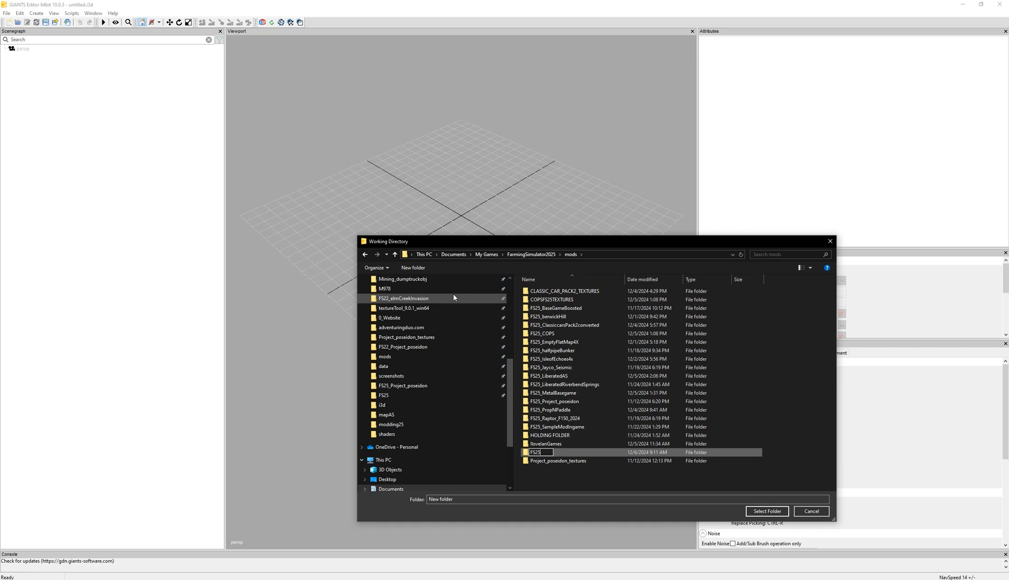
{"action": "type", "text": "_Light"}
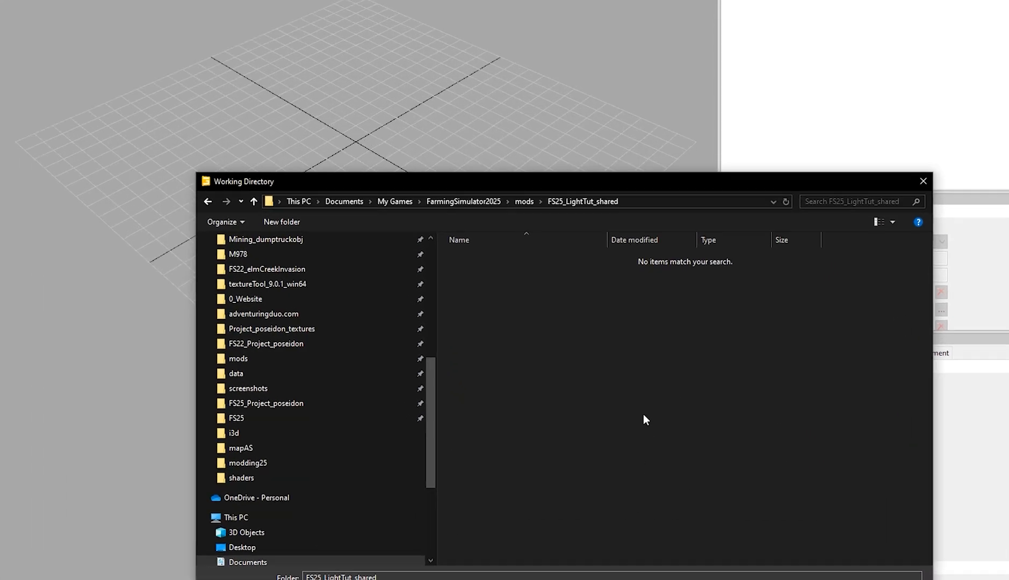
{"action": "left_click_drag", "start_coordinate": [242, 180], "coordinate": [232, 170]}
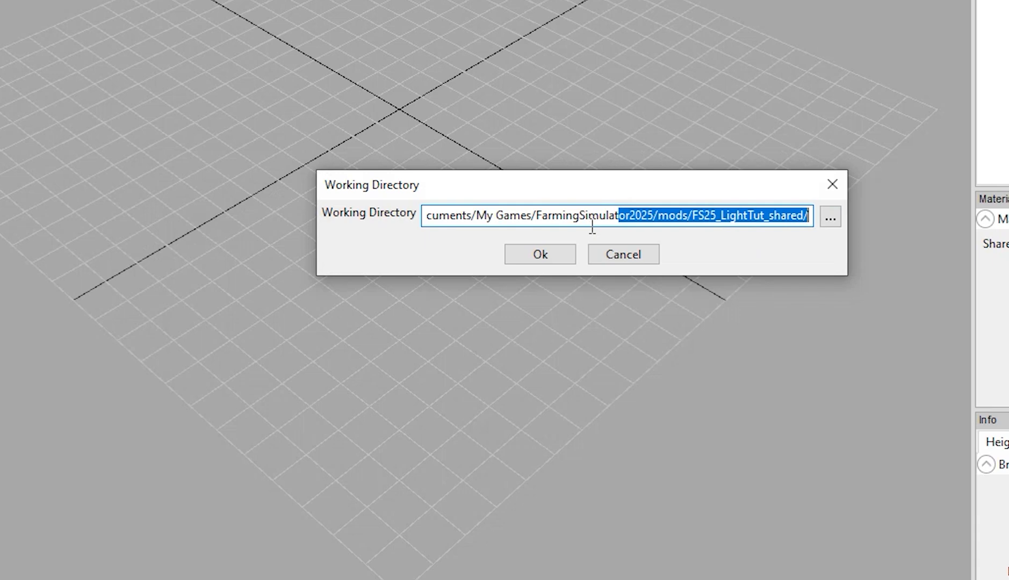
{"action": "mouse_move", "coordinate": [698, 241]}
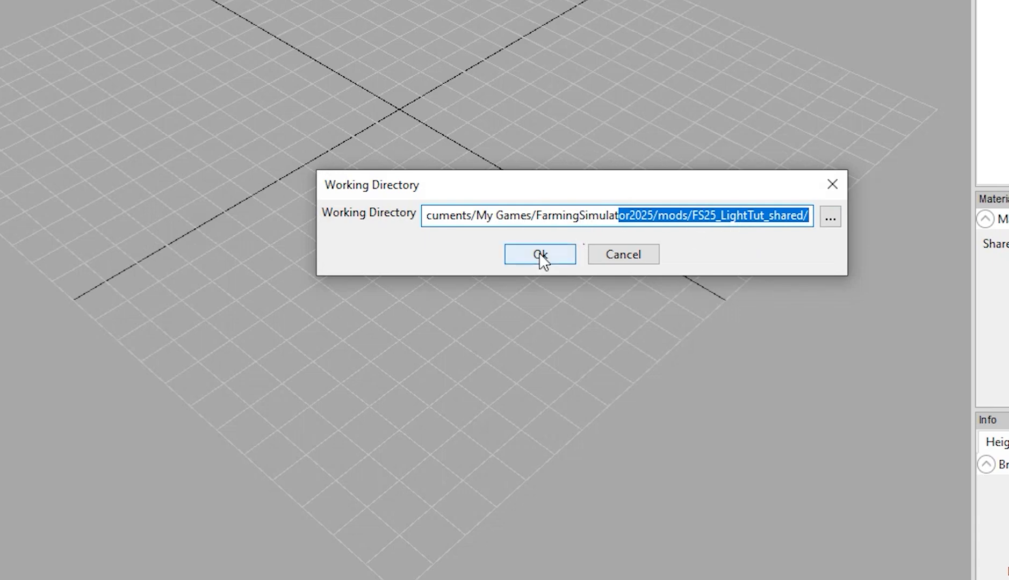
Step: Load the Pickup 2017 mod scene and add a new camera node
{"action": "left_click", "coordinate": [540, 253]}
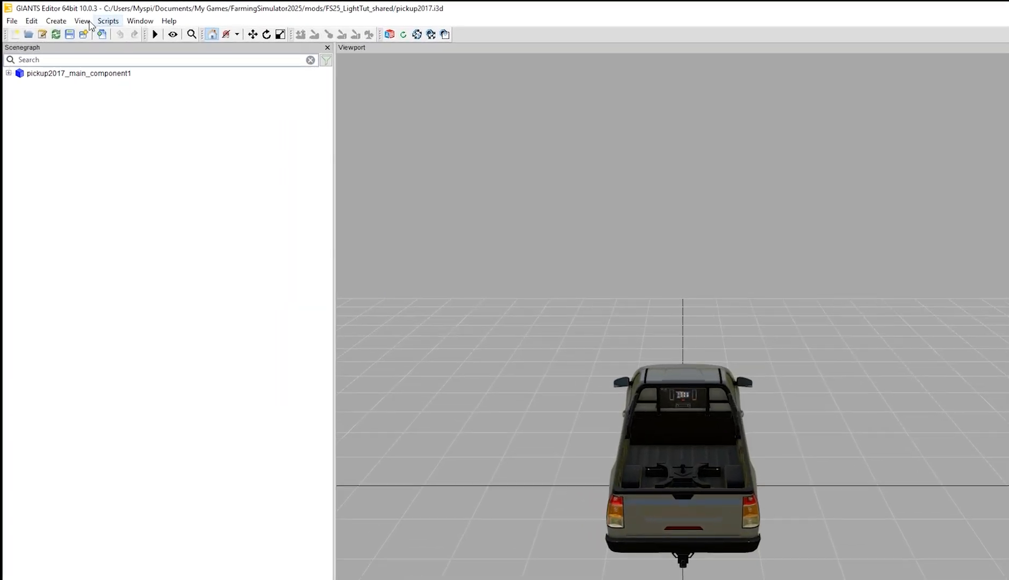
{"action": "left_click", "coordinate": [56, 21]}
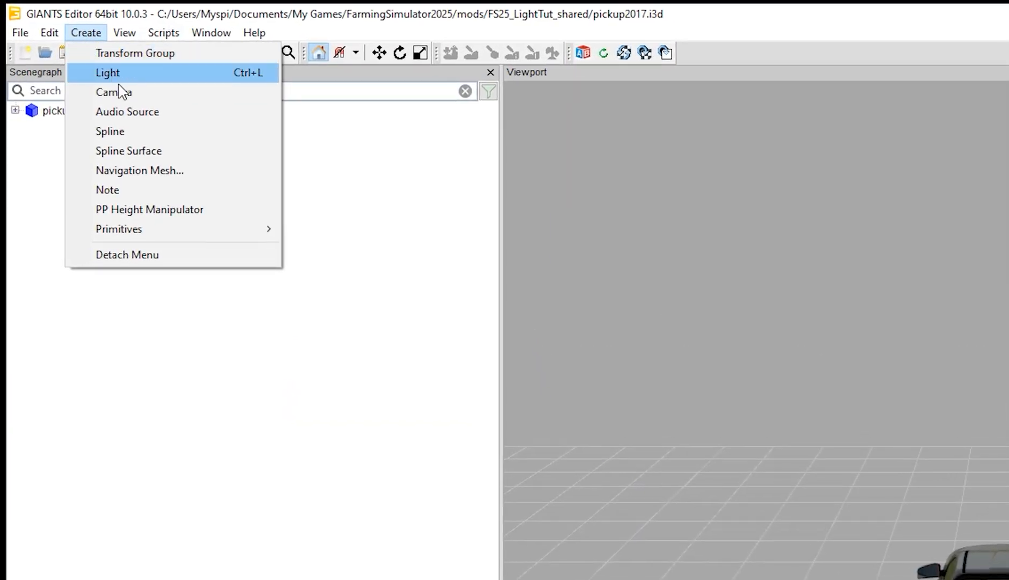
{"action": "left_click", "coordinate": [113, 92]}
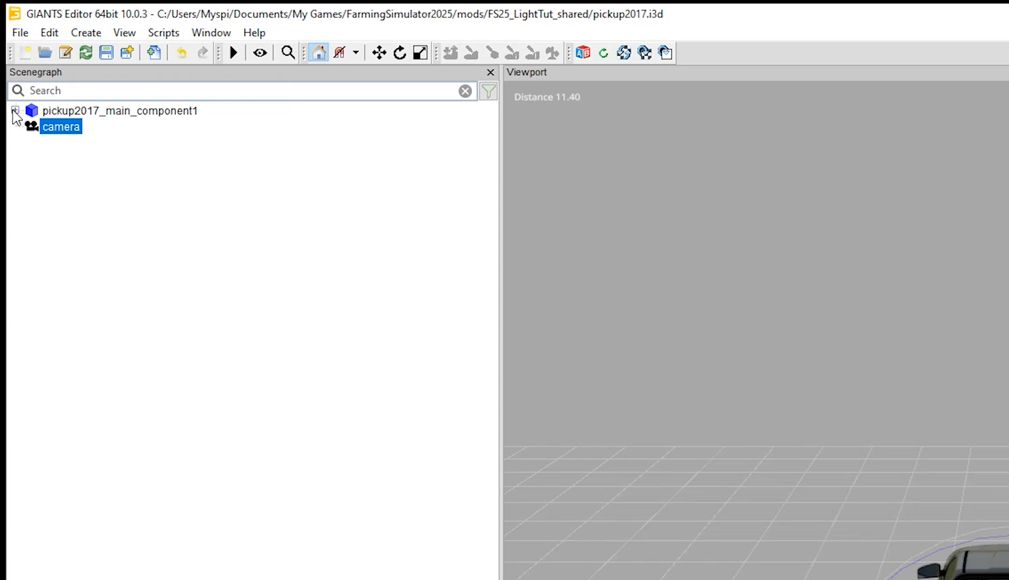
Step: Move the camera node into the pickup2017_vis > wheels group in the Scenegraph
{"action": "left_click", "coordinate": [15, 111]}
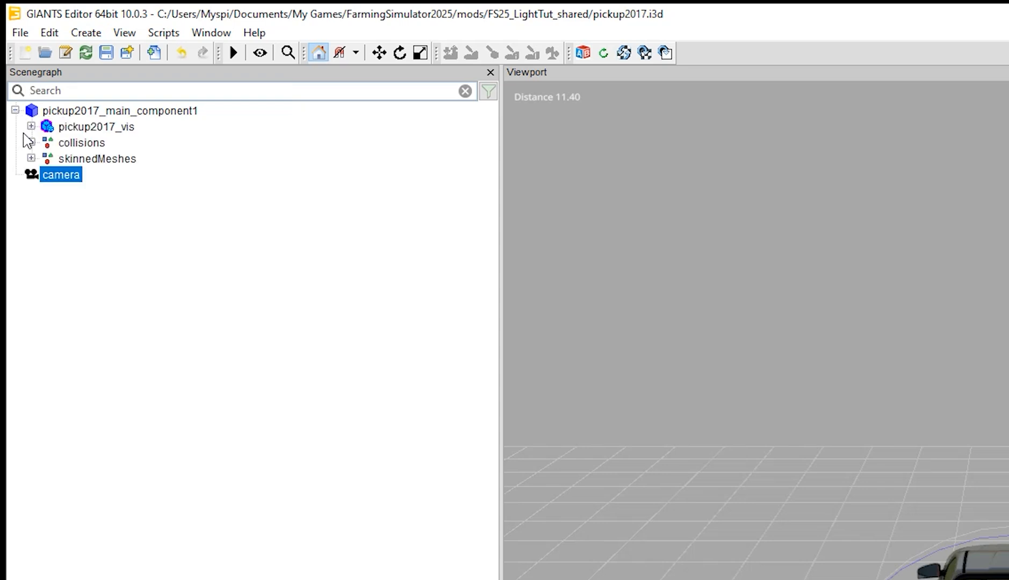
{"action": "left_click", "coordinate": [31, 126]}
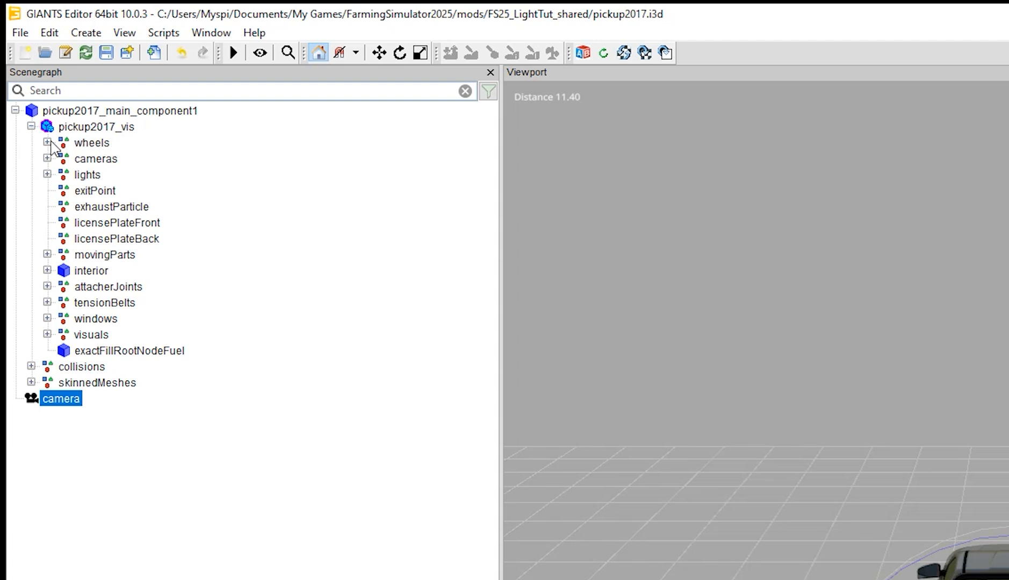
{"action": "left_click", "coordinate": [47, 141]}
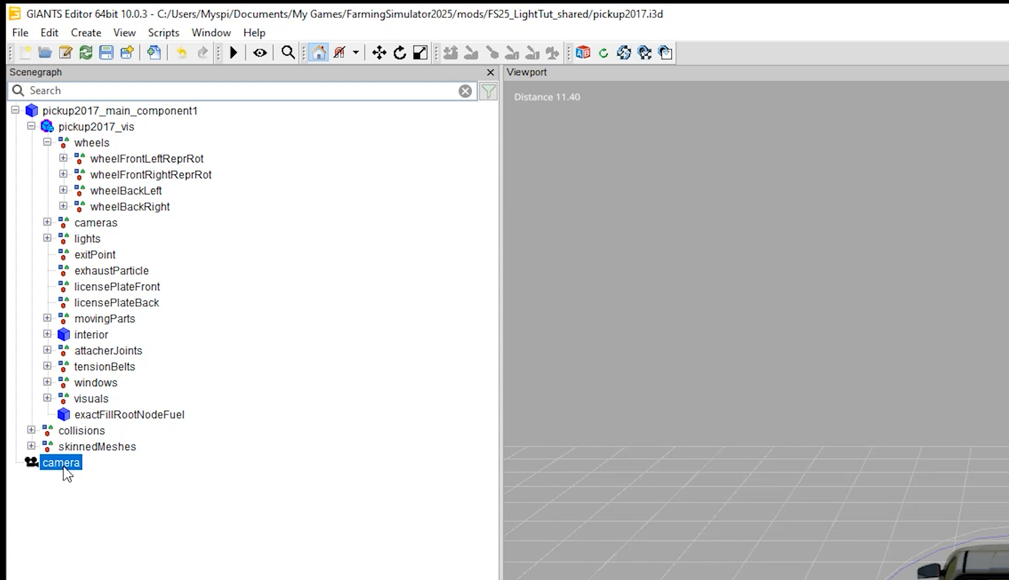
{"action": "left_click", "coordinate": [97, 125]}
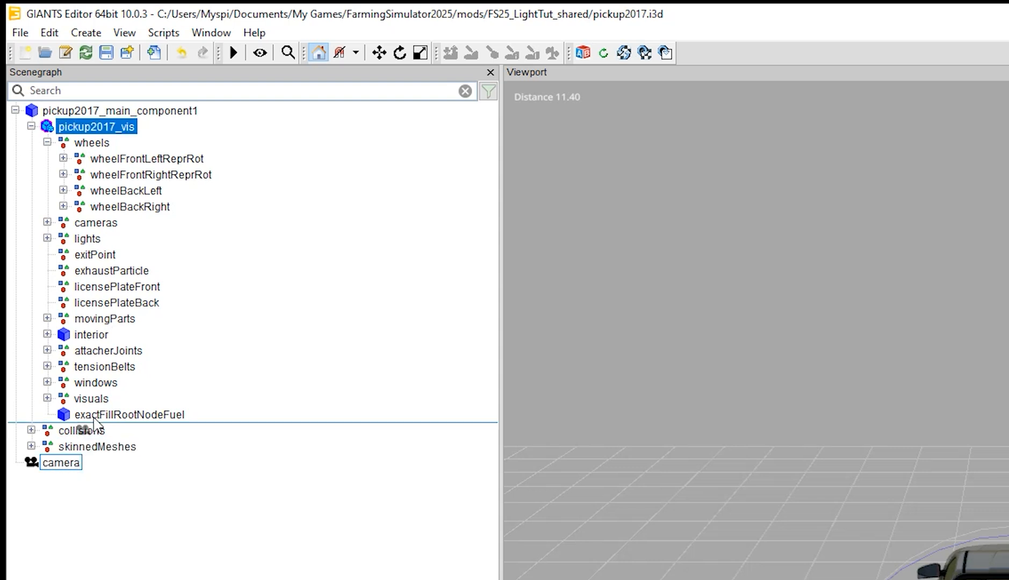
{"action": "left_click", "coordinate": [93, 142]}
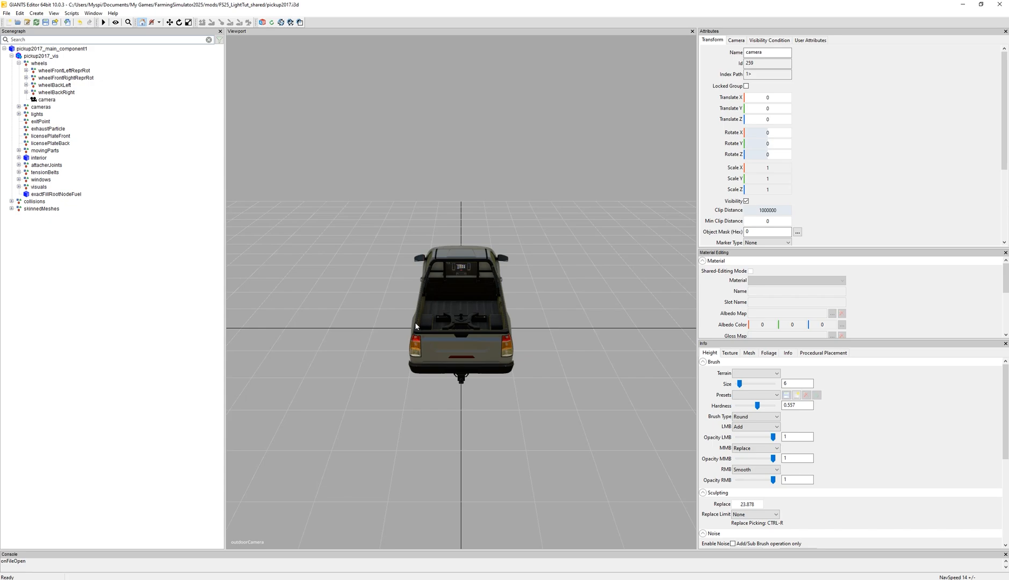
{"action": "mouse_move", "coordinate": [17, 98]}
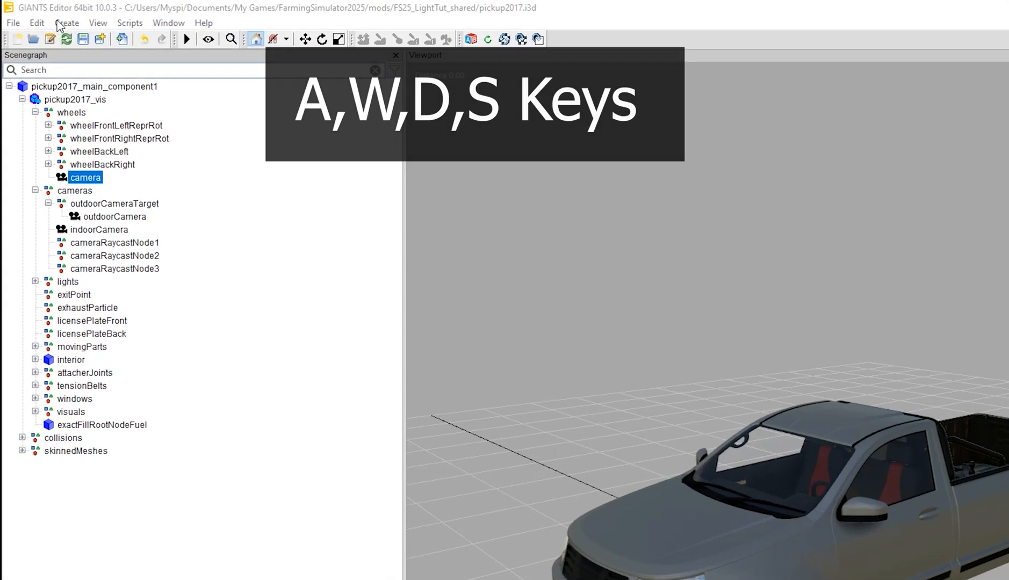
Step: Add an empty transform group renamed addedLights and select its child transform for renaming to light1
{"action": "left_click", "coordinate": [66, 22]}
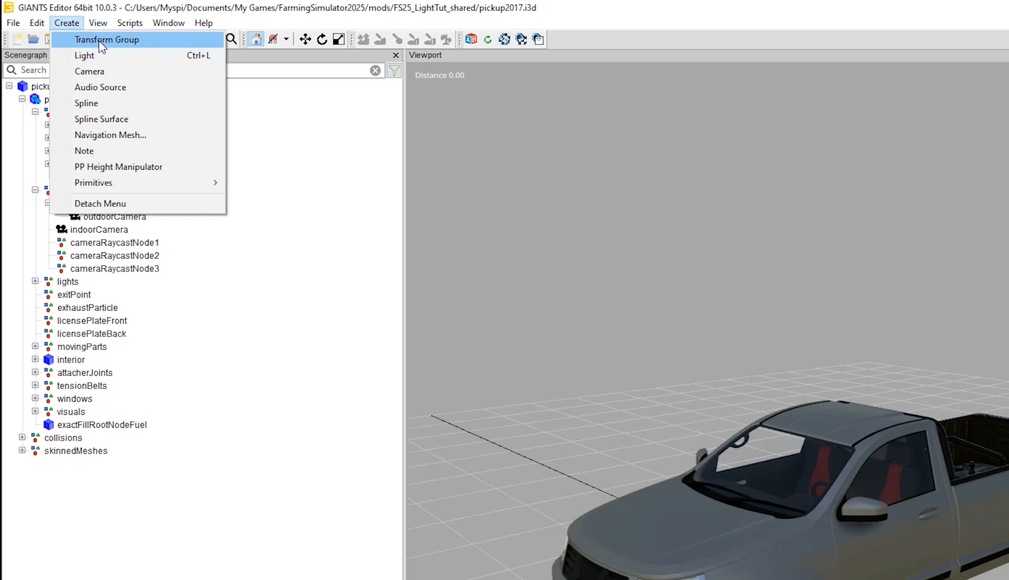
{"action": "left_click", "coordinate": [106, 40]}
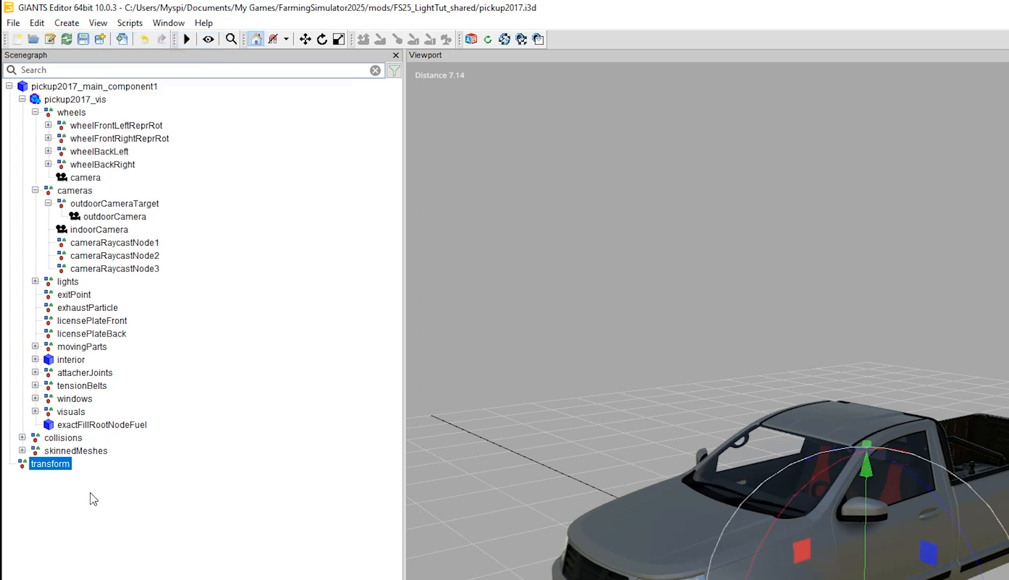
{"action": "double_click", "coordinate": [51, 464]}
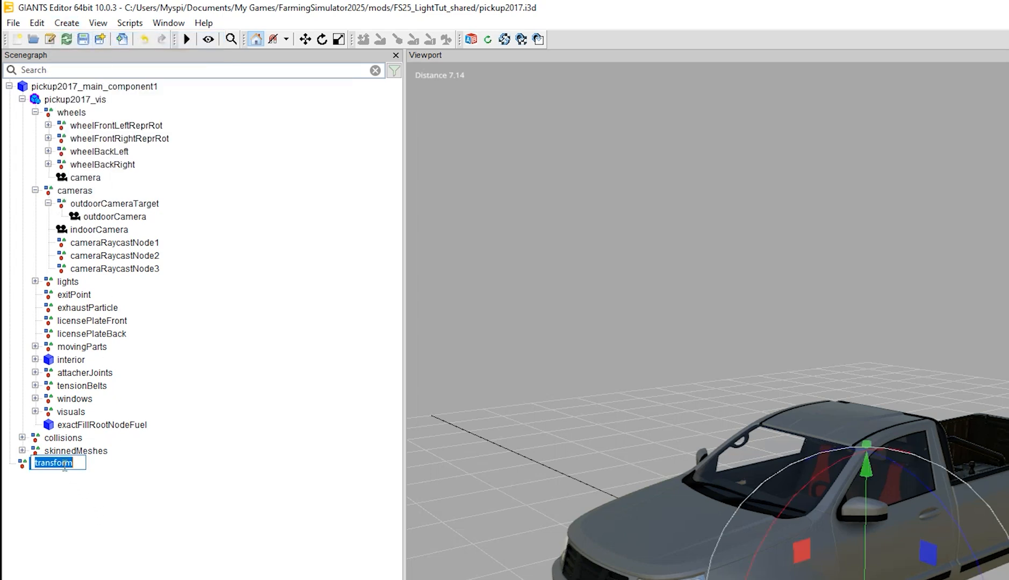
{"action": "type", "text": "added"}
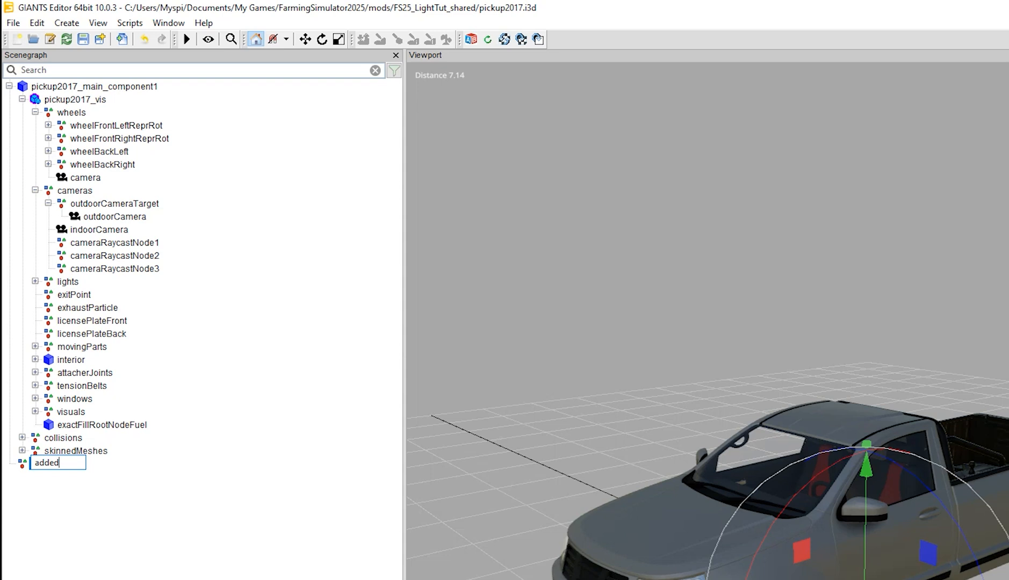
{"action": "type", "text": "Lights"}
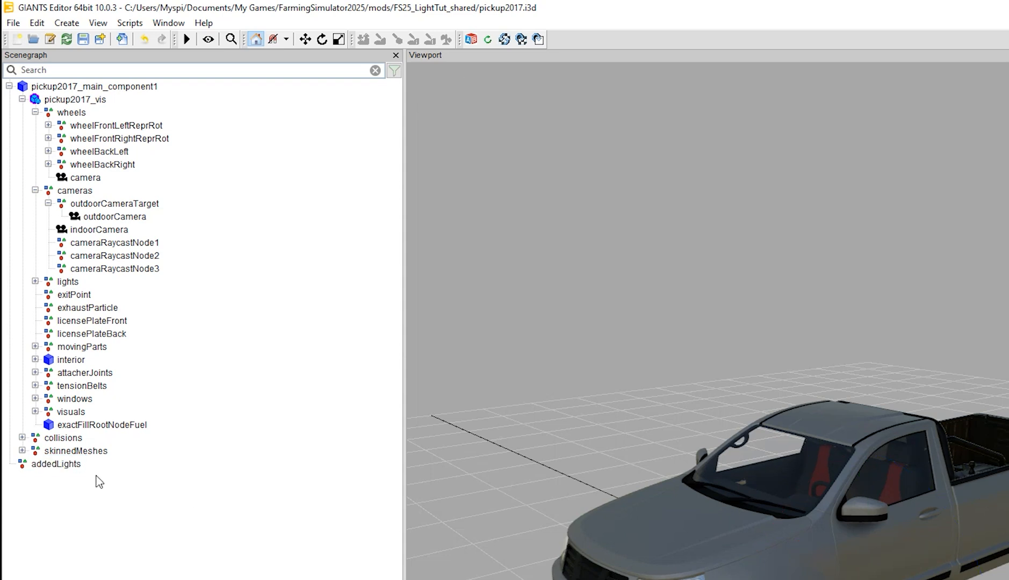
{"action": "left_click", "coordinate": [74, 99]}
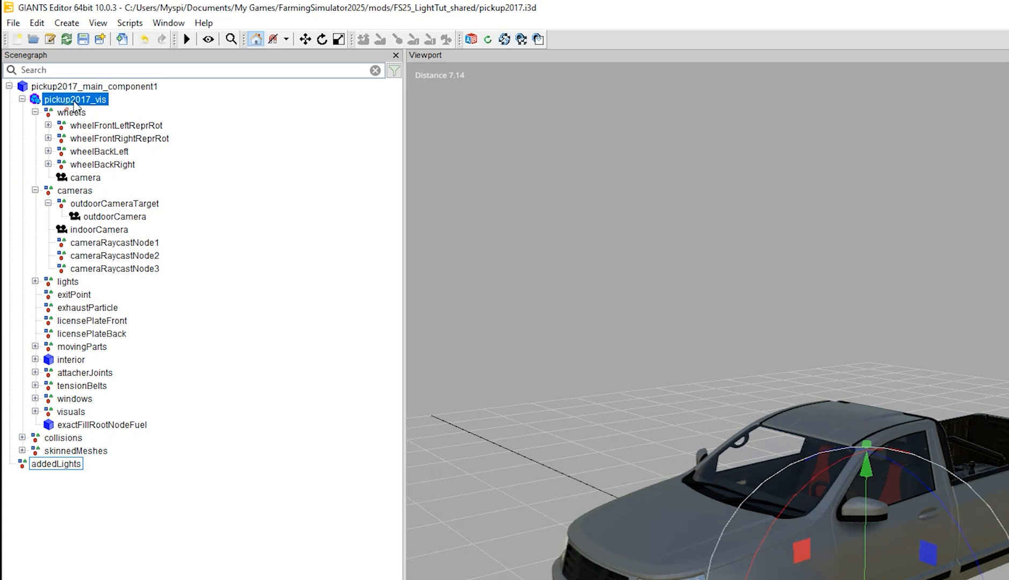
{"action": "mouse_move", "coordinate": [79, 110]}
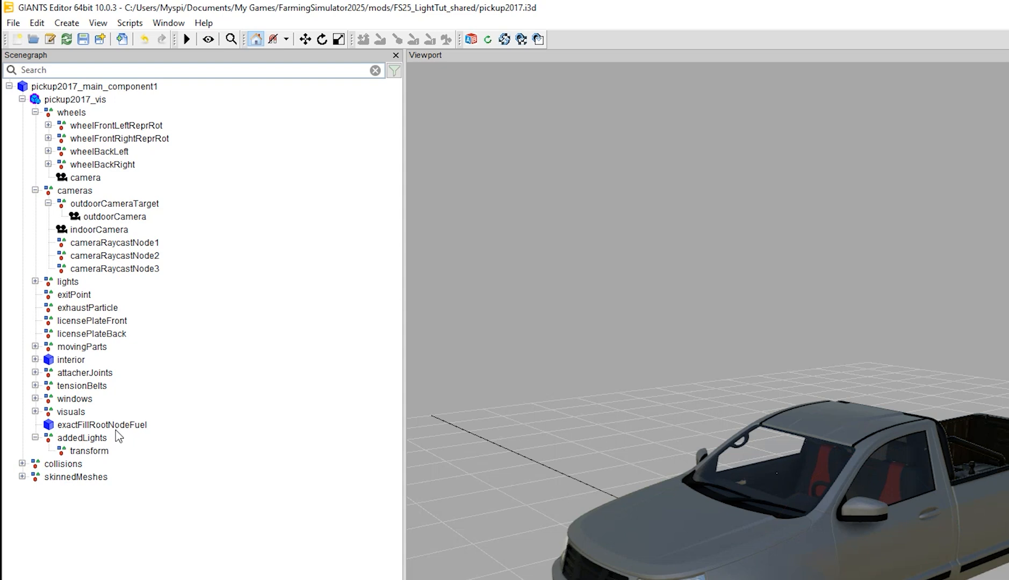
{"action": "left_click", "coordinate": [89, 452]}
{"action": "type", "text": "light1"}
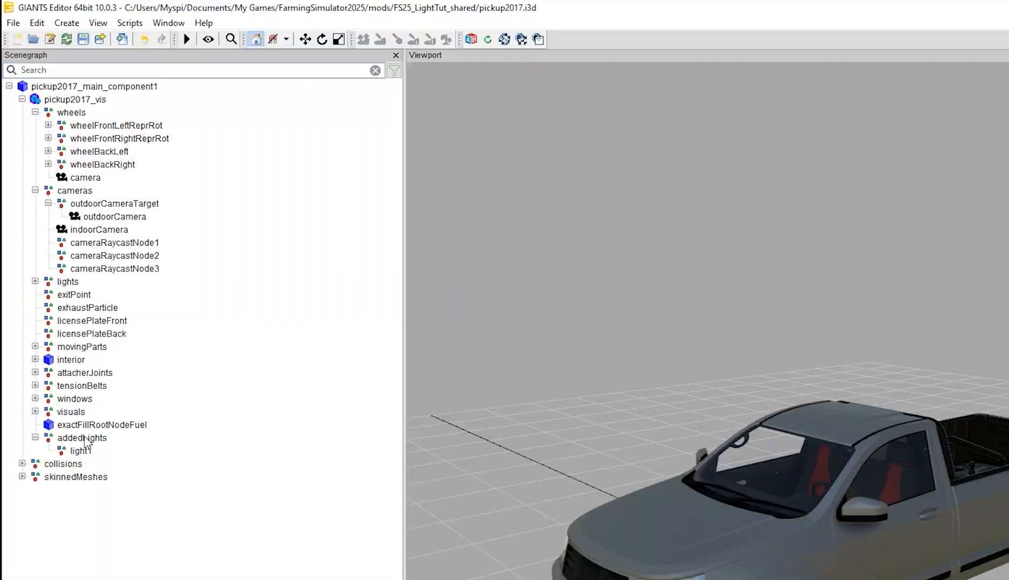
Step: Show the light1 node's Transform attributes, all at zero translation and rotation
{"action": "left_click", "coordinate": [81, 449]}
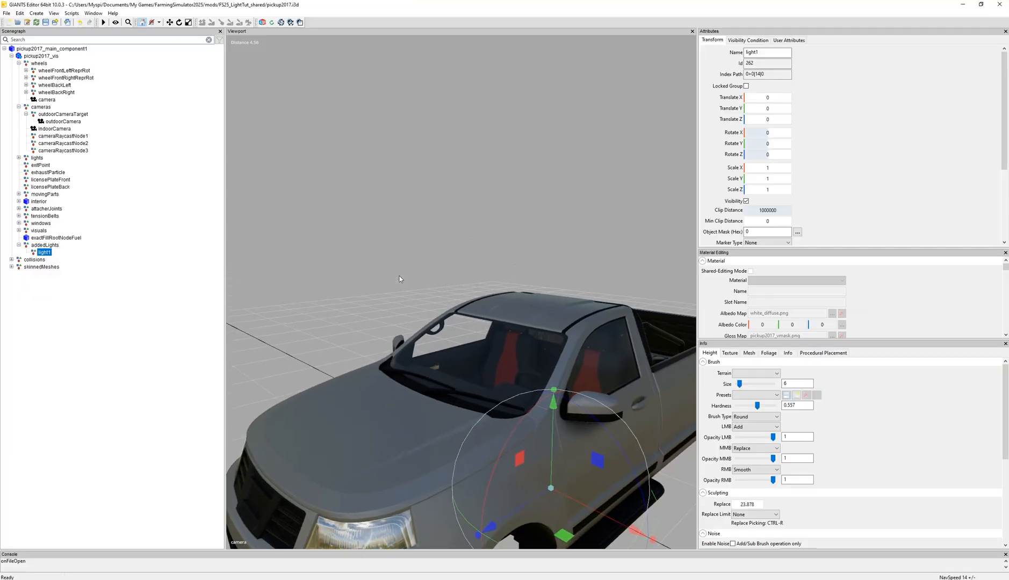
{"action": "scroll", "scroll_direction": "down", "scroll_amount": 3}
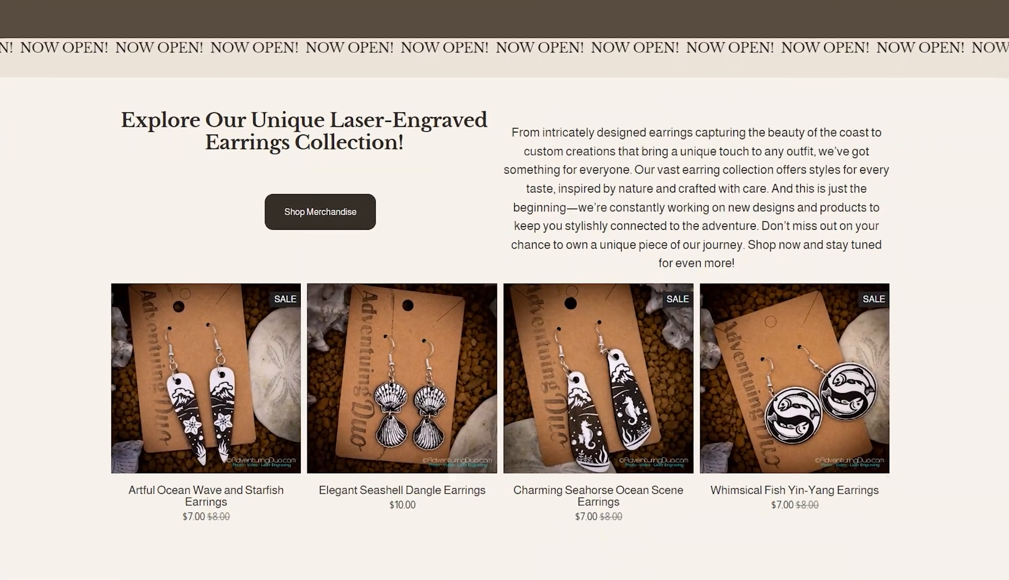
Step: Scroll down the shop's merchandise listing toward the Highland Cow with Sunflower Earrings
{"action": "scroll", "scroll_direction": "down", "scroll_amount": 3}
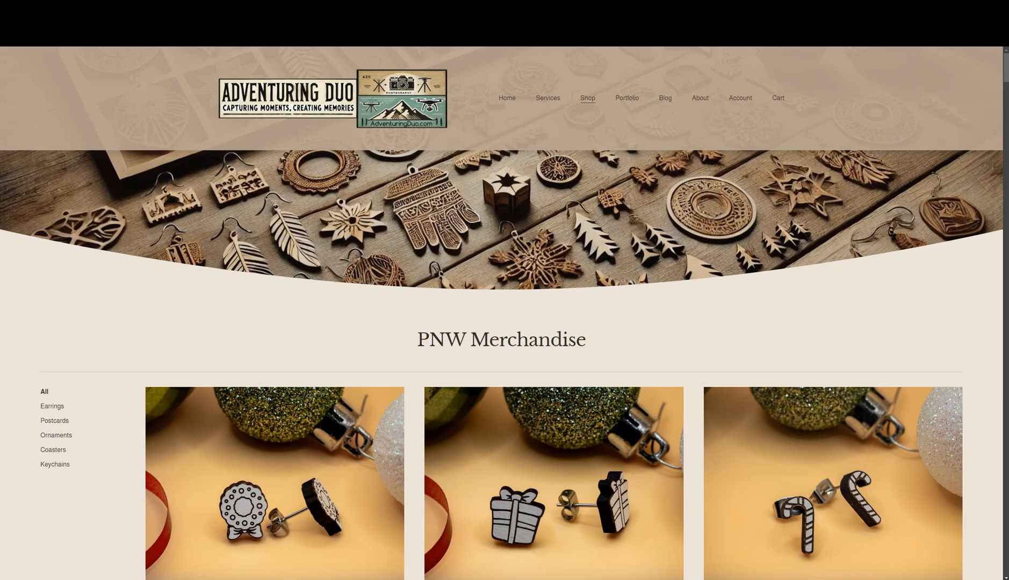
{"action": "scroll", "scroll_direction": "down", "scroll_amount": 3}
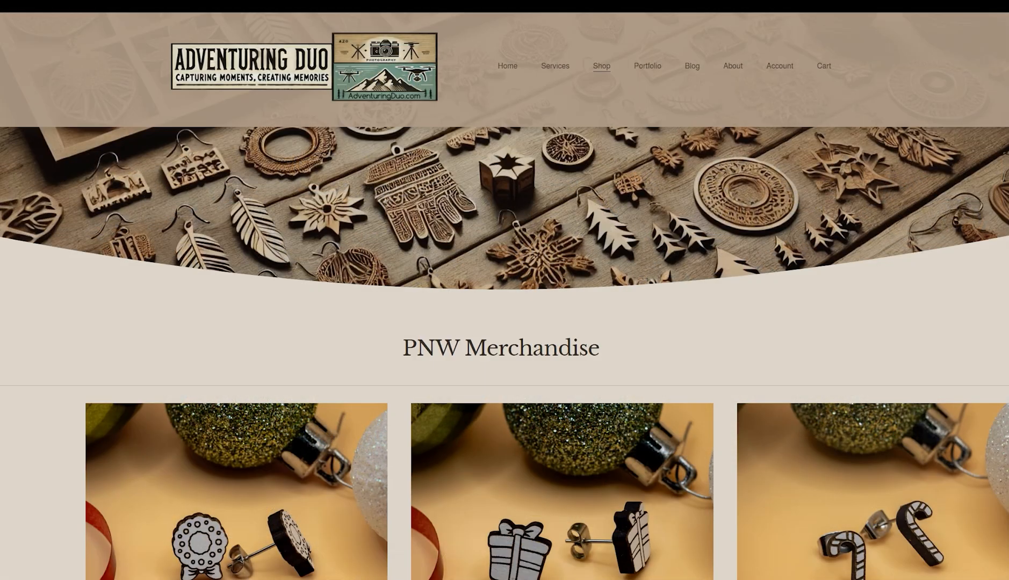
{"action": "scroll", "scroll_direction": "down", "scroll_amount": 3}
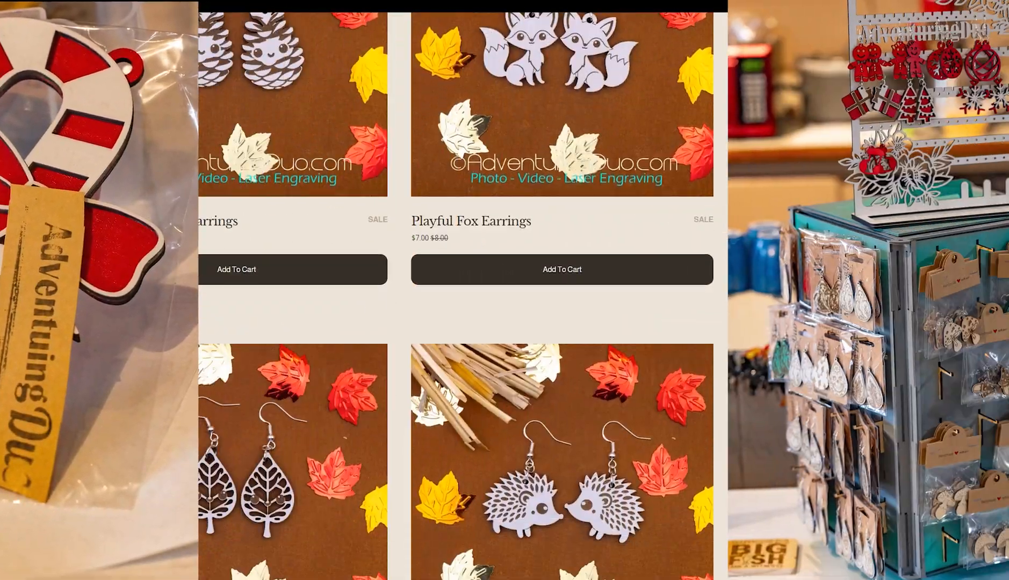
{"action": "scroll", "scroll_direction": "down", "scroll_amount": 3}
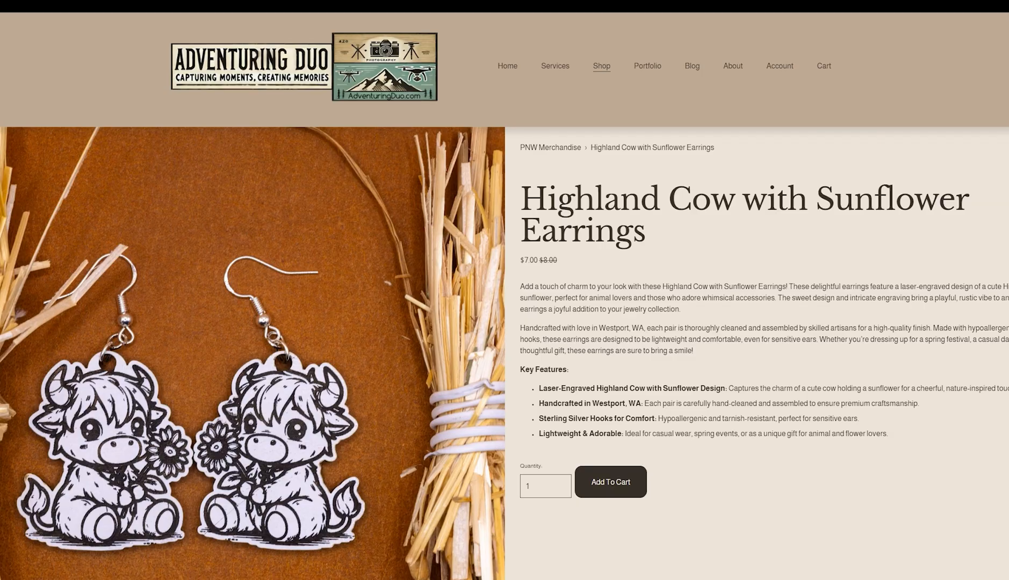
{"action": "scroll", "scroll_direction": "down", "scroll_amount": 3}
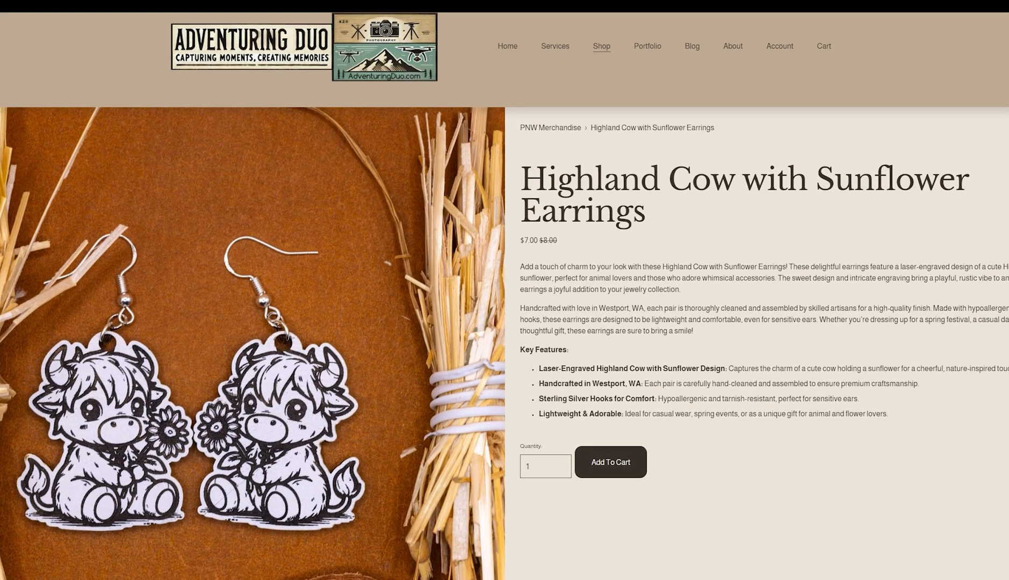
{"action": "scroll", "scroll_direction": "down", "scroll_amount": 3}
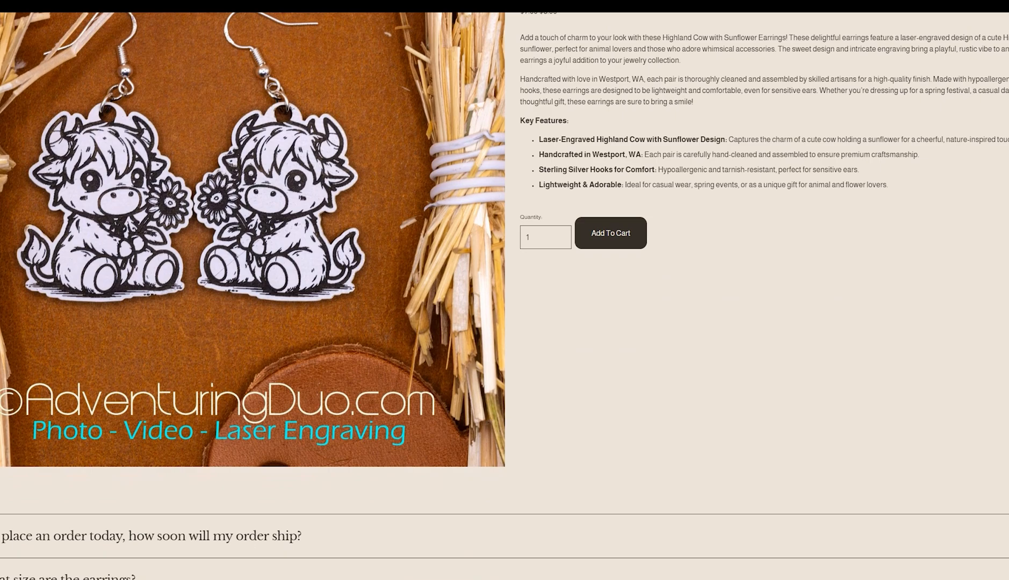
{"action": "scroll", "scroll_direction": "down", "scroll_amount": 3}
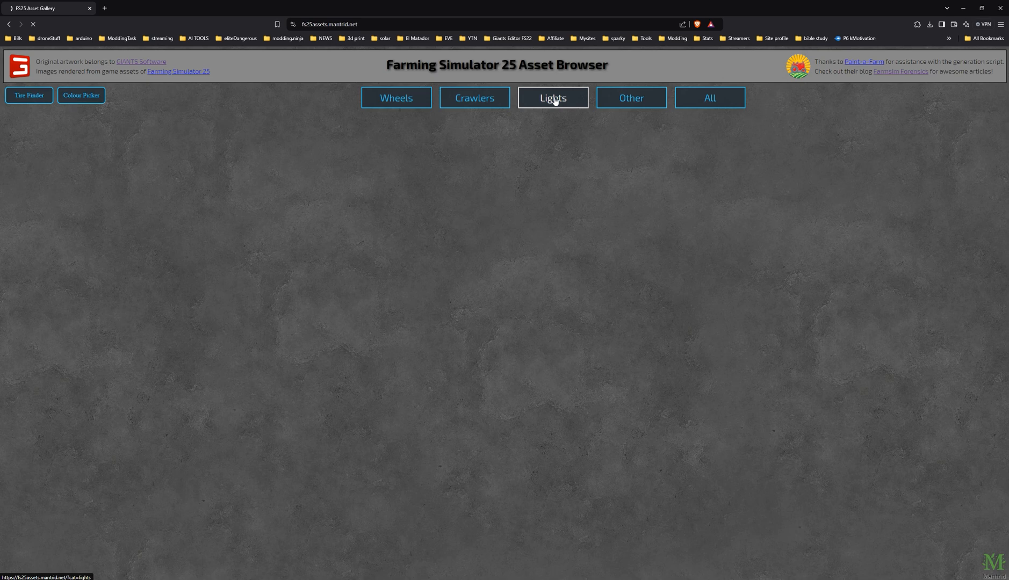
Step: Show the Lights category and scroll through beacon, rear and marker lights down to the working lights
{"action": "left_click", "coordinate": [553, 98]}
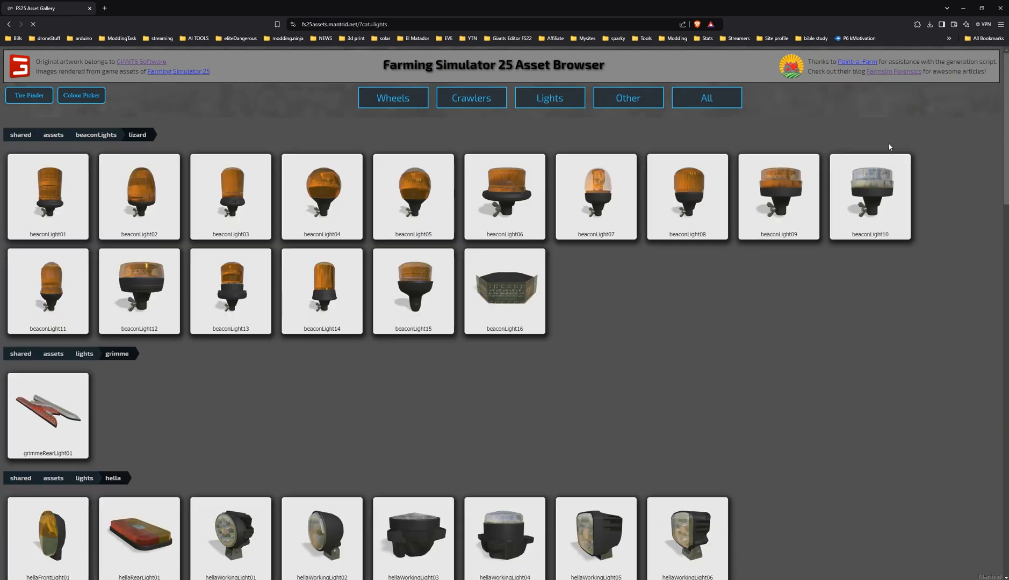
{"action": "scroll", "scroll_direction": "down", "scroll_amount": 3}
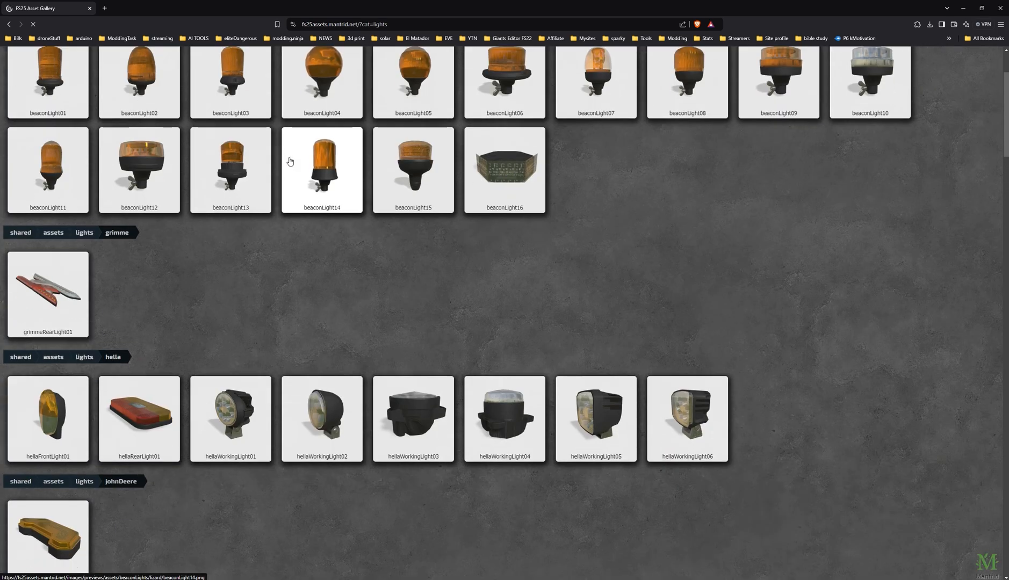
{"action": "scroll", "scroll_direction": "down", "scroll_amount": 3}
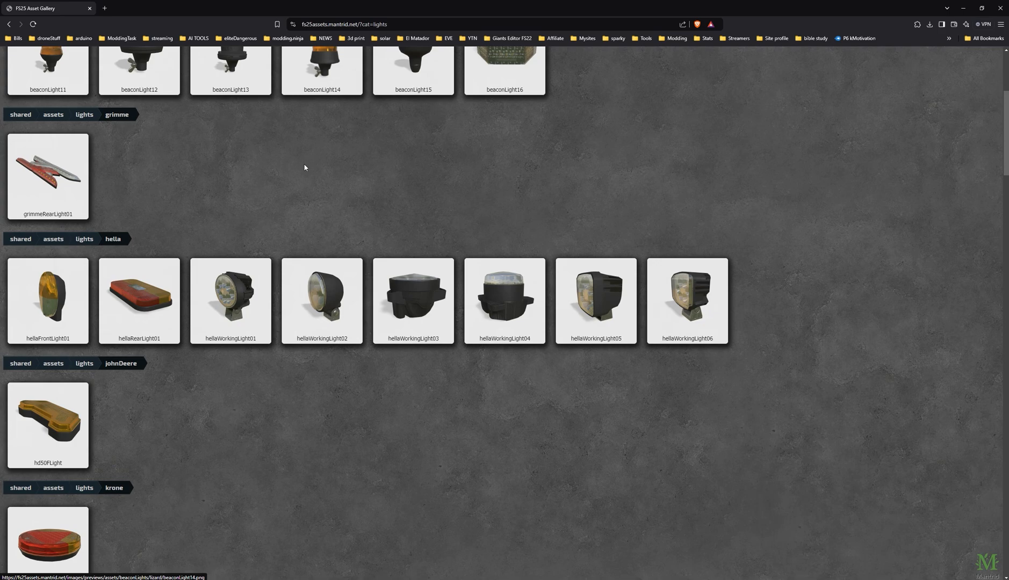
{"action": "scroll", "scroll_direction": "down", "scroll_amount": 3}
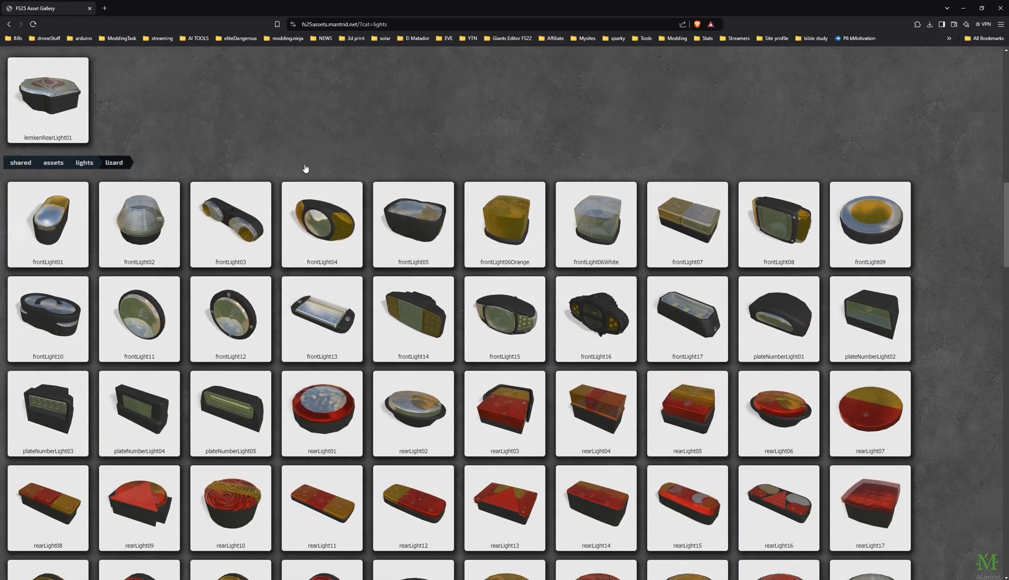
{"action": "scroll", "scroll_direction": "down", "scroll_amount": 3}
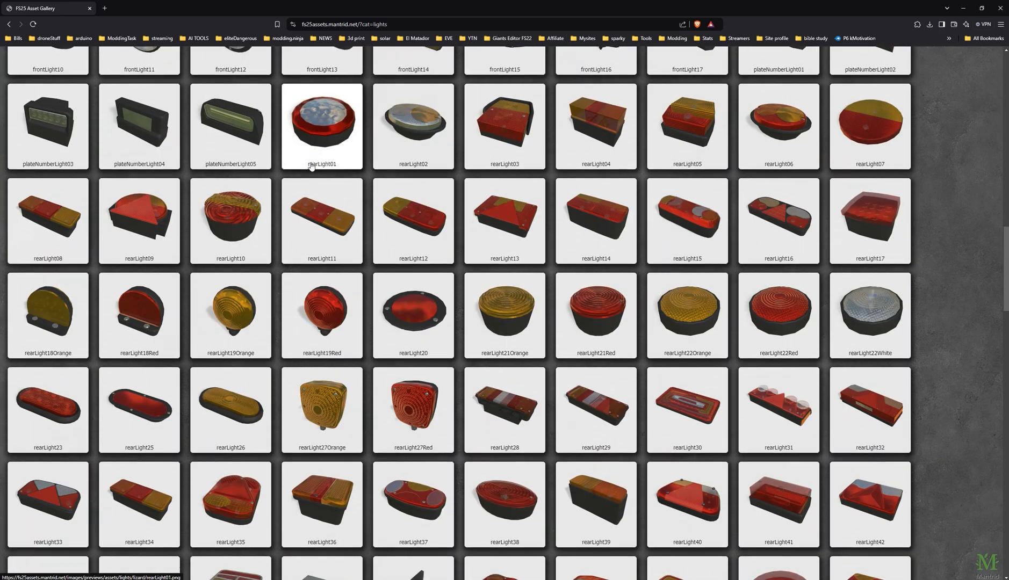
{"action": "scroll", "scroll_direction": "down", "scroll_amount": 3}
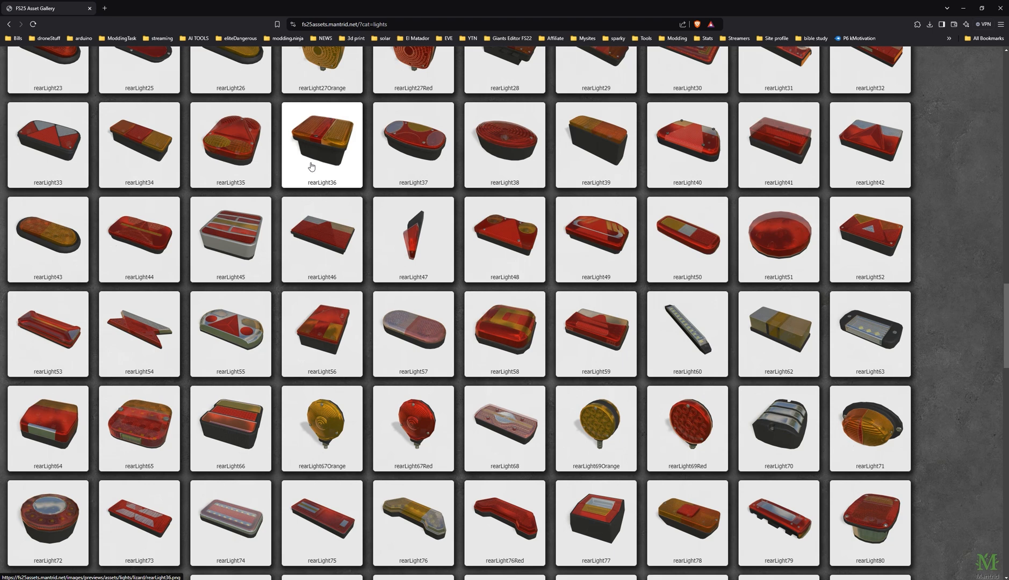
{"action": "scroll", "scroll_direction": "down", "scroll_amount": 3}
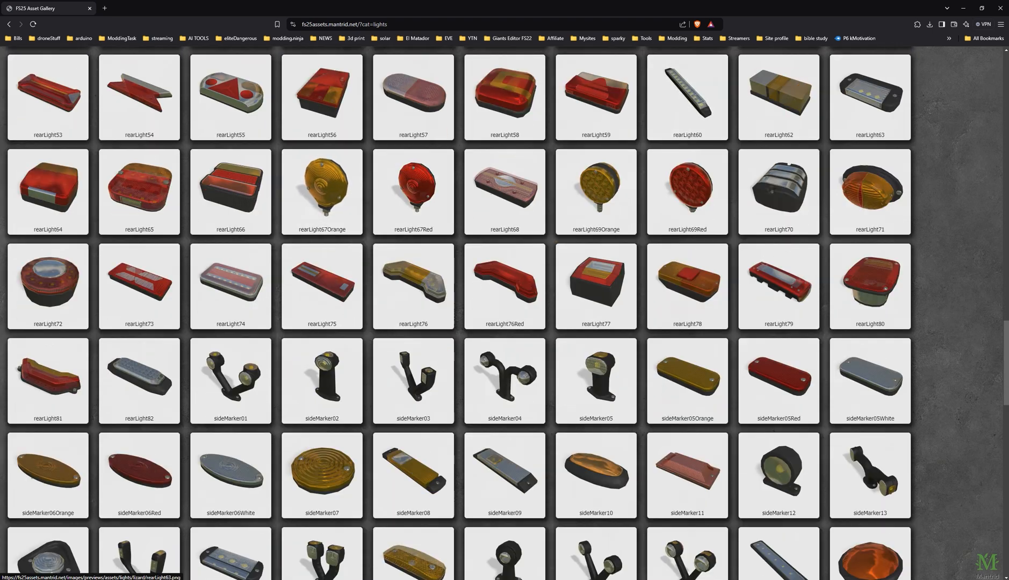
{"action": "scroll", "scroll_direction": "down", "scroll_amount": 3}
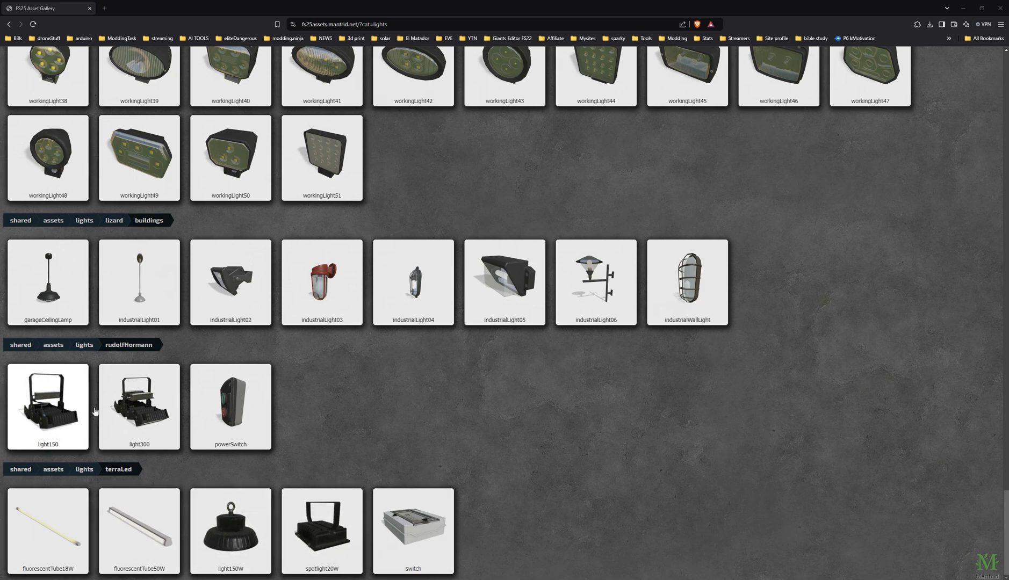
{"action": "mouse_move", "coordinate": [658, 281]}
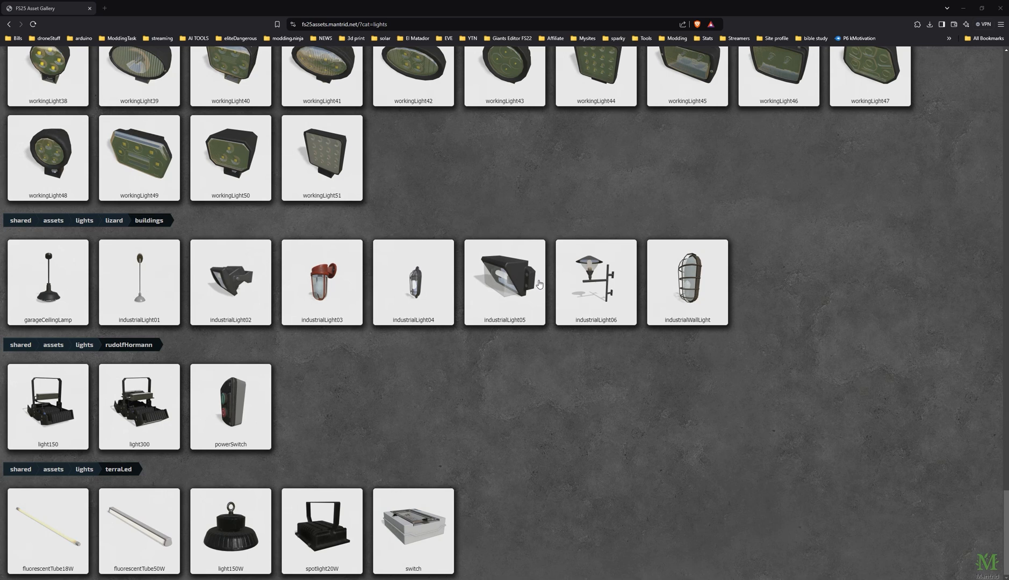
{"action": "mouse_move", "coordinate": [657, 281]}
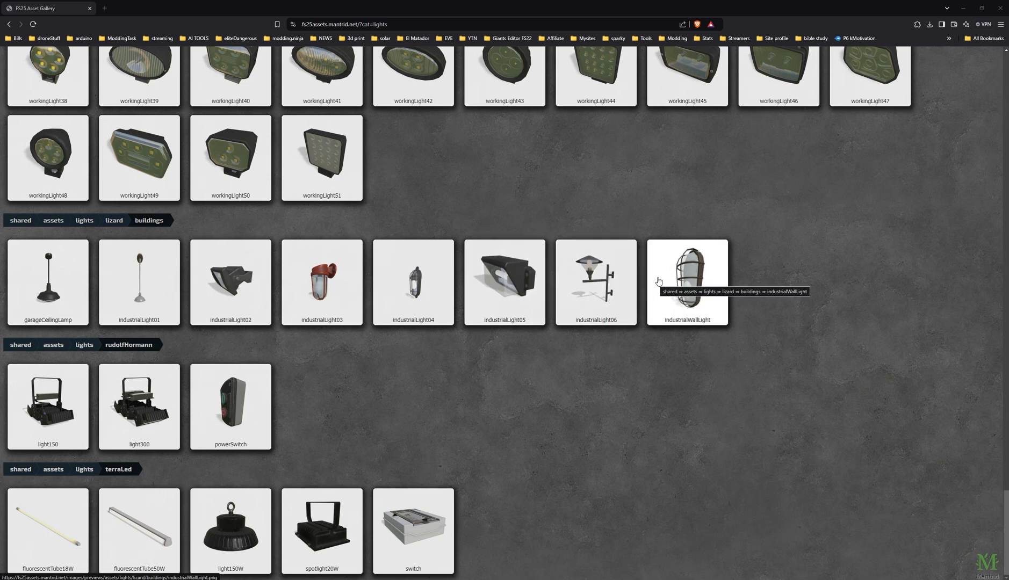
{"action": "mouse_move", "coordinate": [666, 286]}
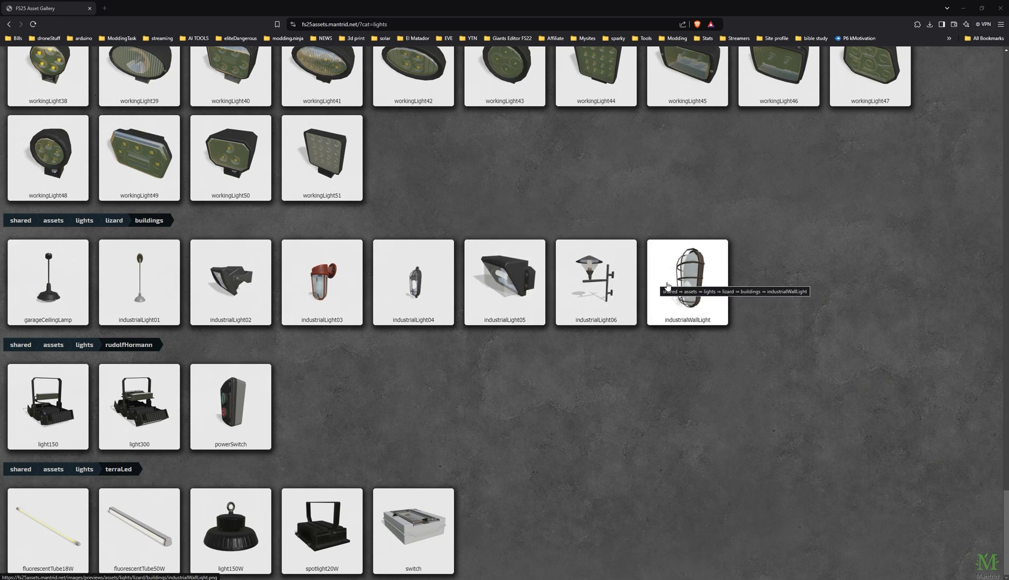
{"action": "mouse_move", "coordinate": [658, 288]}
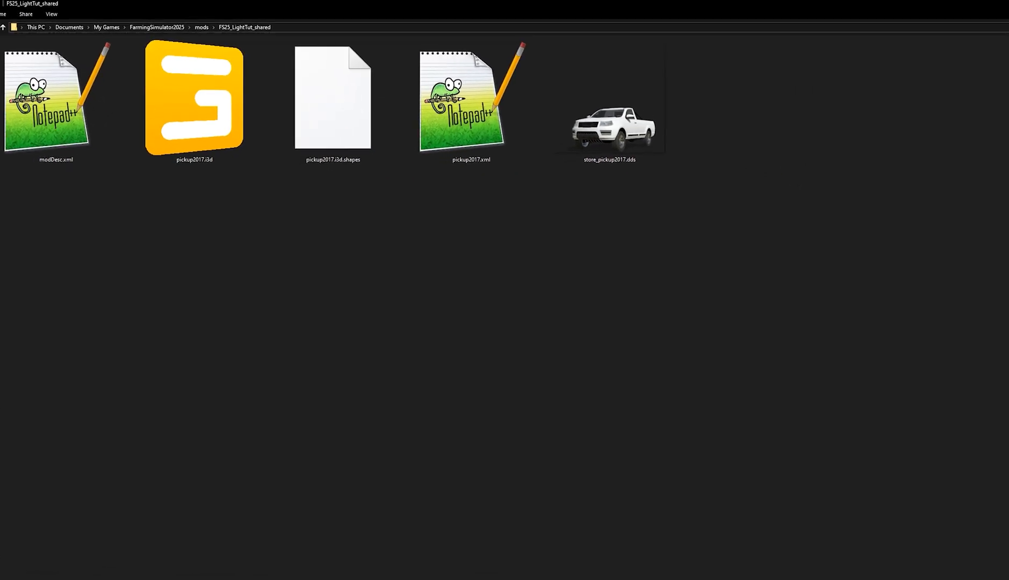
Step: Point out the pickup2017.i3d.shapes and pickup2017.xml files in the mod folder
{"action": "left_click", "coordinate": [194, 102]}
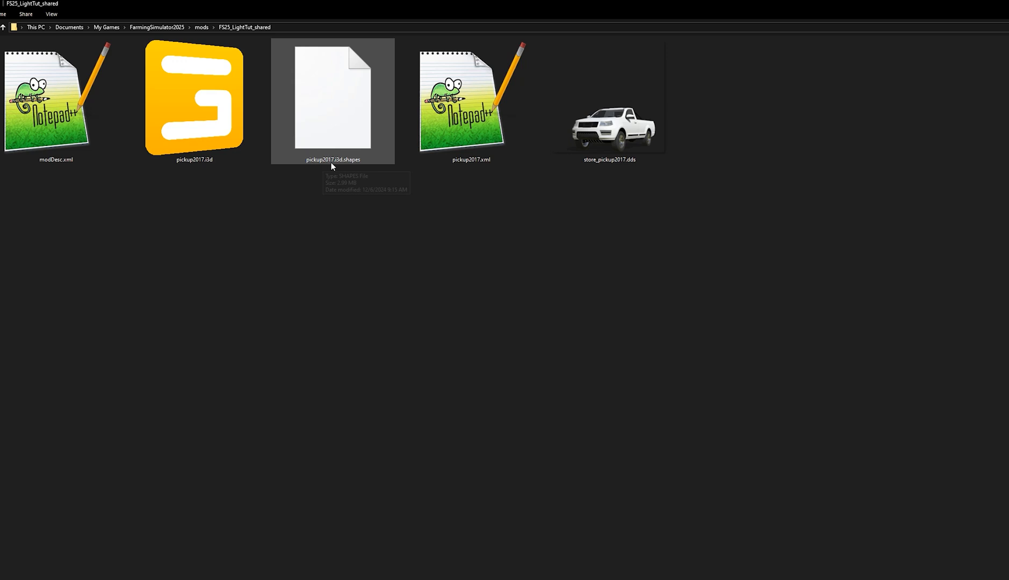
{"action": "mouse_move", "coordinate": [298, 141]}
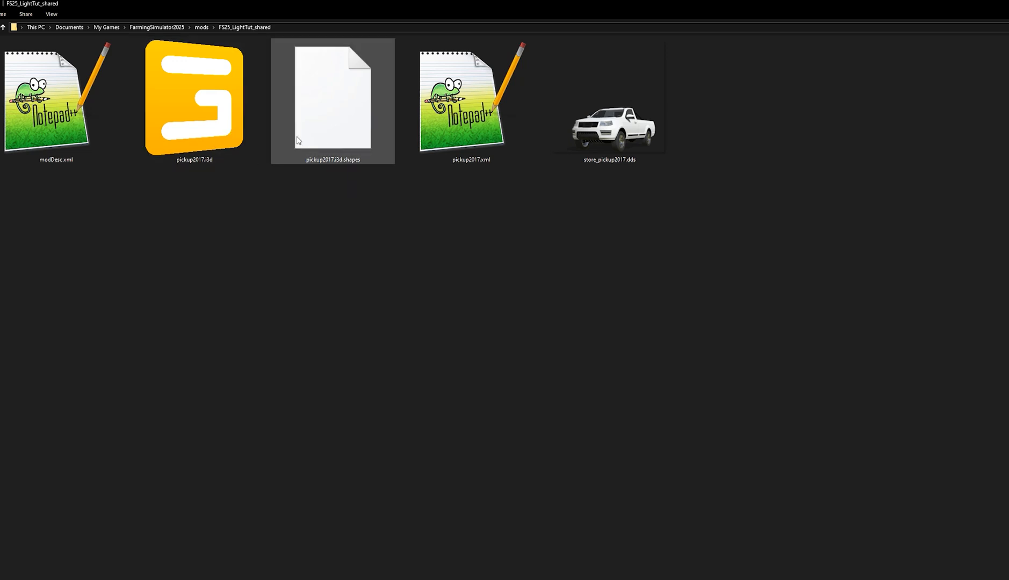
{"action": "left_click", "coordinate": [471, 101]}
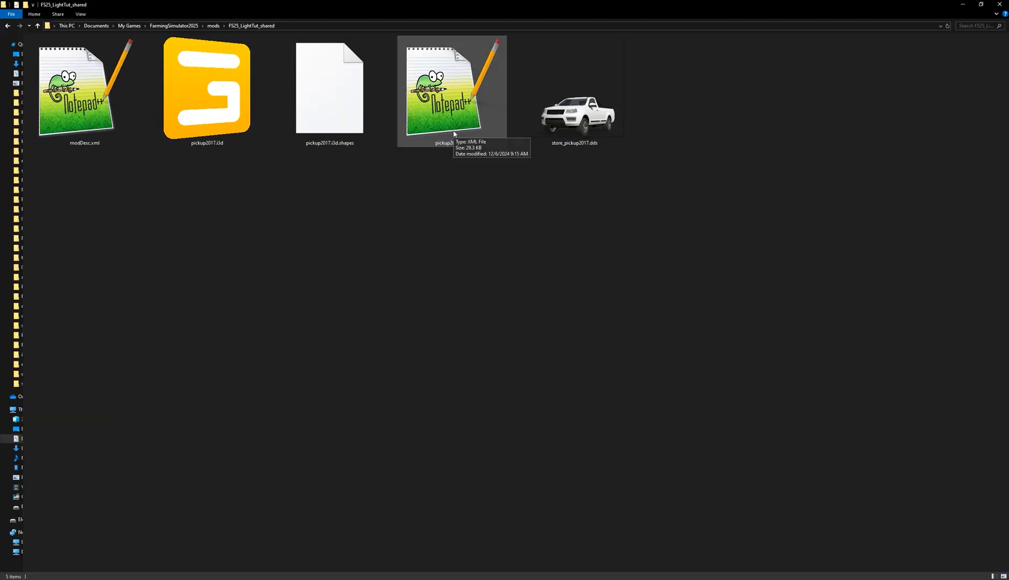
{"action": "mouse_move", "coordinate": [497, 142]}
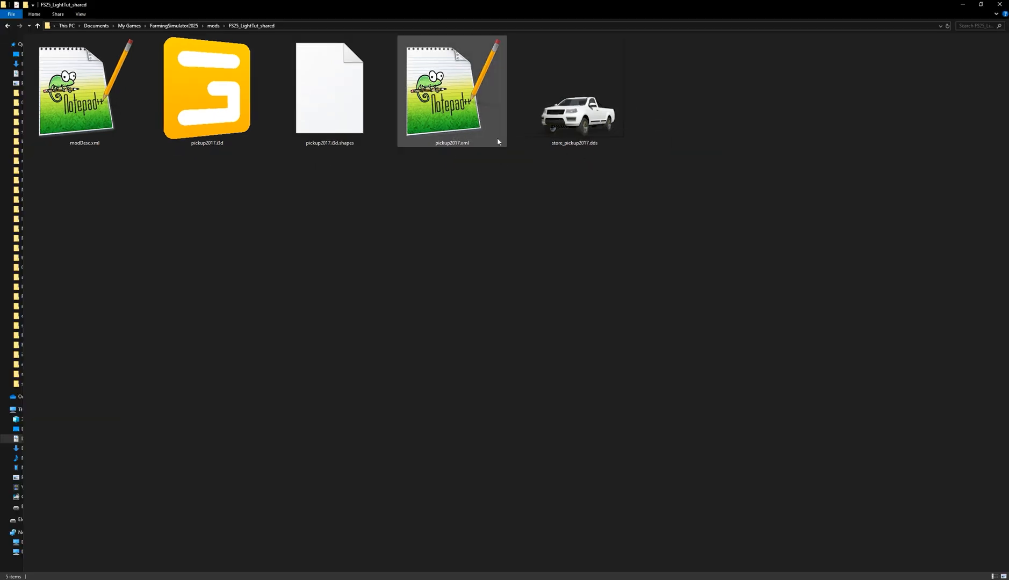
Step: Open pickup2017.xml in Notepad++ and add the plateNumberLight sharedLight lines with a duplicated third line
{"action": "double_click", "coordinate": [451, 91]}
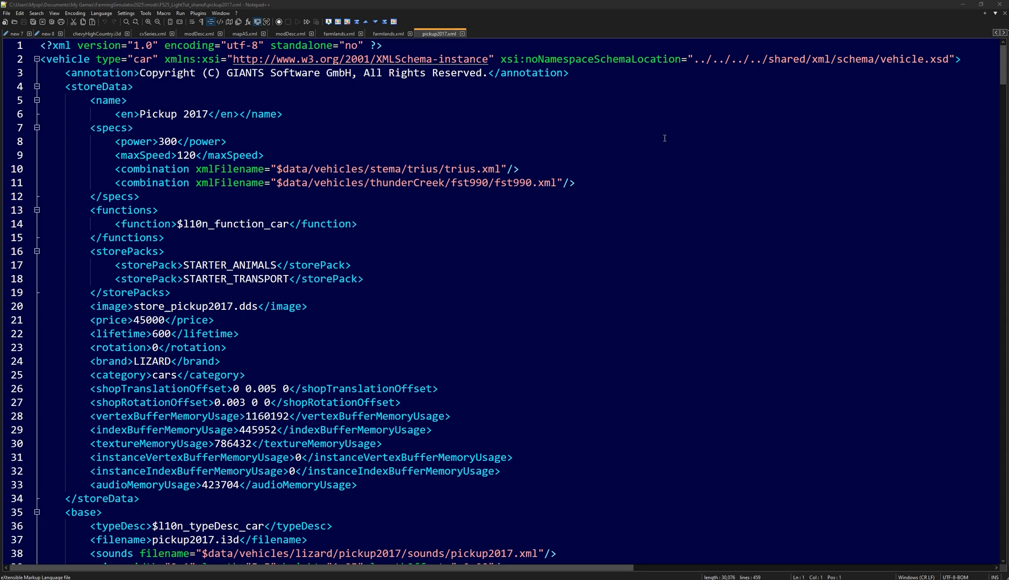
{"action": "scroll", "scroll_direction": "down", "scroll_amount": 3}
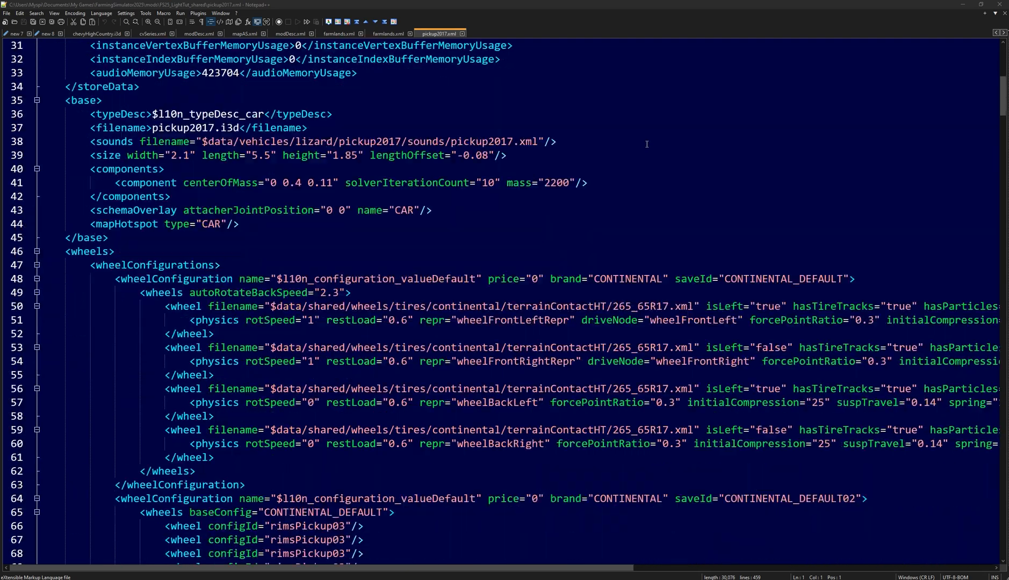
{"action": "scroll", "scroll_direction": "down", "scroll_amount": 3}
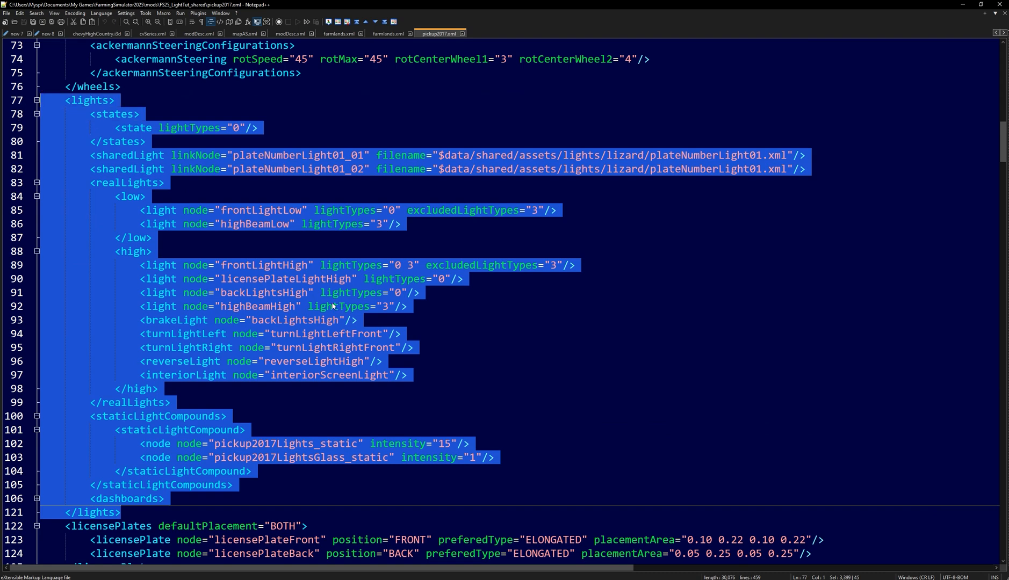
{"action": "left_click", "coordinate": [382, 264]}
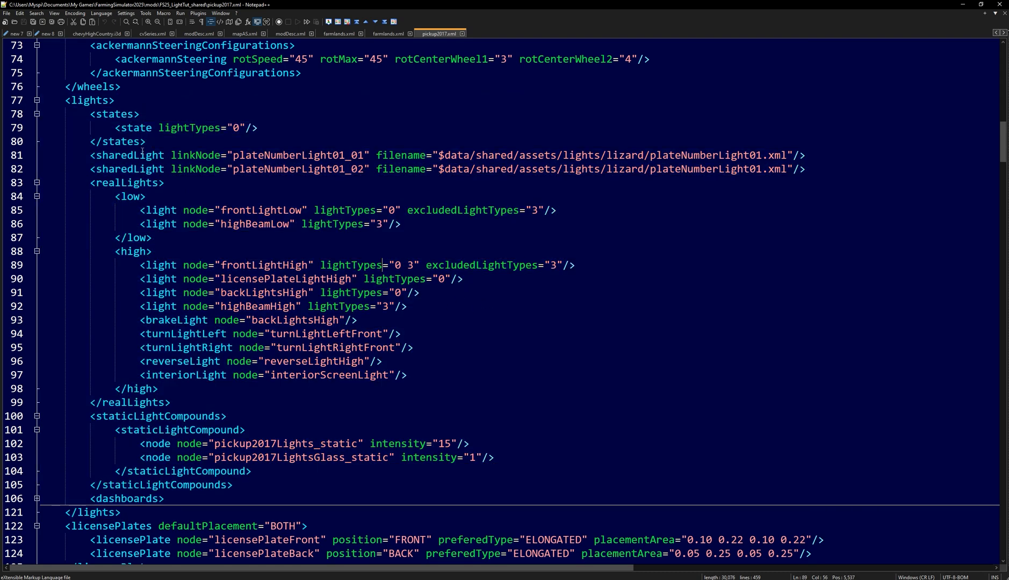
{"action": "left_click", "coordinate": [807, 169]}
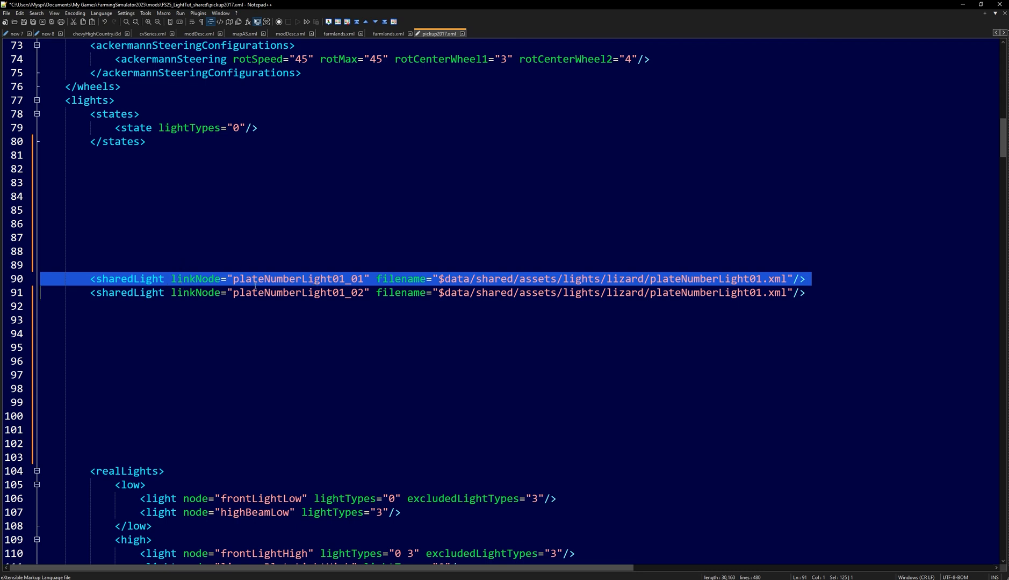
{"action": "double_click", "coordinate": [296, 279]}
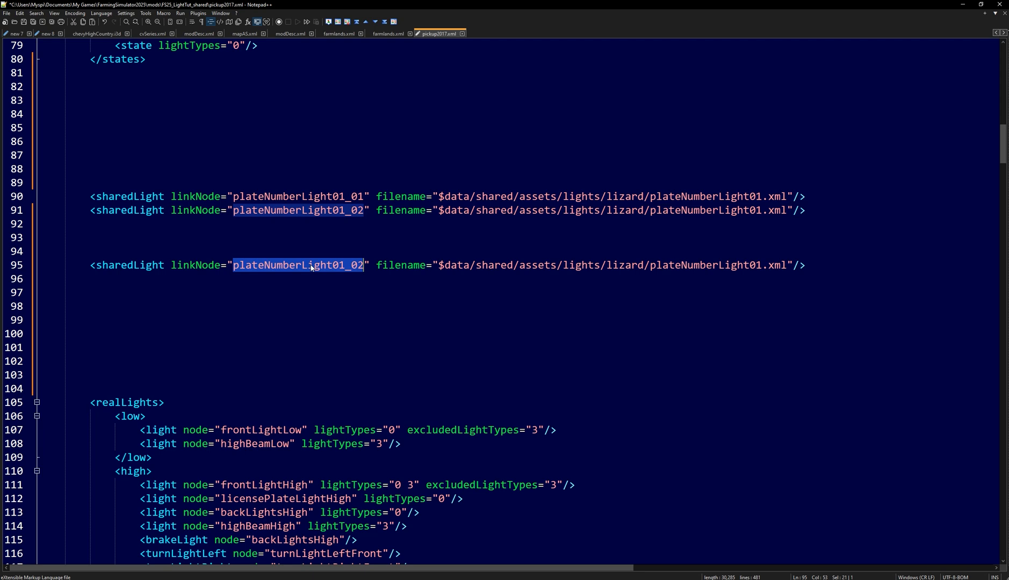
Step: Clear the duplicated line's linkNode value and change its filename to workingLight34.xml
{"action": "key", "text": "Delete"}
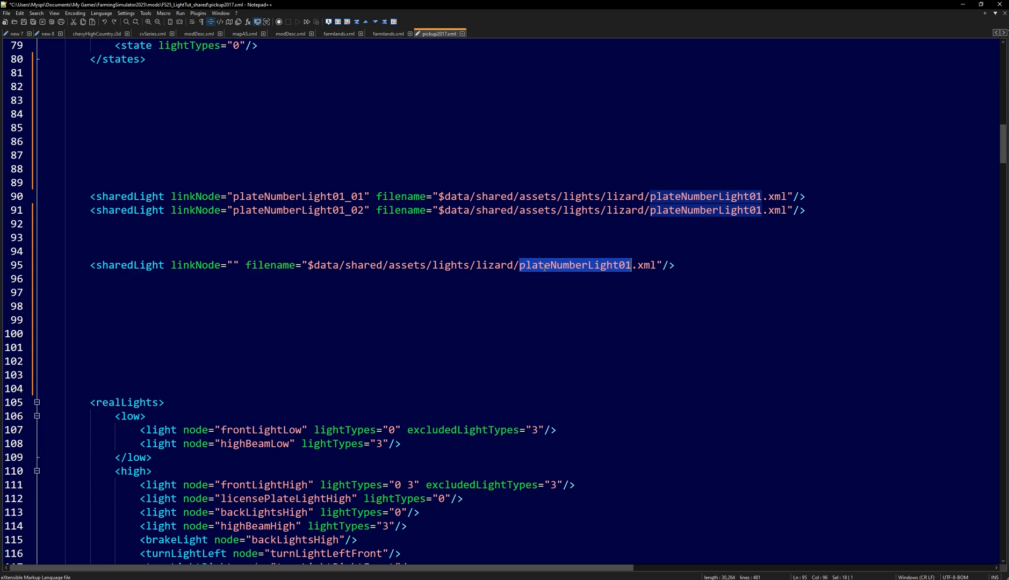
{"action": "type", "text": "worki"}
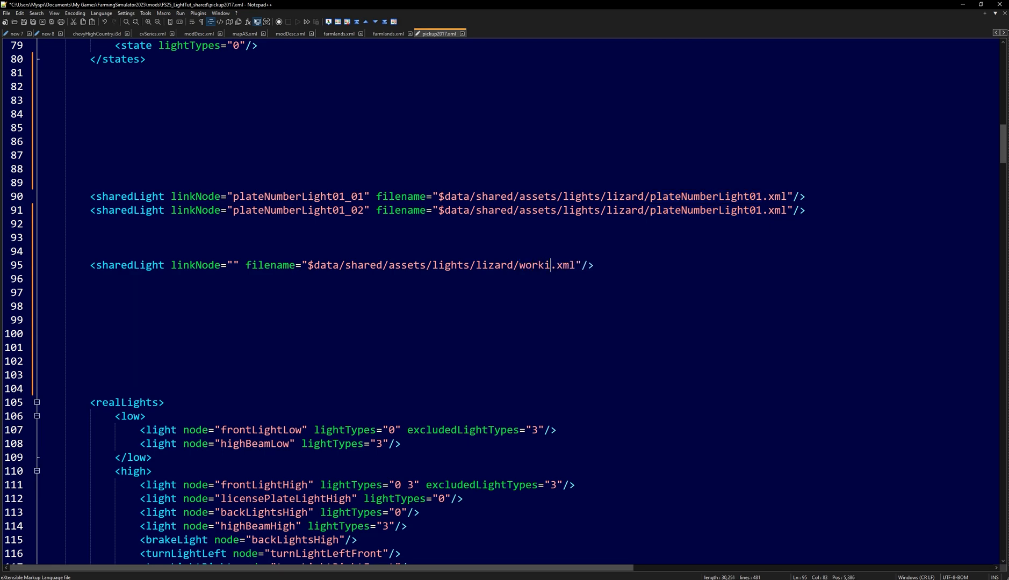
{"action": "type", "text": "ngLight34"}
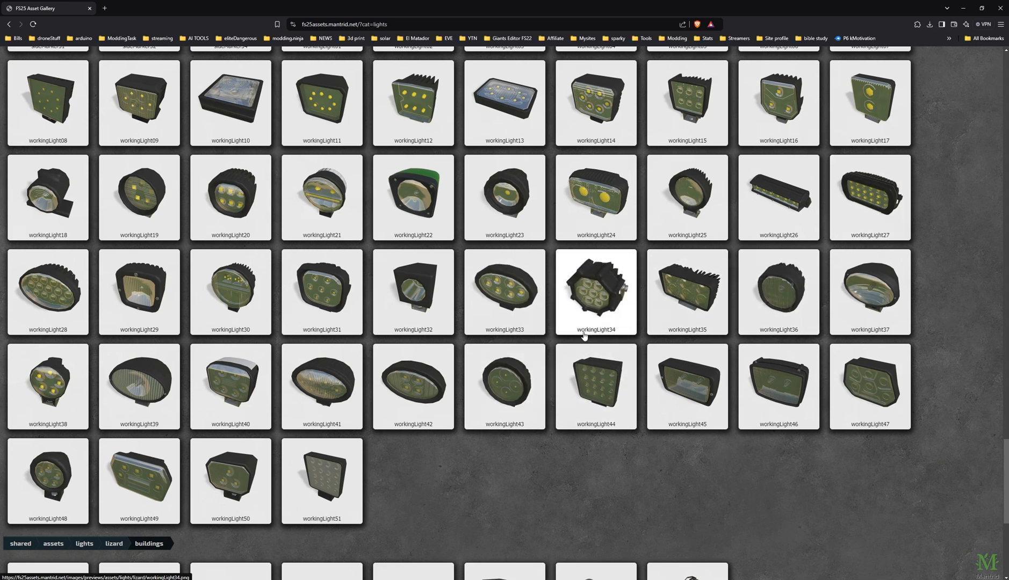
{"action": "mouse_move", "coordinate": [595, 334]}
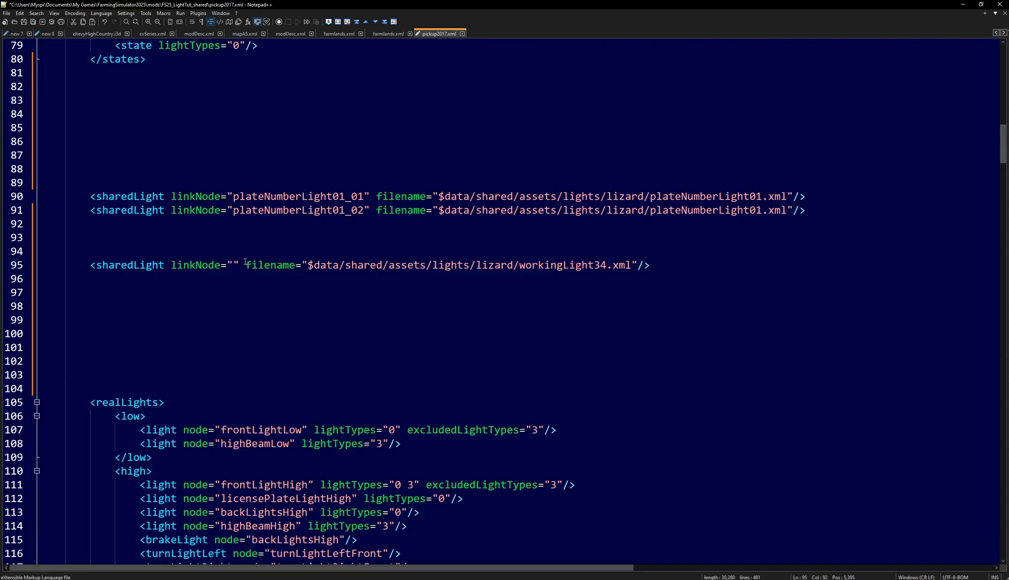
{"action": "left_click", "coordinate": [150, 266]}
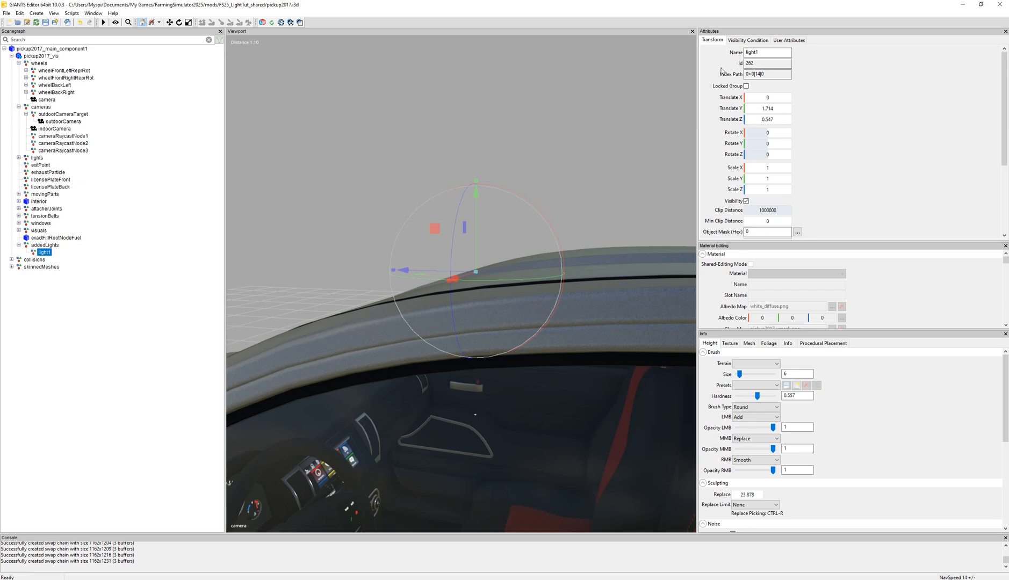
{"action": "left_click", "coordinate": [767, 74]}
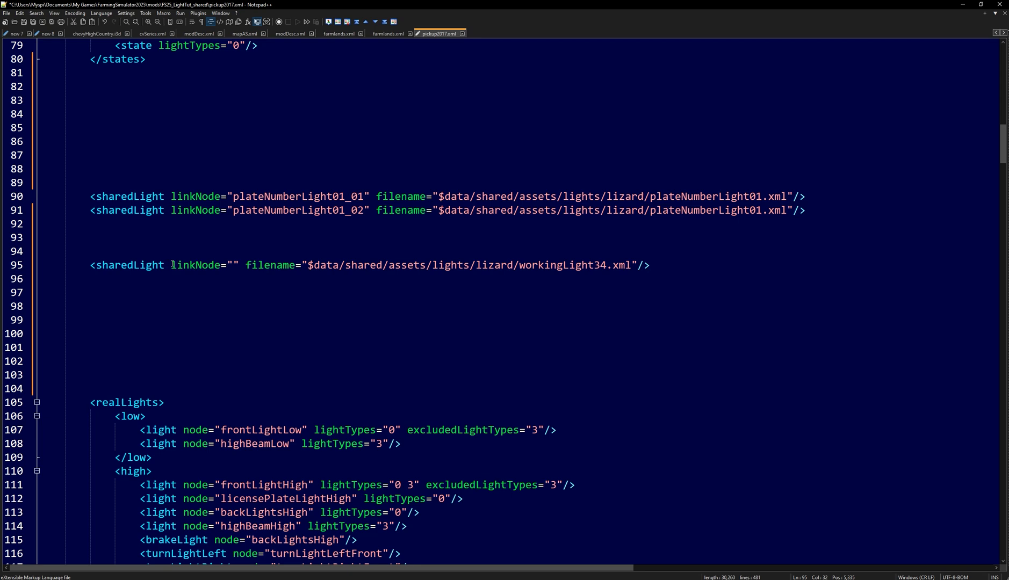
{"action": "type", "text": "0>0|14|0"}
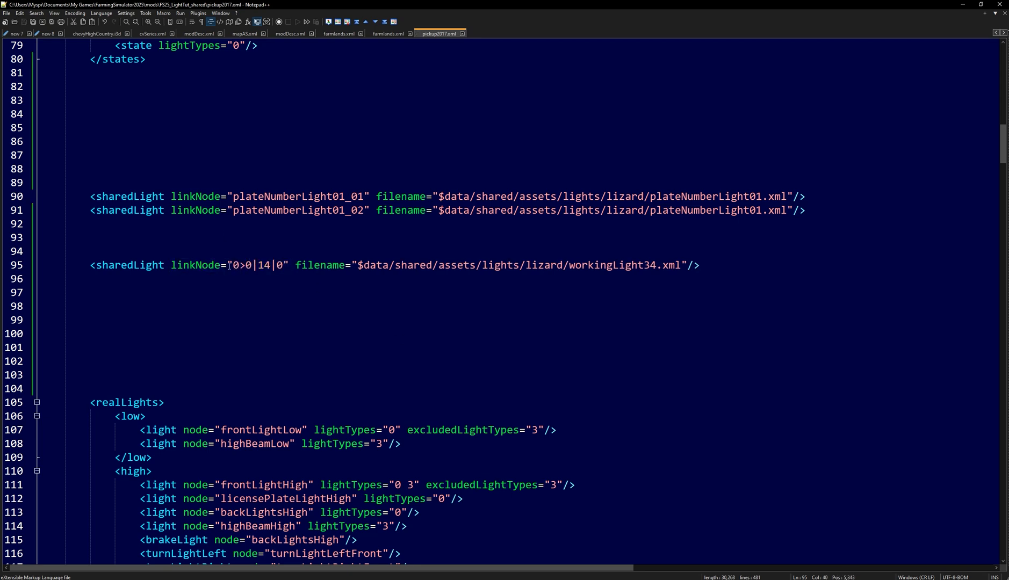
{"action": "left_click_drag", "start_coordinate": [233, 266], "coordinate": [283, 265]}
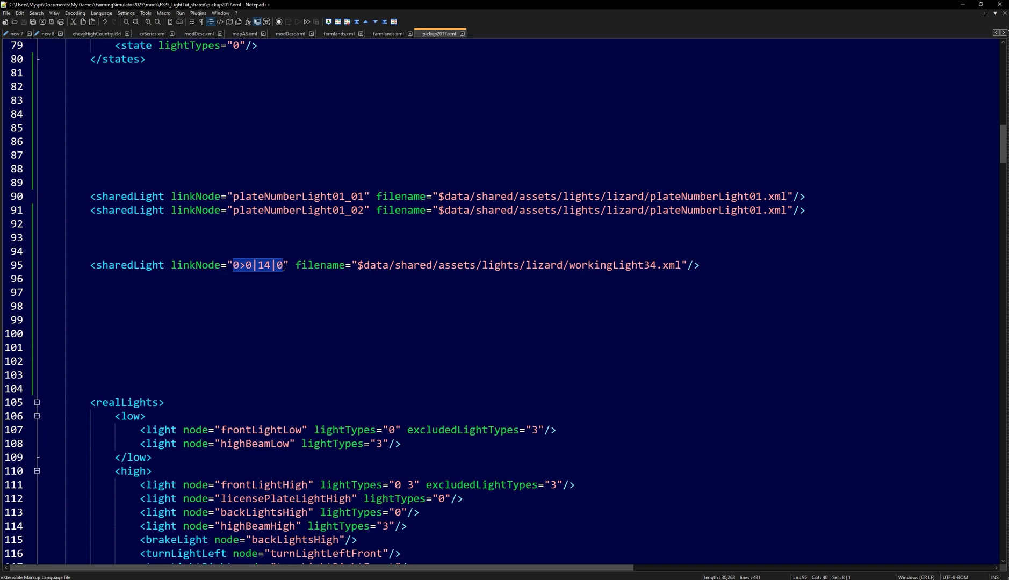
{"action": "key", "text": "Delete"}
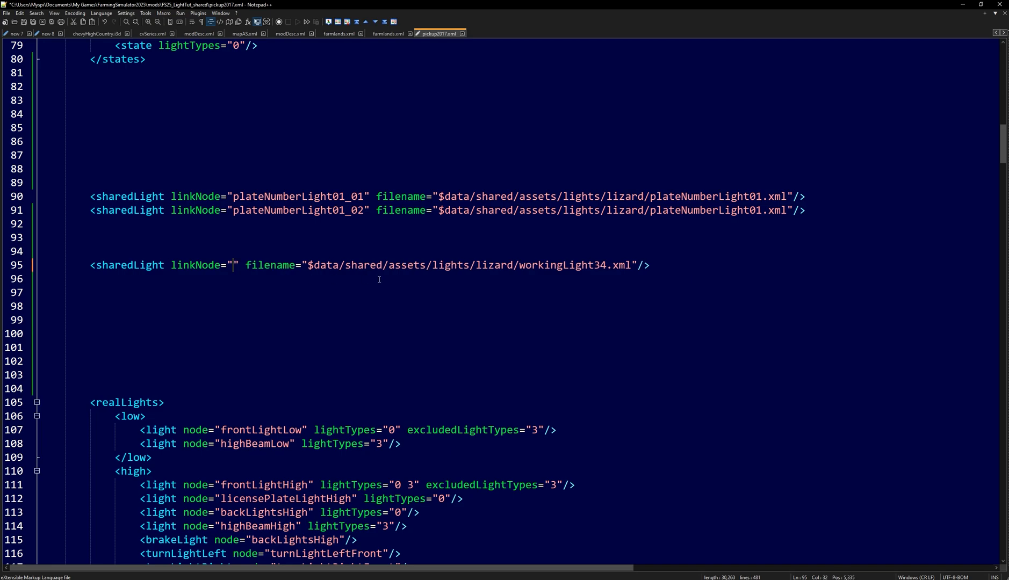
Step: Add an i3dMapping entry with id light1 pointing to node 0>0|14|0
{"action": "scroll", "scroll_direction": "down", "scroll_amount": 3}
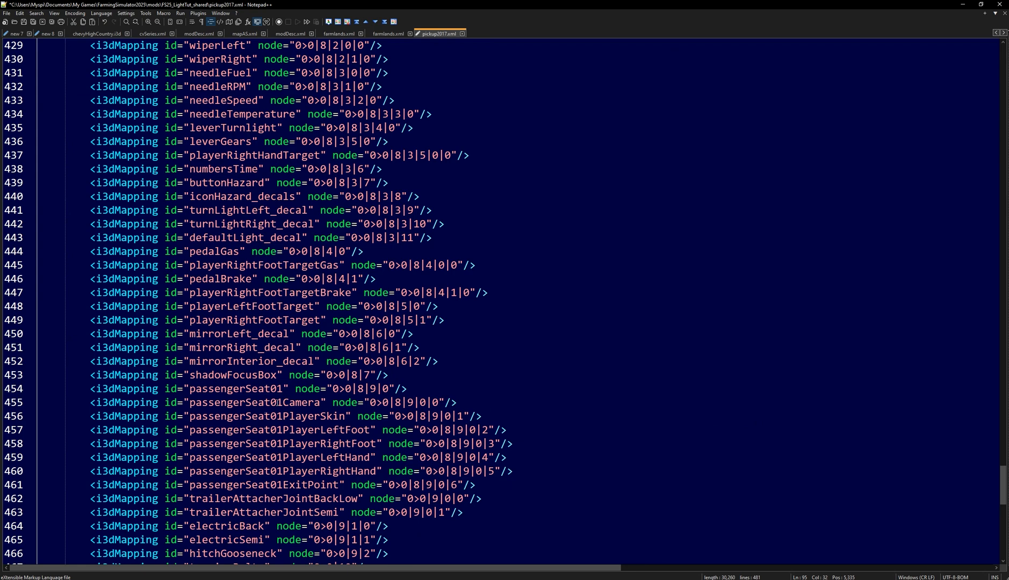
{"action": "scroll", "scroll_direction": "down", "scroll_amount": 3}
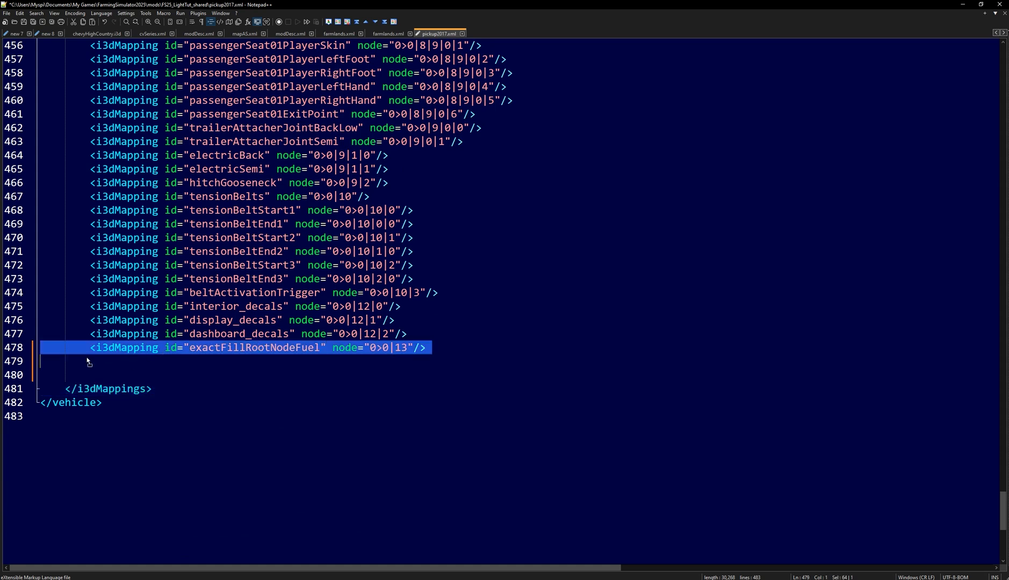
{"action": "key", "text": "ctrl+v"}
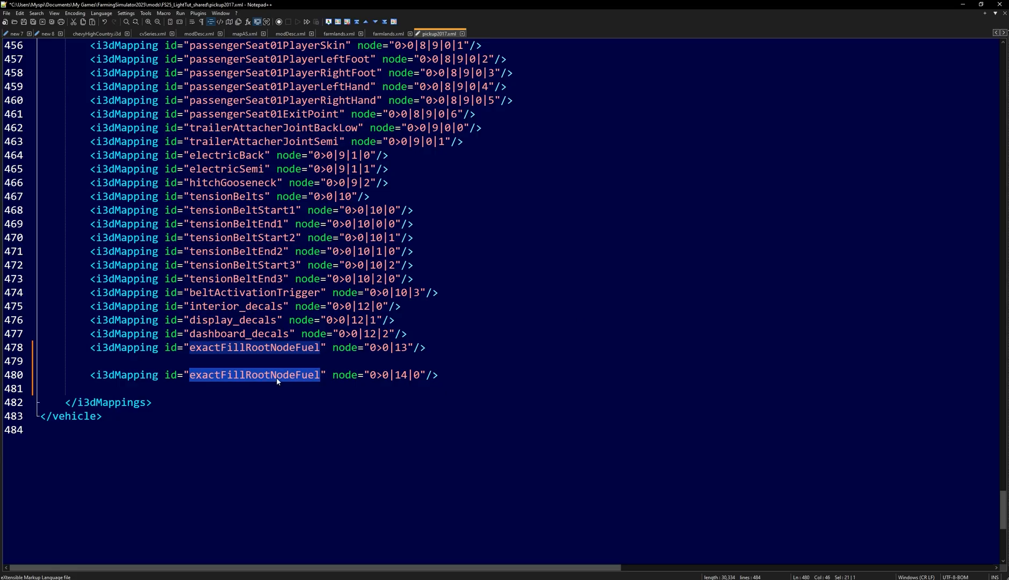
{"action": "type", "text": "light1"}
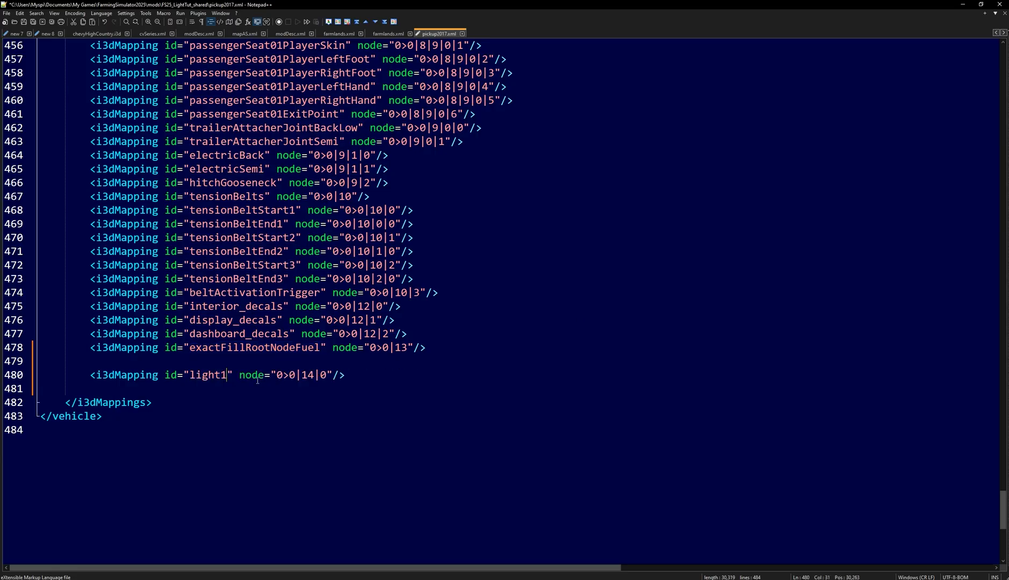
Step: Set the workingLight34 sharedLight linkNode to light1
{"action": "double_click", "coordinate": [208, 375]}
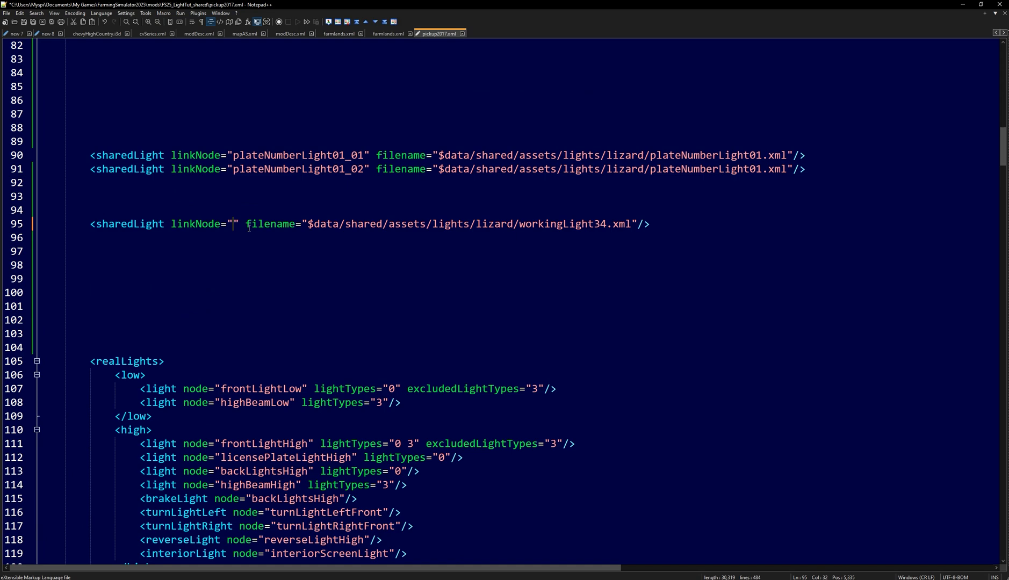
{"action": "type", "text": "light1"}
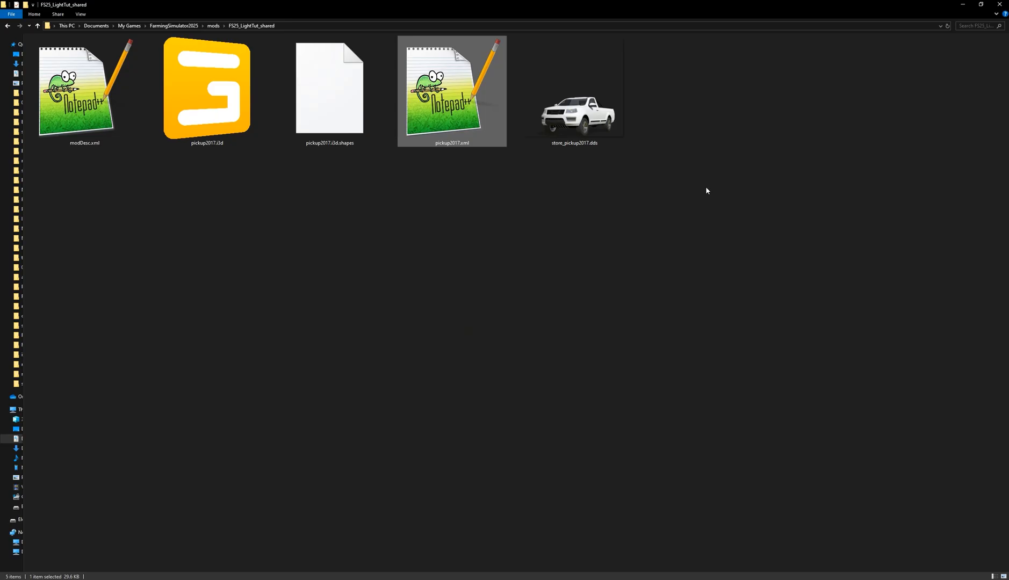
Step: Open modDesc.xml from the FS25_LightTut_shared folder in Notepad++
{"action": "left_click", "coordinate": [83, 90]}
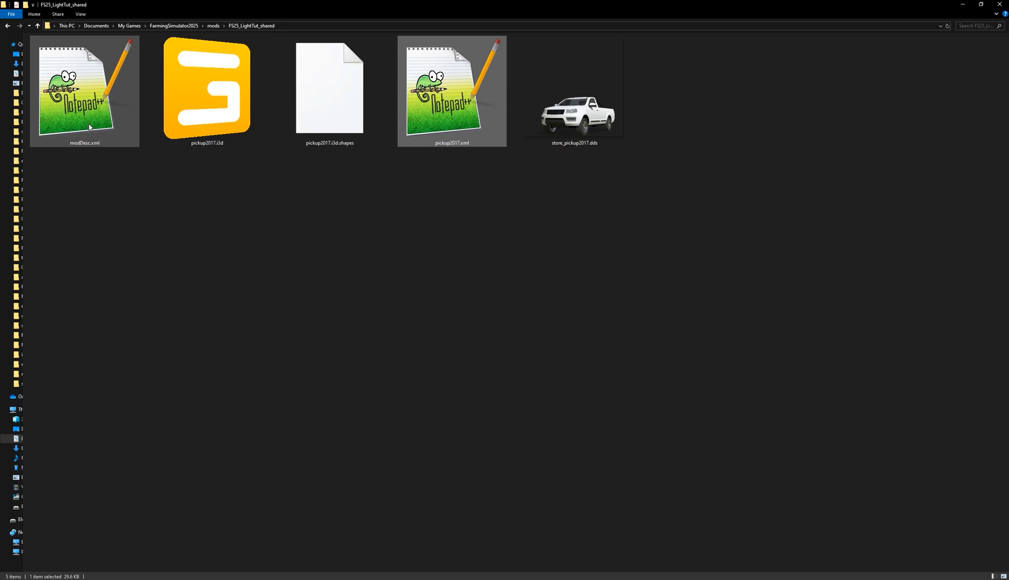
{"action": "double_click", "coordinate": [84, 90]}
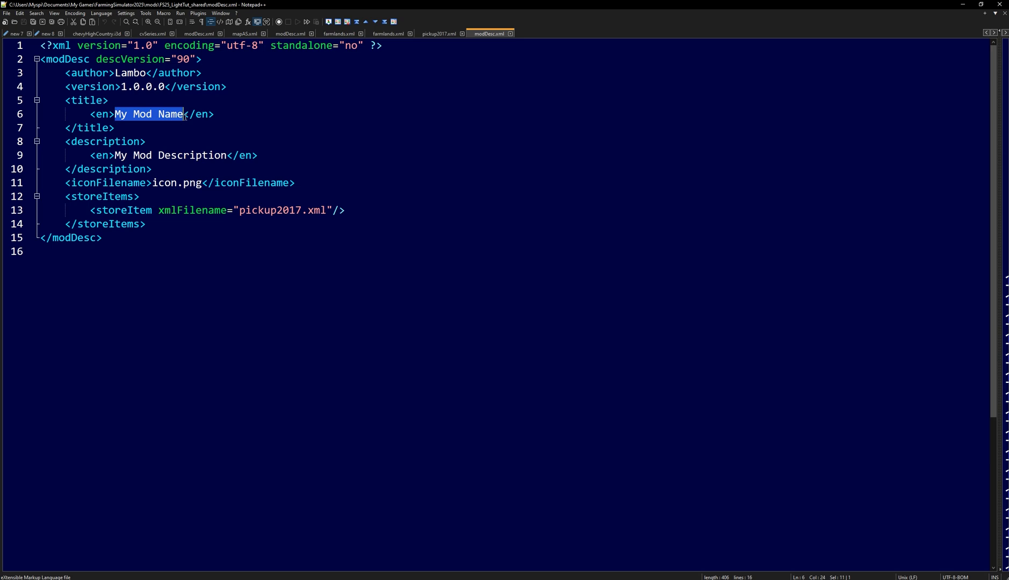
Step: Start the mod title with Light and raise descVersion to 92
{"action": "type", "text": "Light"}
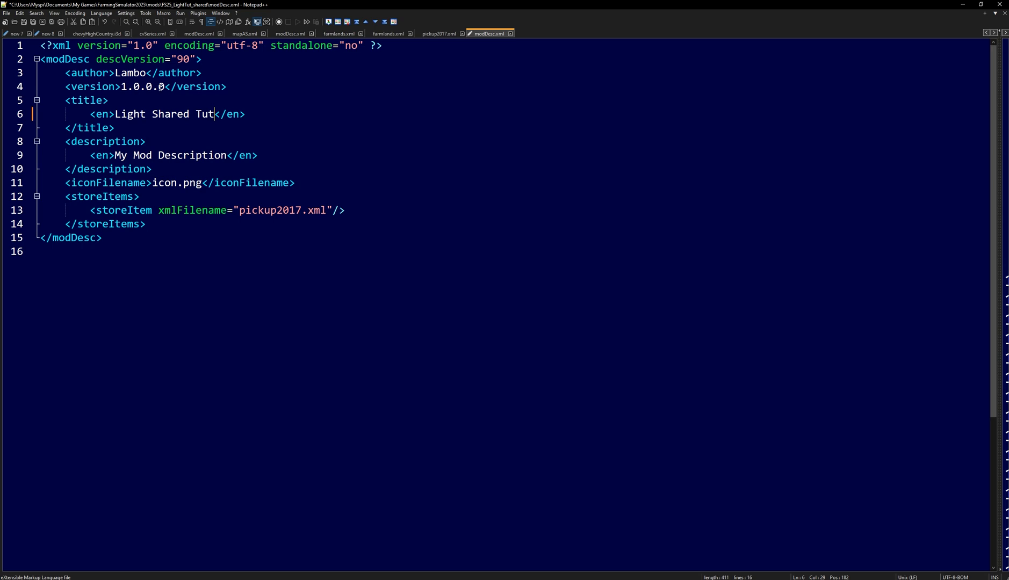
{"action": "key", "text": "Backspace"}
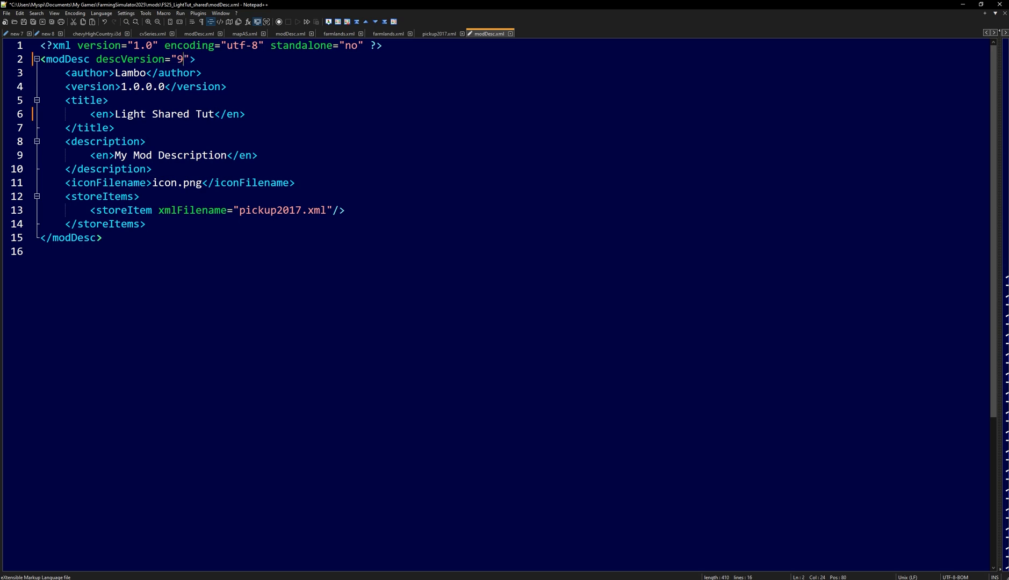
{"action": "type", "text": "2"}
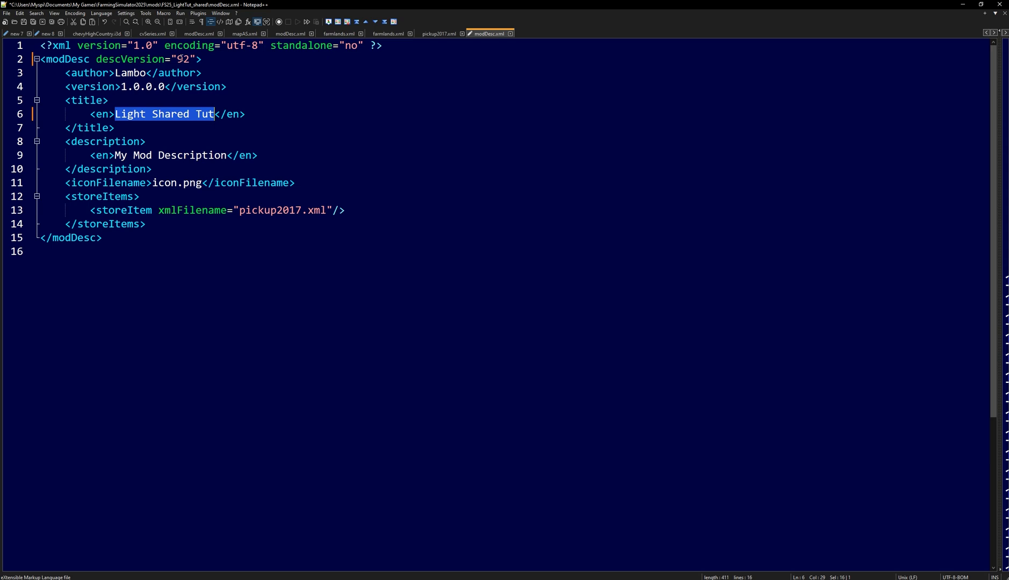
{"action": "double_click", "coordinate": [182, 58]}
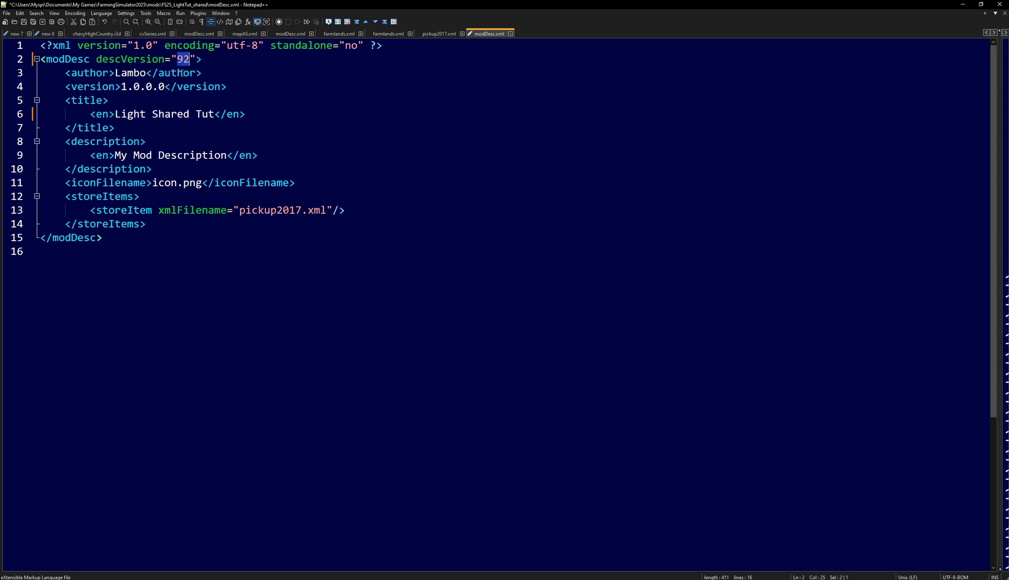
Step: Replace the placeholder description with Light Shared Tut
{"action": "left_click_drag", "start_coordinate": [114, 155], "coordinate": [226, 155]}
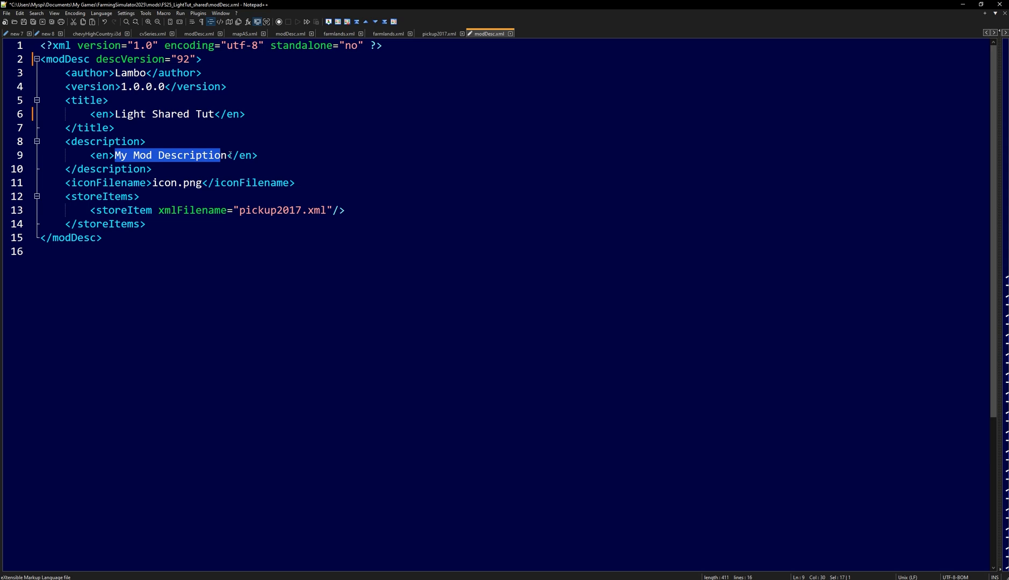
{"action": "type", "text": "Light Shared Tut"}
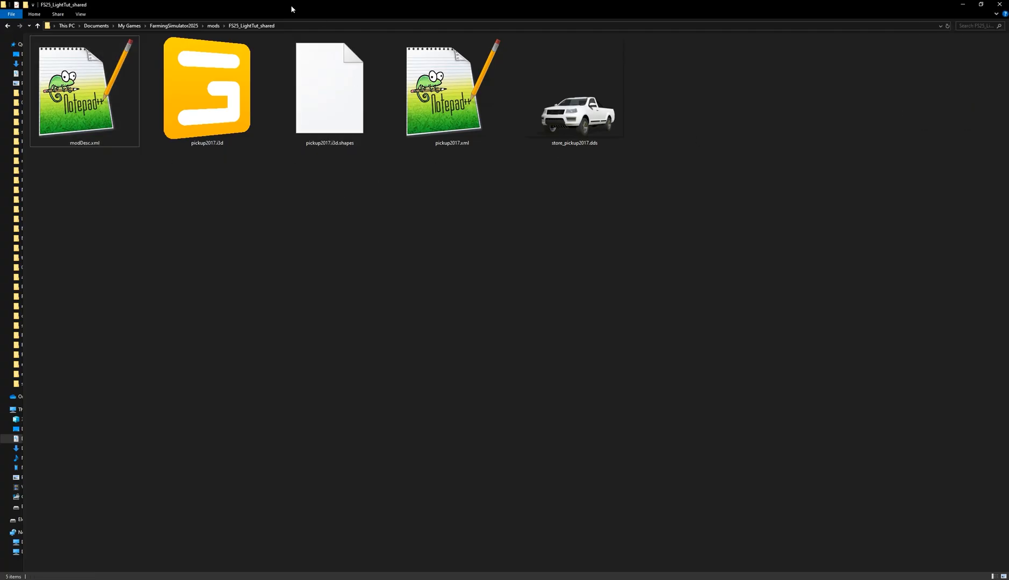
Step: Buy the Lizard Pickup 2017 in the shop, confirming the 45,000 € purchase
{"action": "left_click", "coordinate": [574, 90]}
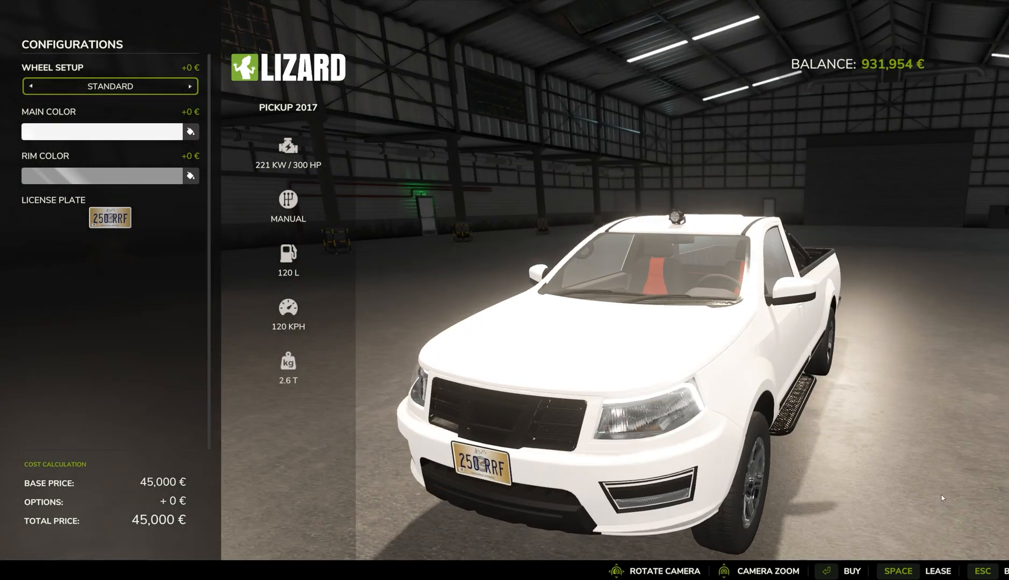
{"action": "left_click", "coordinate": [852, 572]}
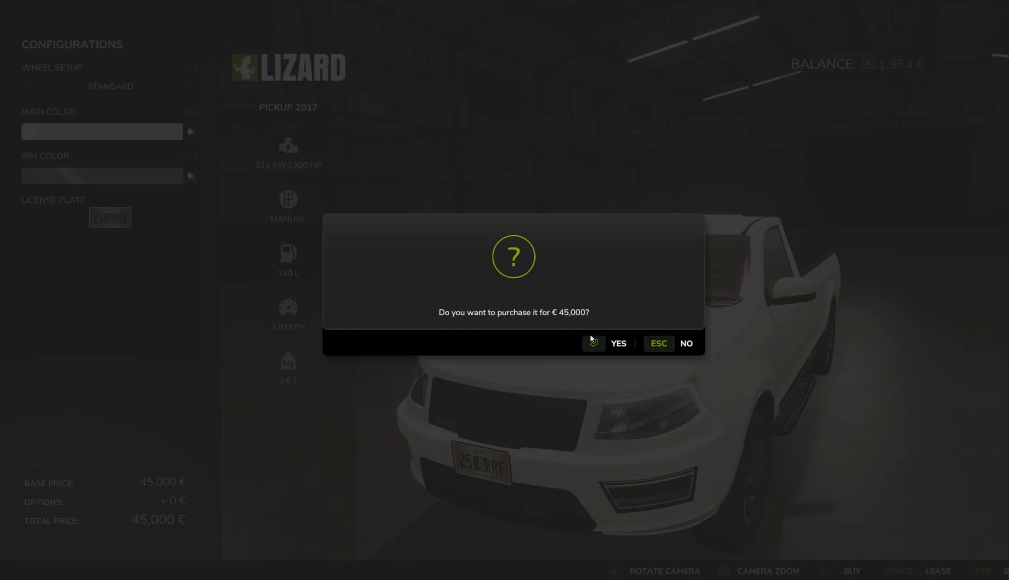
{"action": "left_click", "coordinate": [617, 345]}
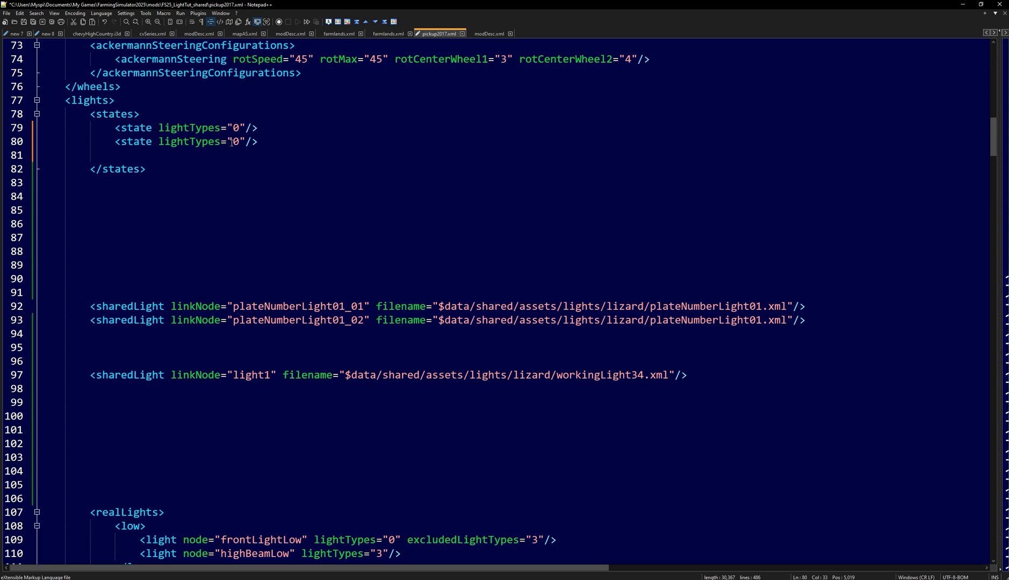
Step: Give the workingLight34 sharedLight entry a lightTypes="1" attribute
{"action": "type", "text": "\" \""}
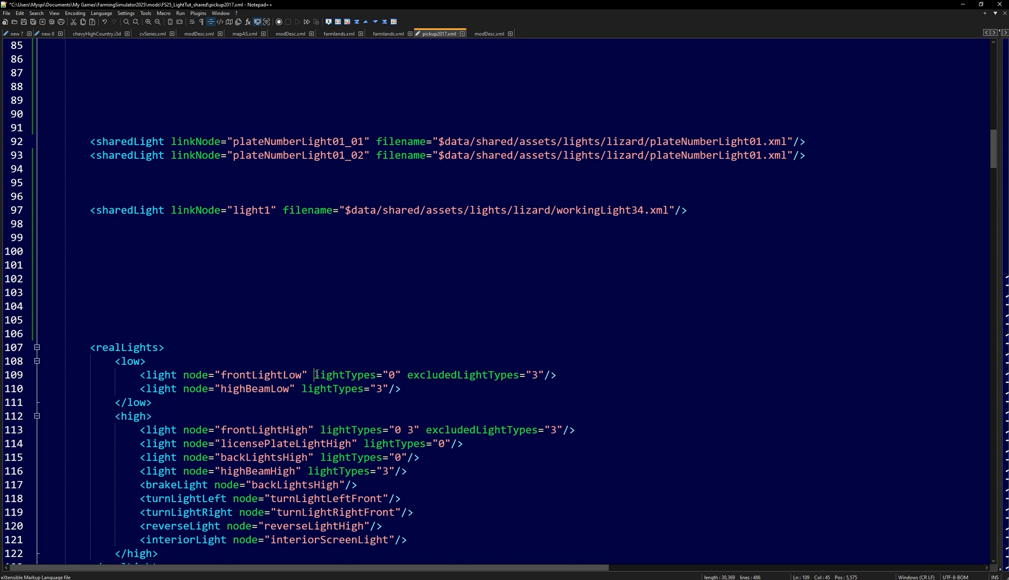
{"action": "left_click_drag", "start_coordinate": [314, 376], "coordinate": [399, 375]}
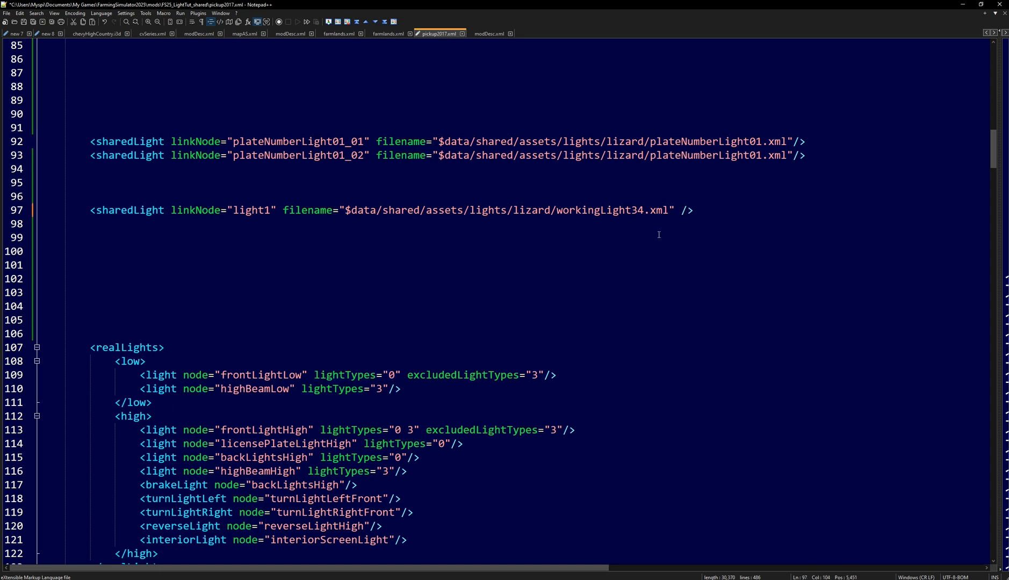
{"action": "type", "text": "lightTypes=\"0\""}
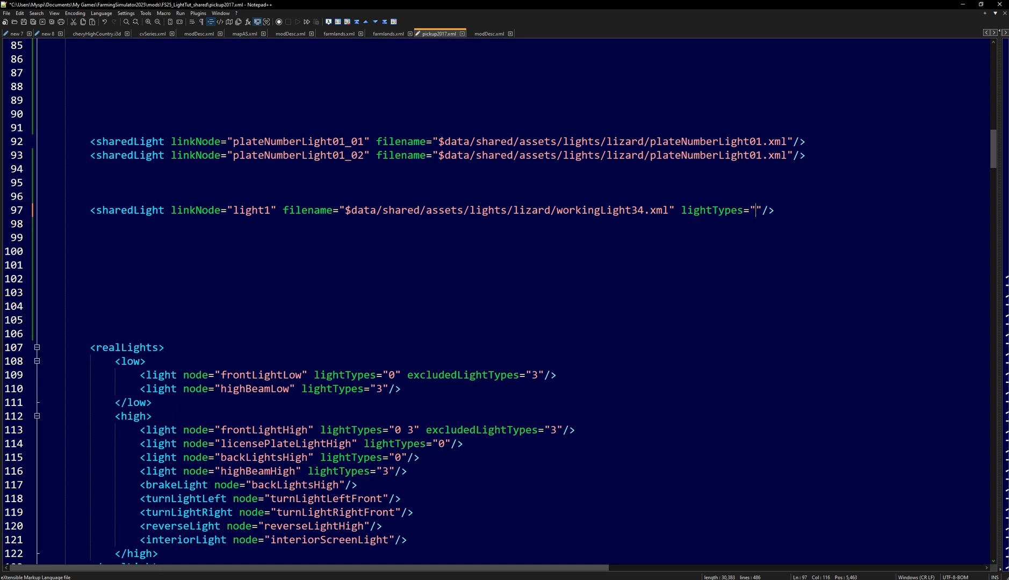
{"action": "type", "text": "1"}
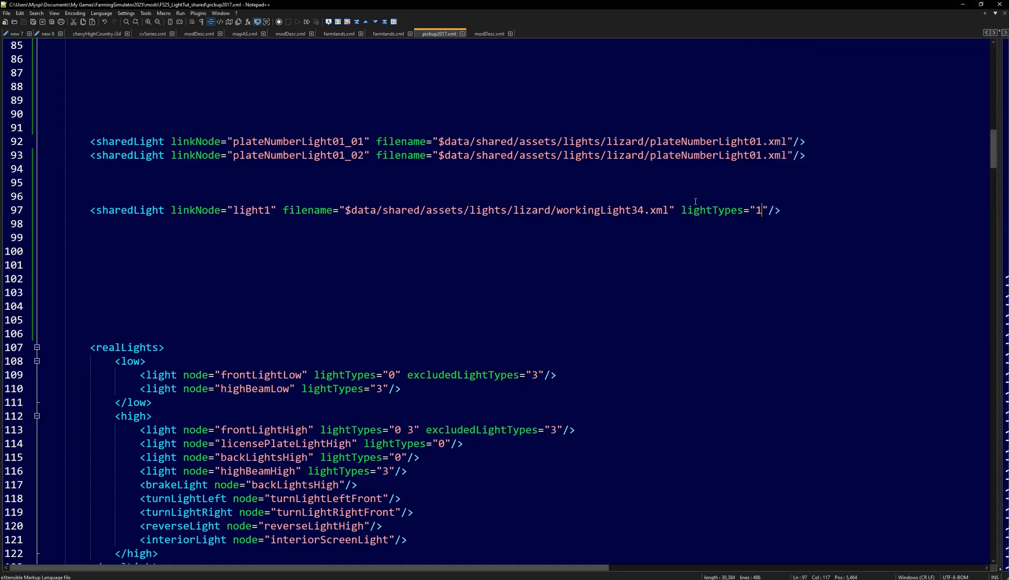
Step: Change the third light state's lightTypes from 0 1 to 1 2
{"action": "double_click", "coordinate": [758, 210]}
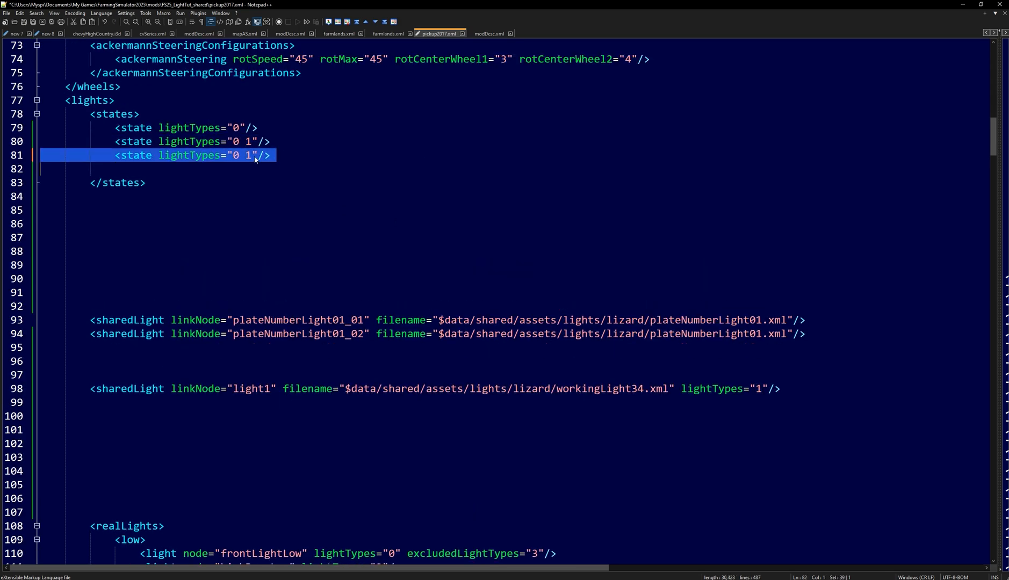
{"action": "type", "text": "2"}
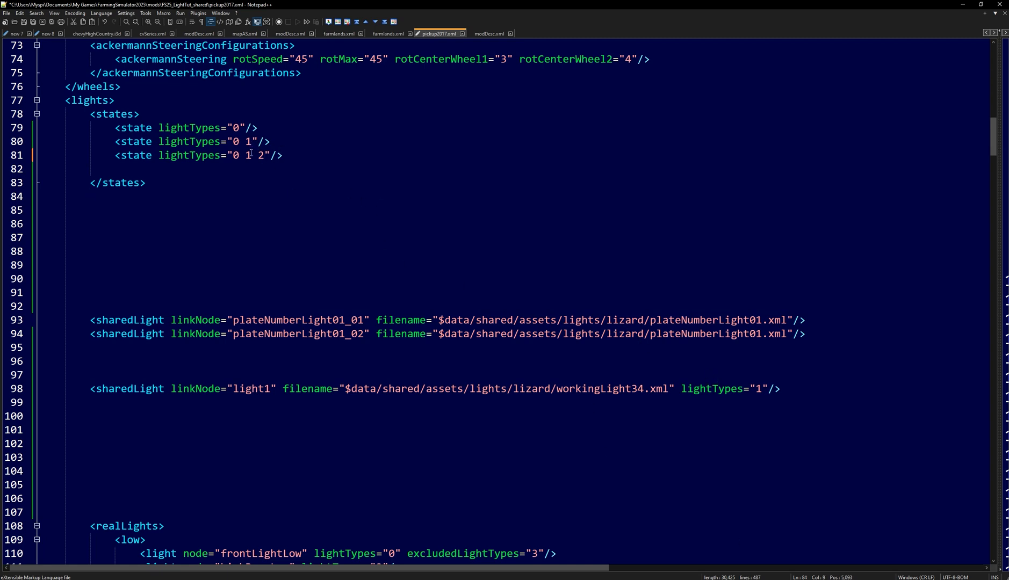
{"action": "left_click_drag", "start_coordinate": [248, 155], "coordinate": [265, 155]}
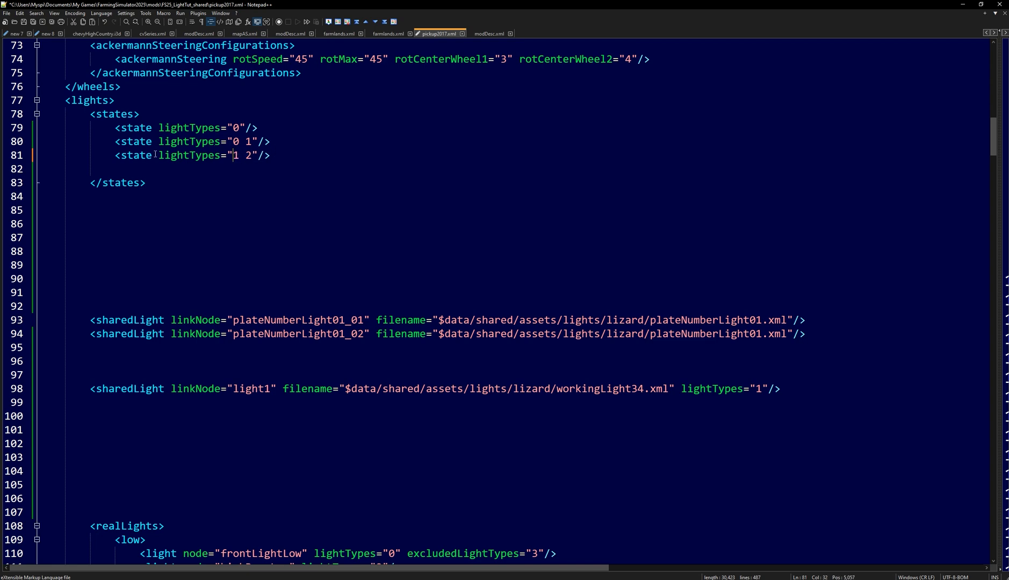
{"action": "left_click_drag", "start_coordinate": [233, 155], "coordinate": [253, 155]}
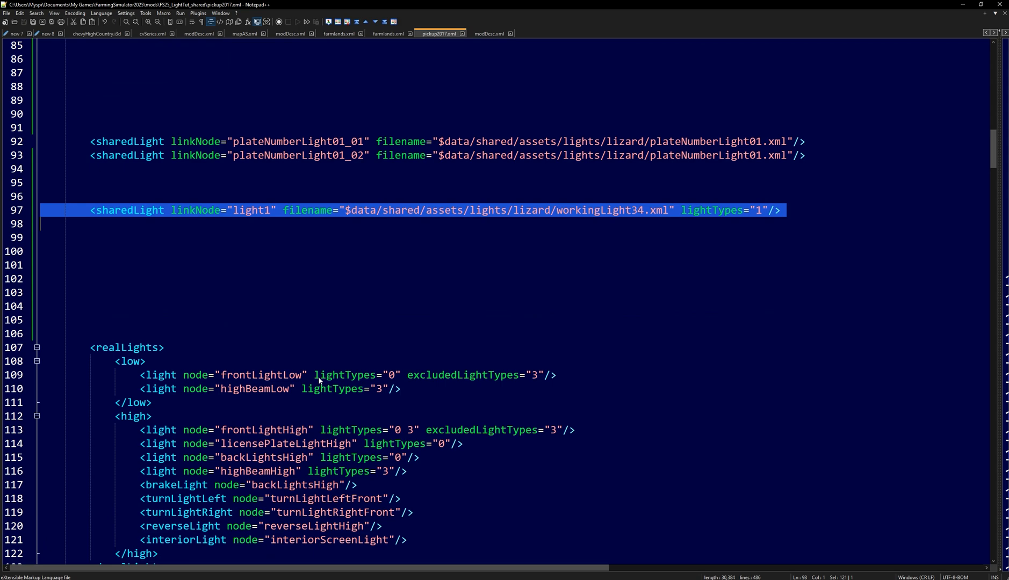
{"action": "scroll", "scroll_direction": "down", "scroll_amount": 3}
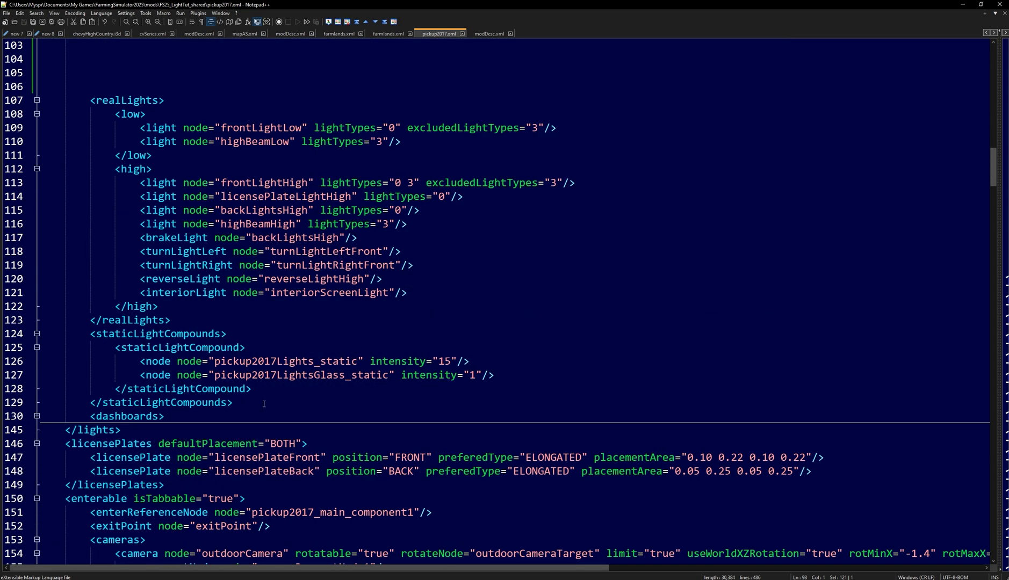
{"action": "left_click_drag", "start_coordinate": [90, 333], "coordinate": [232, 402]}
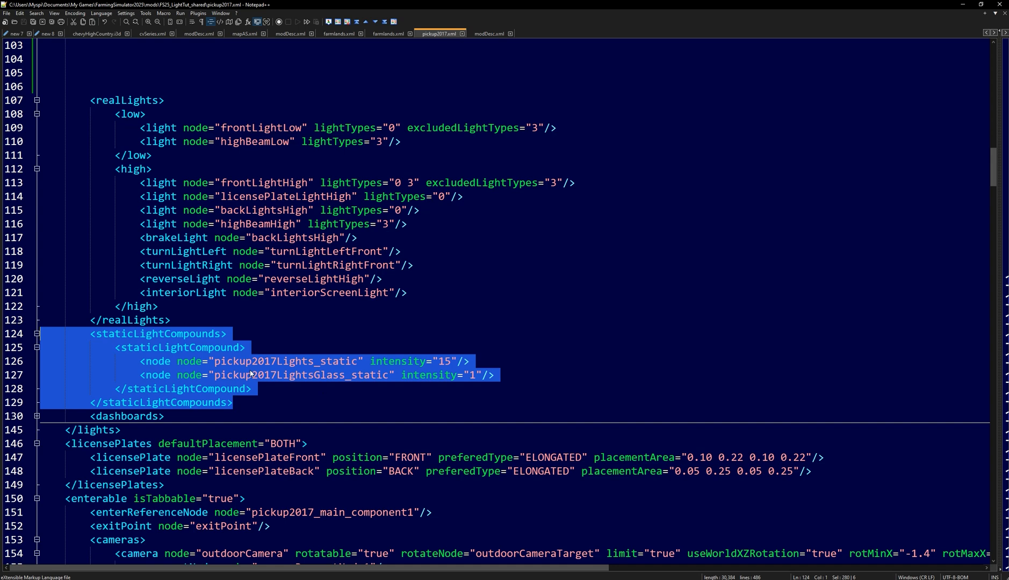
{"action": "mouse_move", "coordinate": [256, 390]}
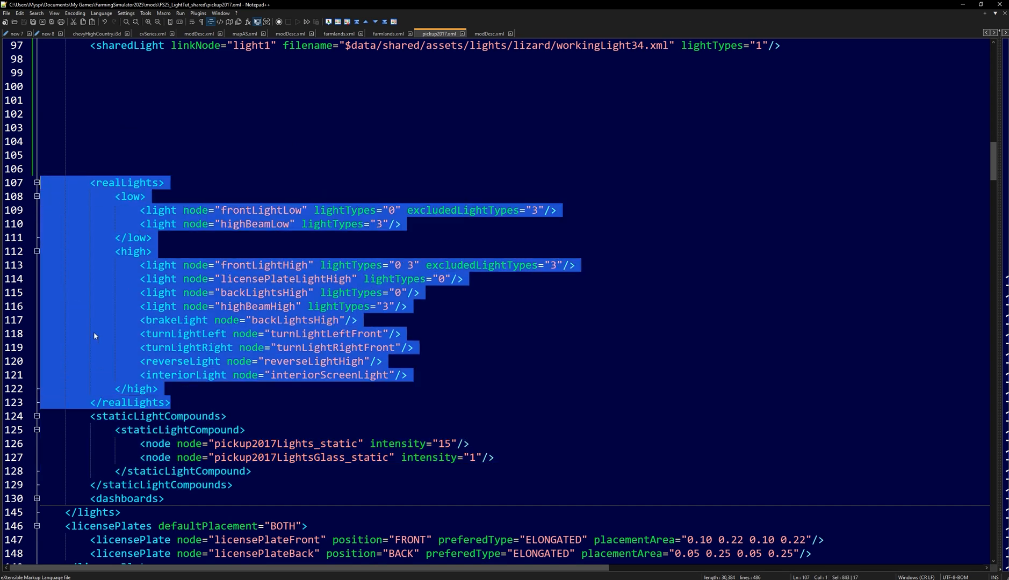
{"action": "key", "text": "alt+tab"}
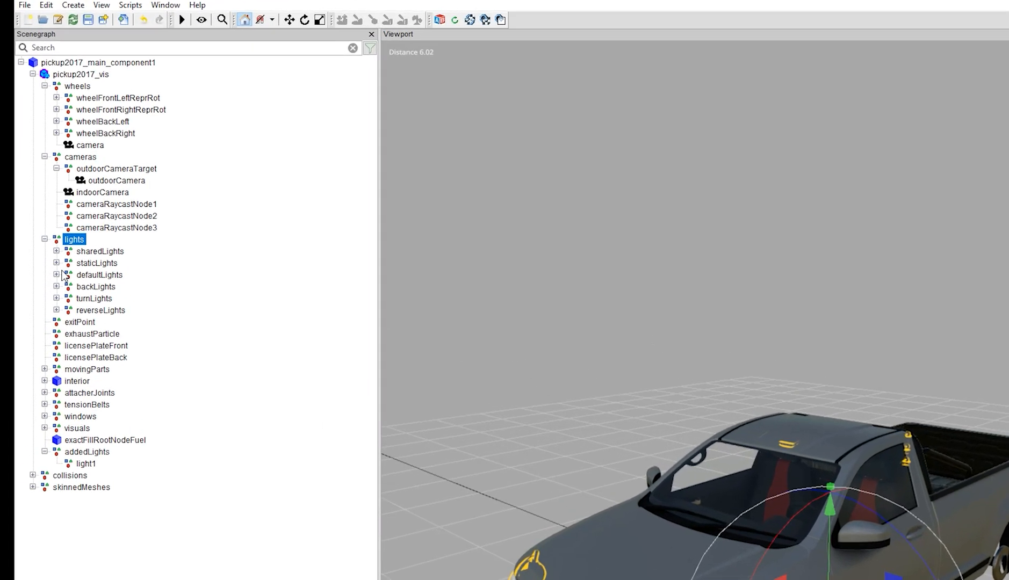
Step: Expand staticLights and defaultLights in the Scenegraph and inspect the high beam light nodes
{"action": "left_click", "coordinate": [57, 262]}
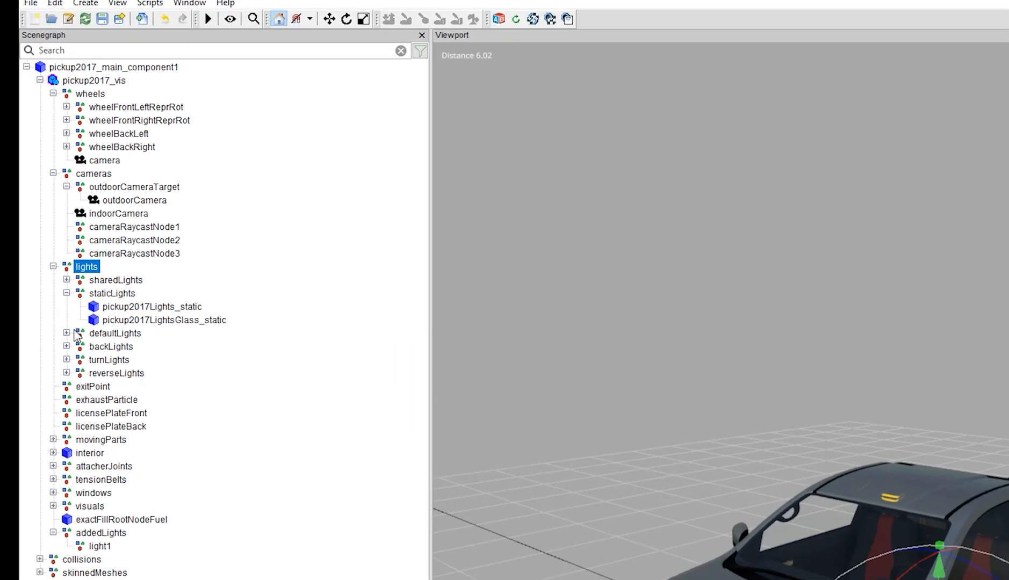
{"action": "left_click", "coordinate": [66, 333]}
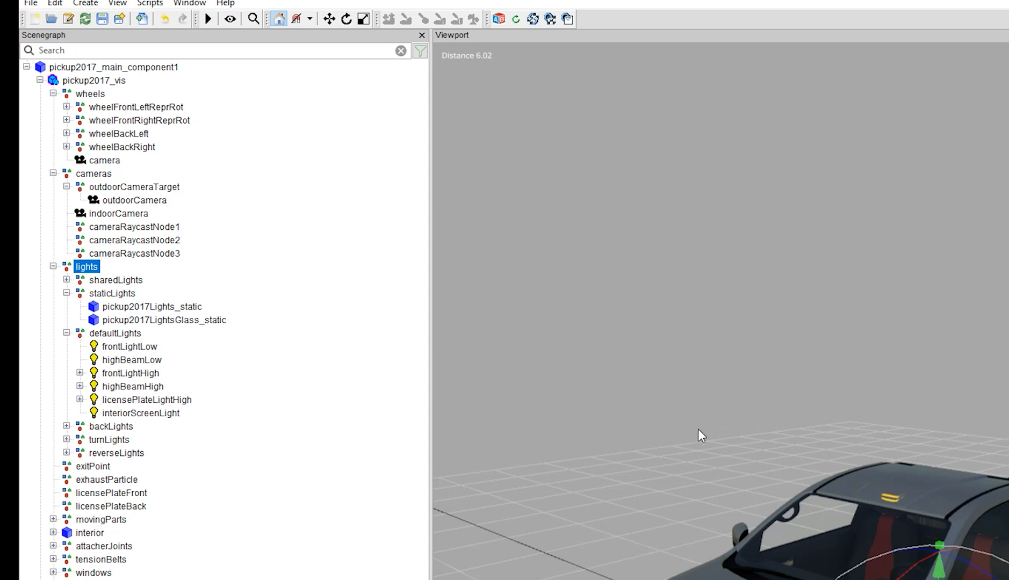
{"action": "scroll", "scroll_direction": "down", "scroll_amount": 3}
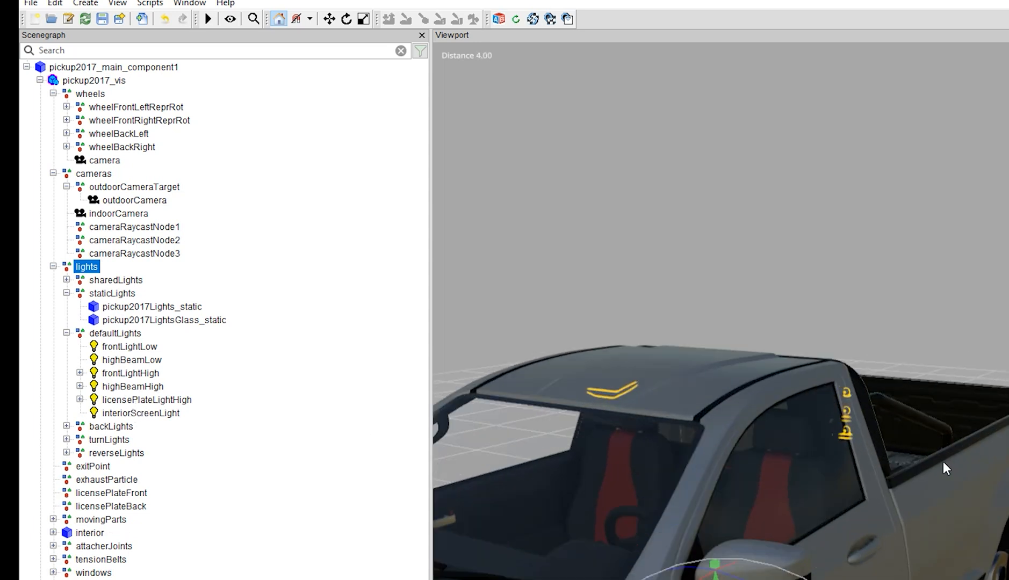
{"action": "scroll", "scroll_direction": "down", "scroll_amount": 3}
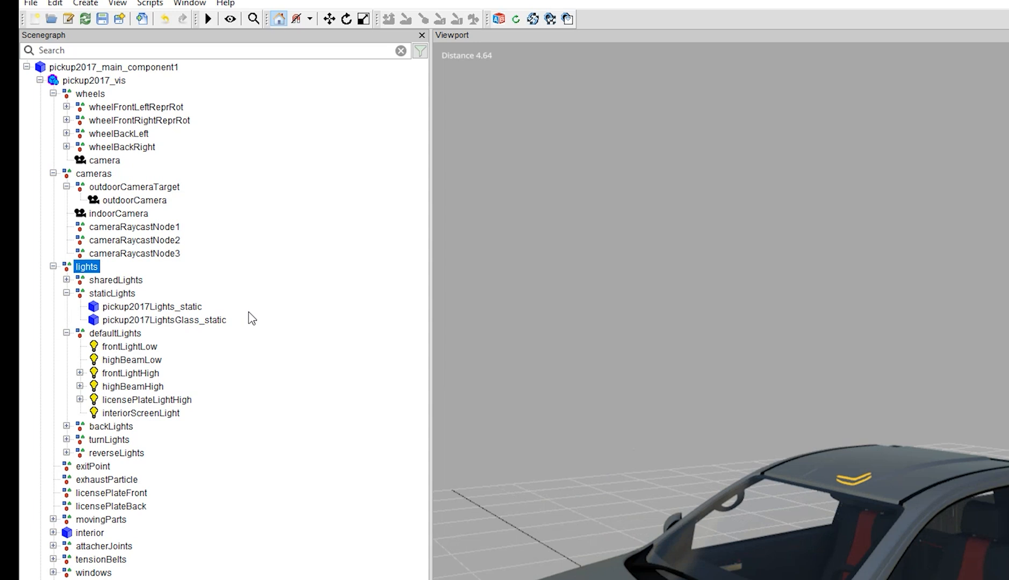
{"action": "left_click", "coordinate": [130, 360]}
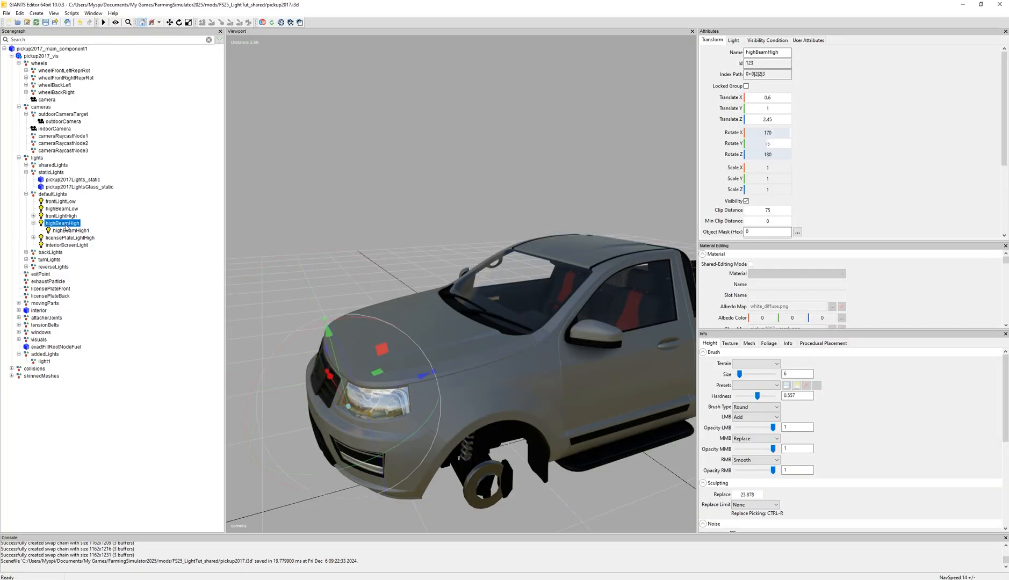
{"action": "left_click", "coordinate": [61, 209]}
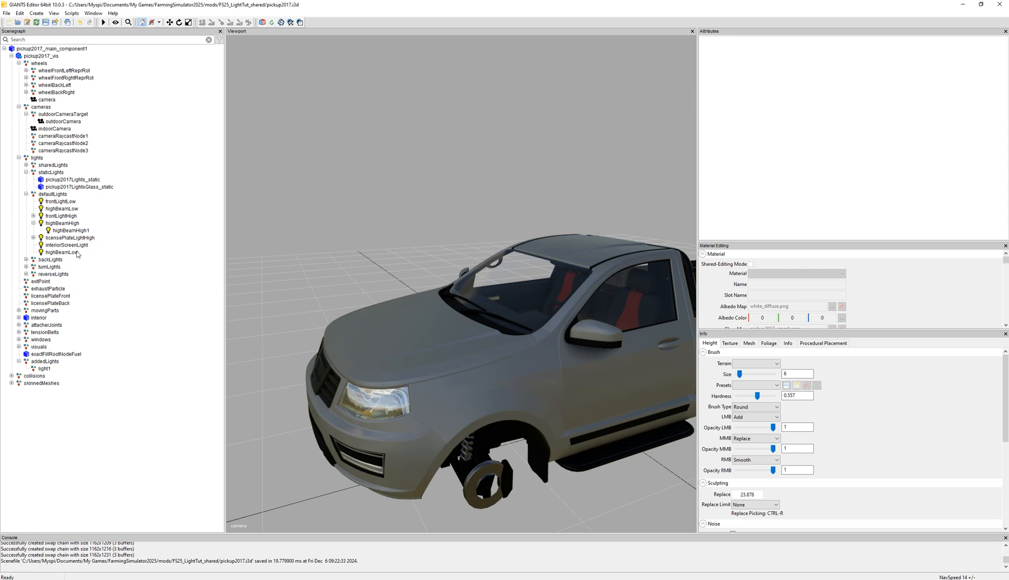
{"action": "left_click", "coordinate": [61, 251]}
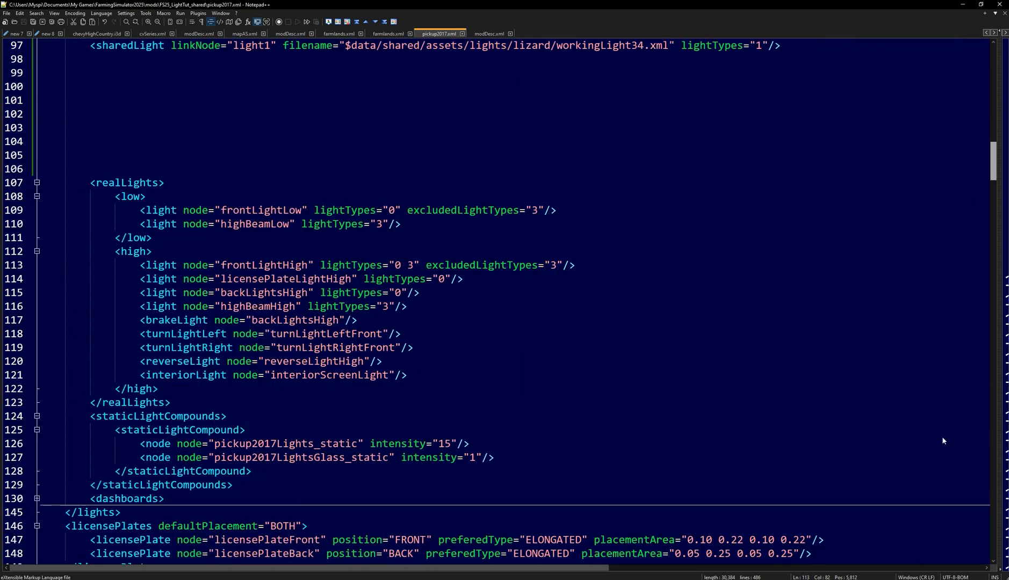
Step: Add <i3dMapping id="highBeamLow2"> with highBeamLow2's index path from the editor
{"action": "scroll", "scroll_direction": "down", "scroll_amount": 3}
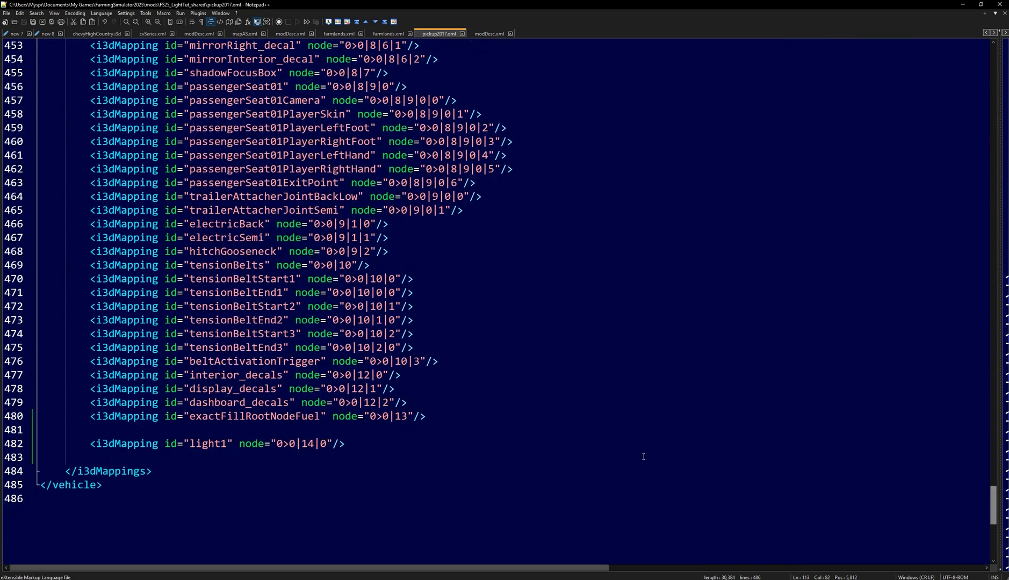
{"action": "type", "text": "<i3dMapping id=\"highBeamLow2\" node=\"0>0|14|0\"/>"}
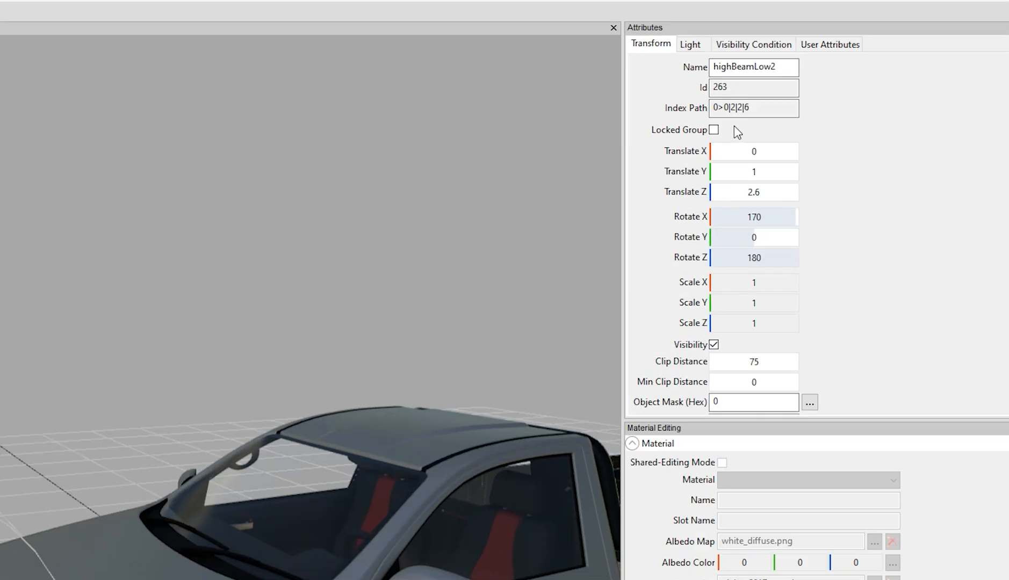
{"action": "triple_click", "coordinate": [754, 107]}
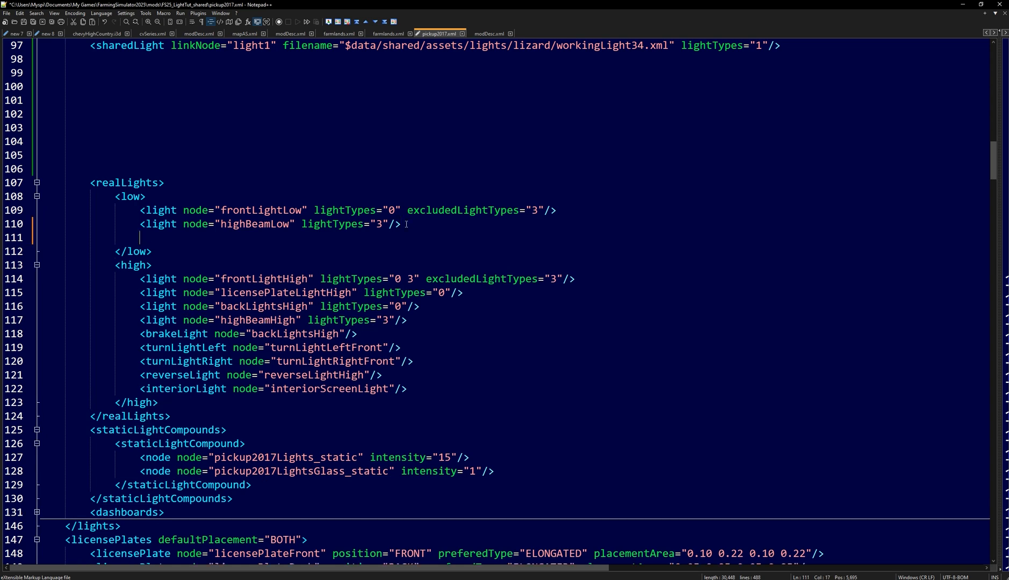
Step: Duplicate the highBeamLow realLight line as highBeamLow2 with lightTypes 1 in the low group
{"action": "triple_click", "coordinate": [258, 224]}
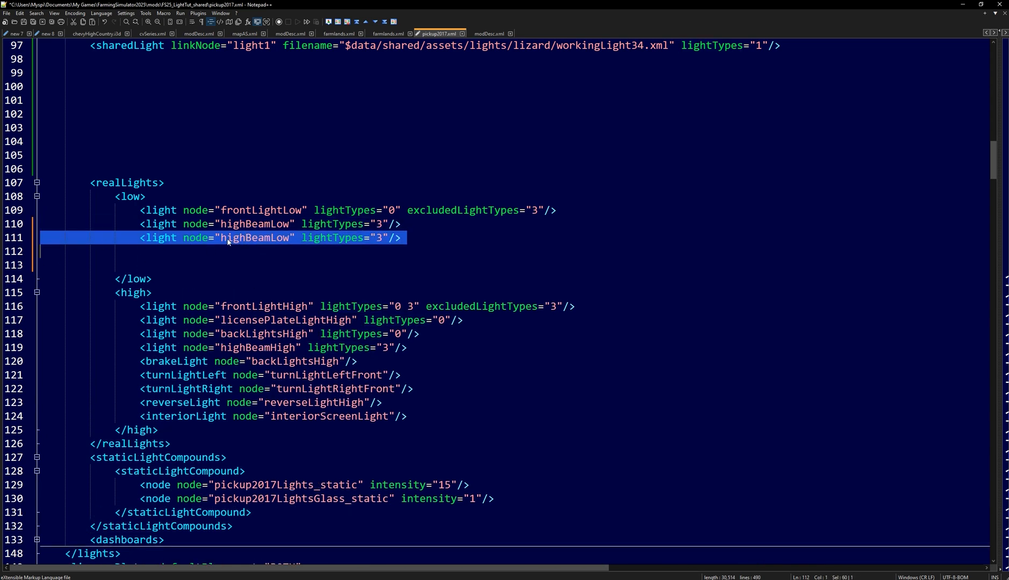
{"action": "type", "text": "2"}
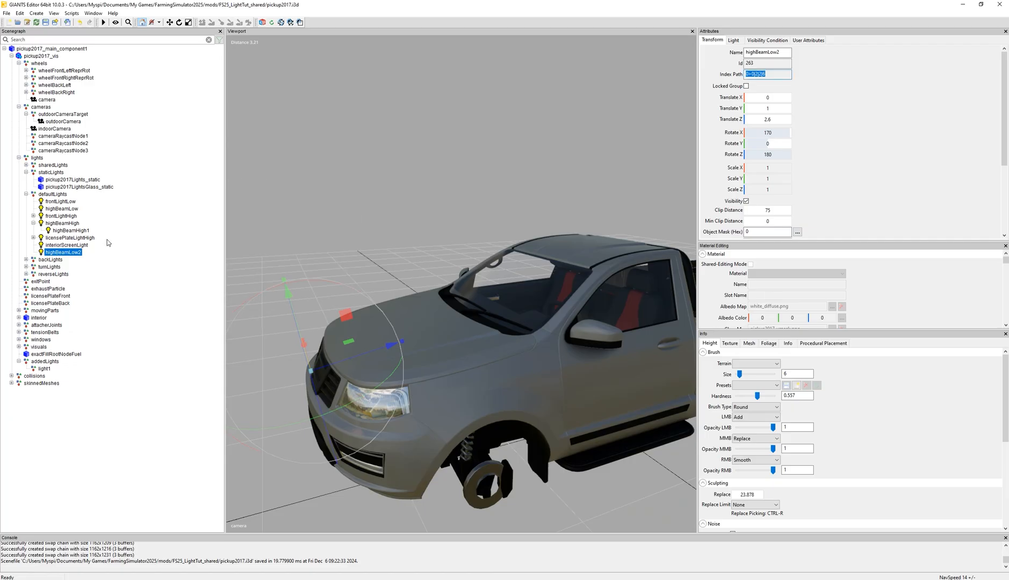
{"action": "left_click", "coordinate": [62, 223]}
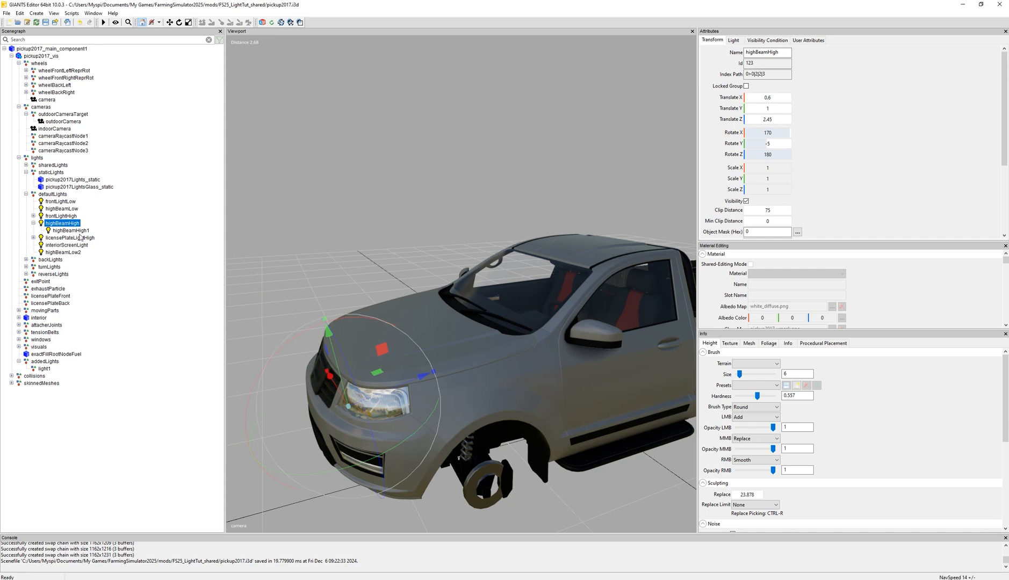
{"action": "mouse_move", "coordinate": [913, 170]}
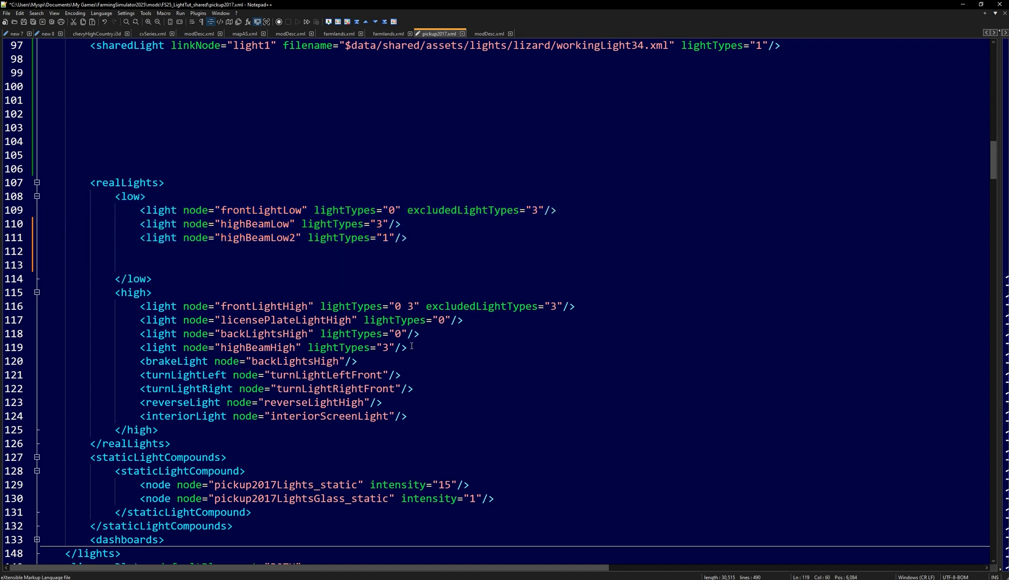
Step: Copy the highBeamLow2 line into the high realLights group and save the scene
{"action": "key", "text": "Enter"}
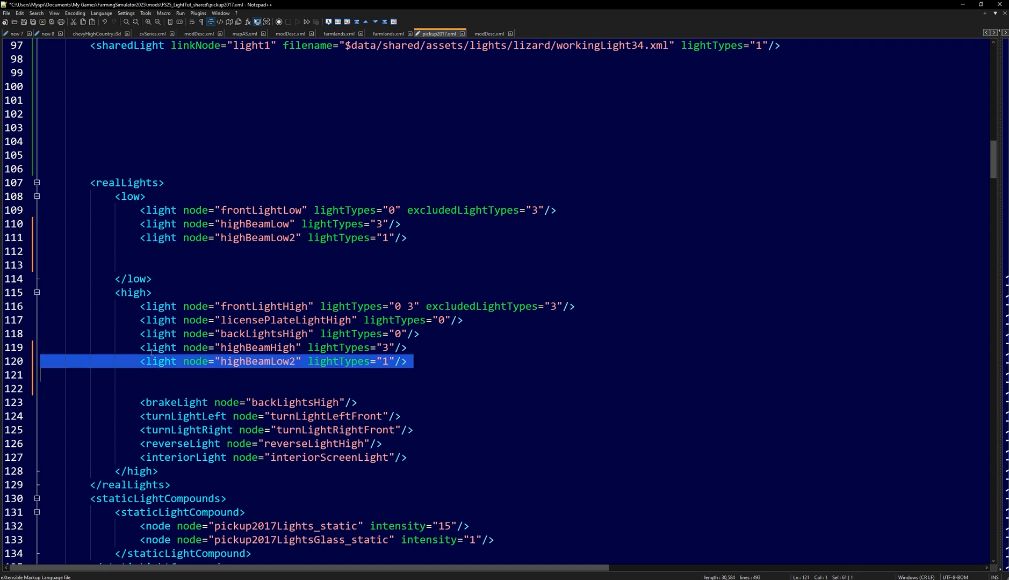
{"action": "left_click", "coordinate": [133, 293]}
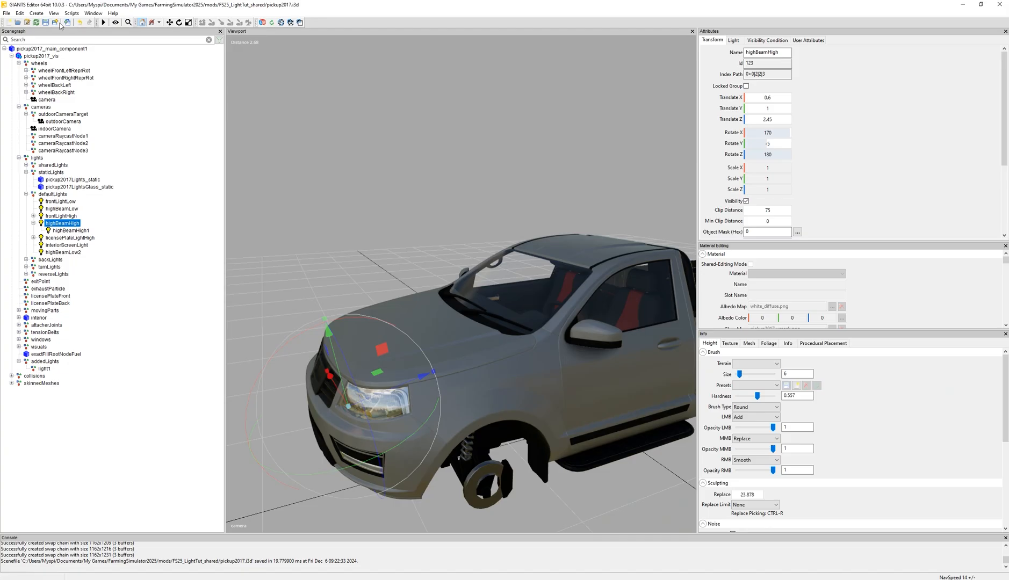
{"action": "left_click", "coordinate": [44, 22]}
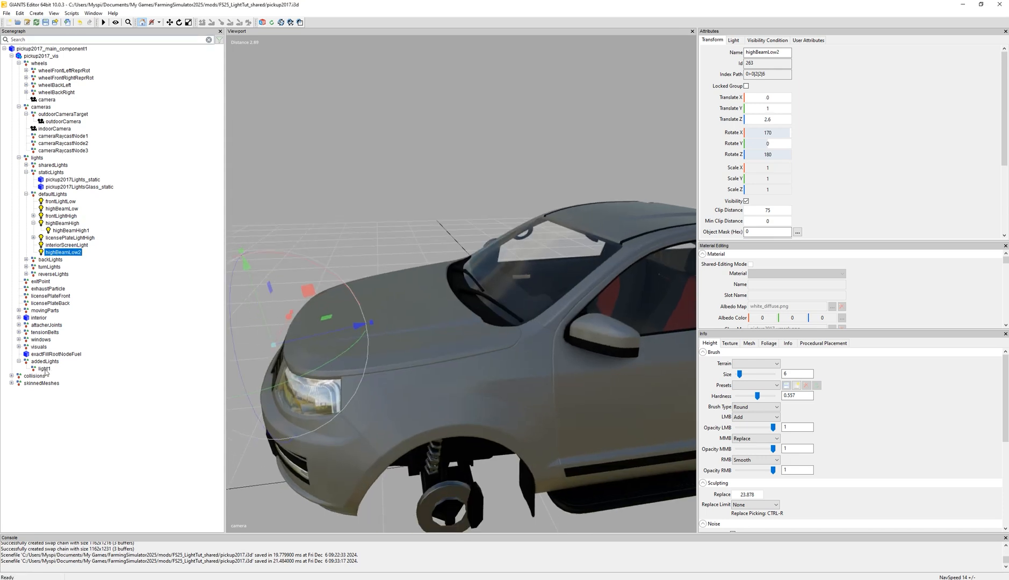
Step: Paste light1's Translate values onto highBeamLow2 so it sits at the roof position
{"action": "left_click", "coordinate": [44, 369]}
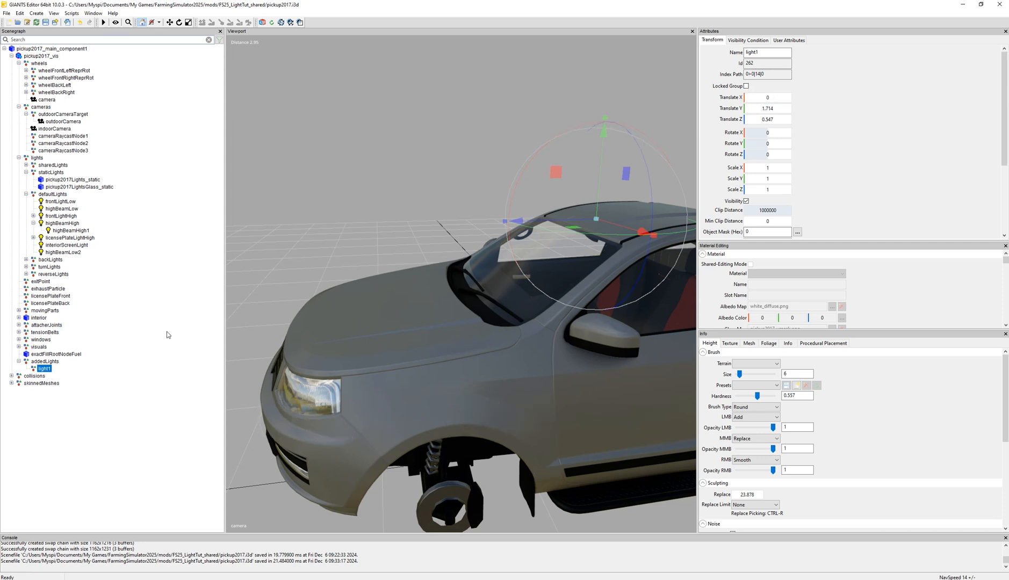
{"action": "mouse_move", "coordinate": [68, 320]}
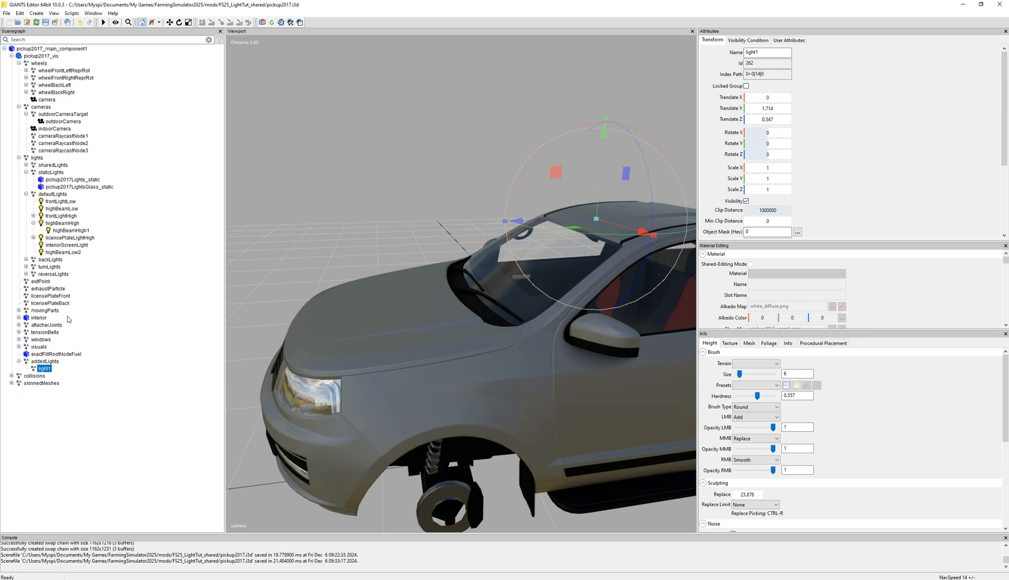
{"action": "left_click", "coordinate": [63, 253]}
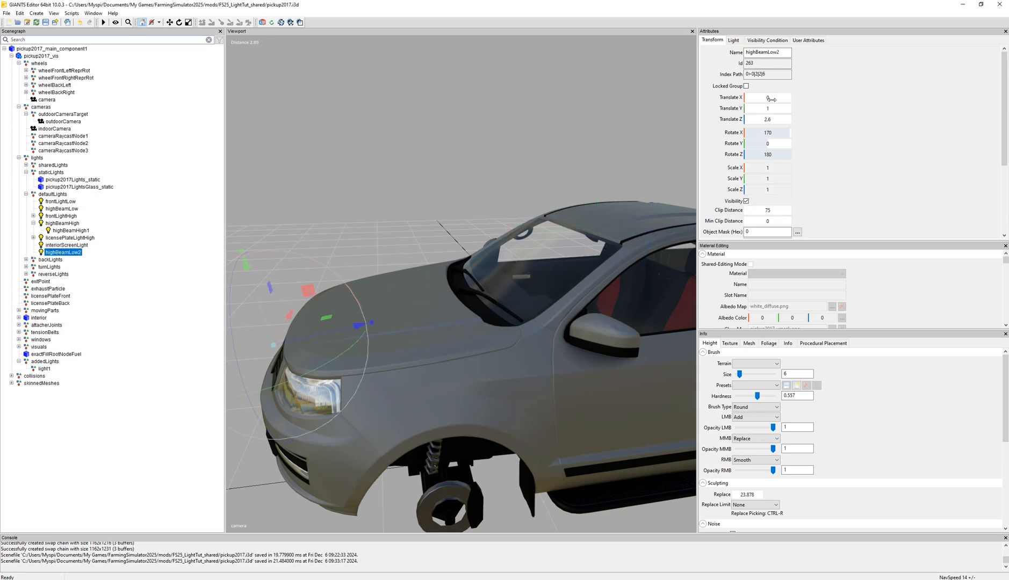
{"action": "left_click", "coordinate": [768, 97]}
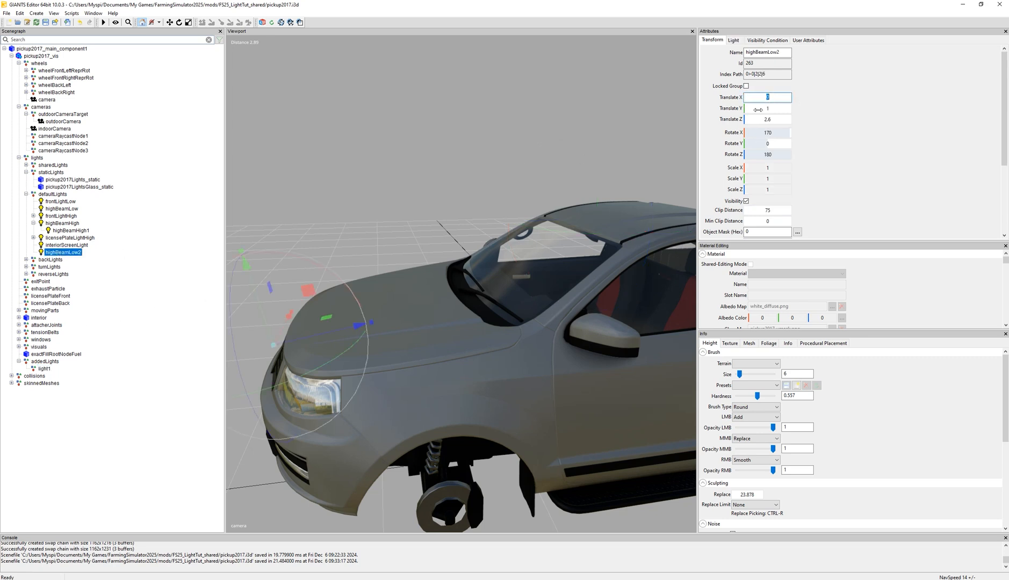
{"action": "key", "text": "ctrl+shift+v"}
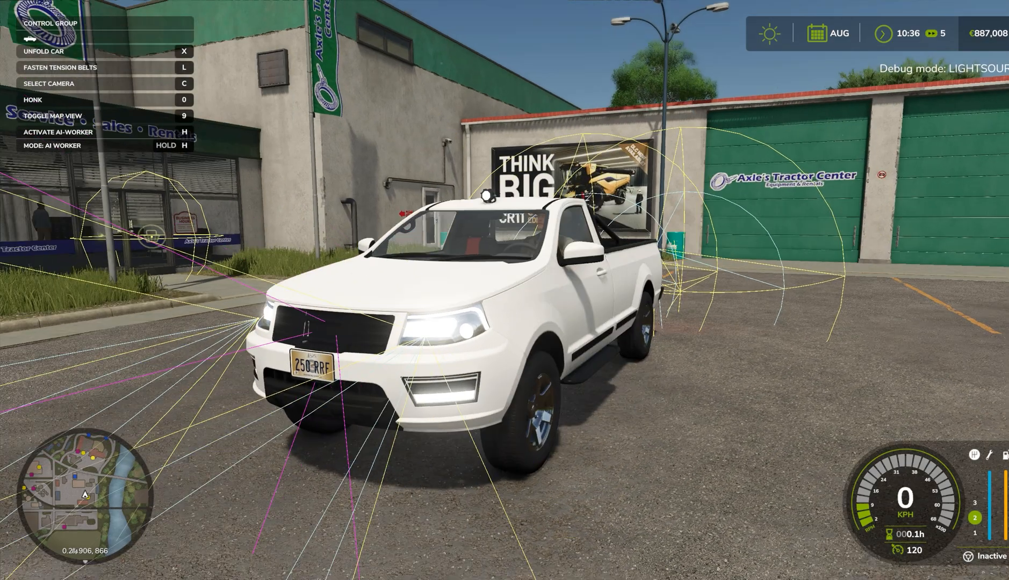
Step: Drag highBeamLow2 up along Y to fine-tune its height above the roof
{"action": "key", "text": "c"}
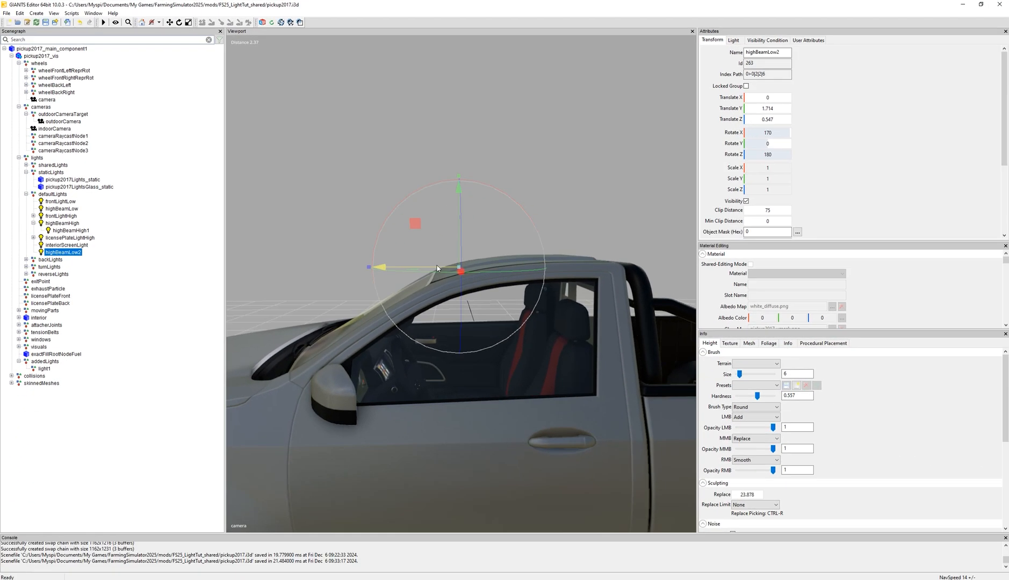
{"action": "left_click_drag", "start_coordinate": [458, 265], "coordinate": [458, 242]}
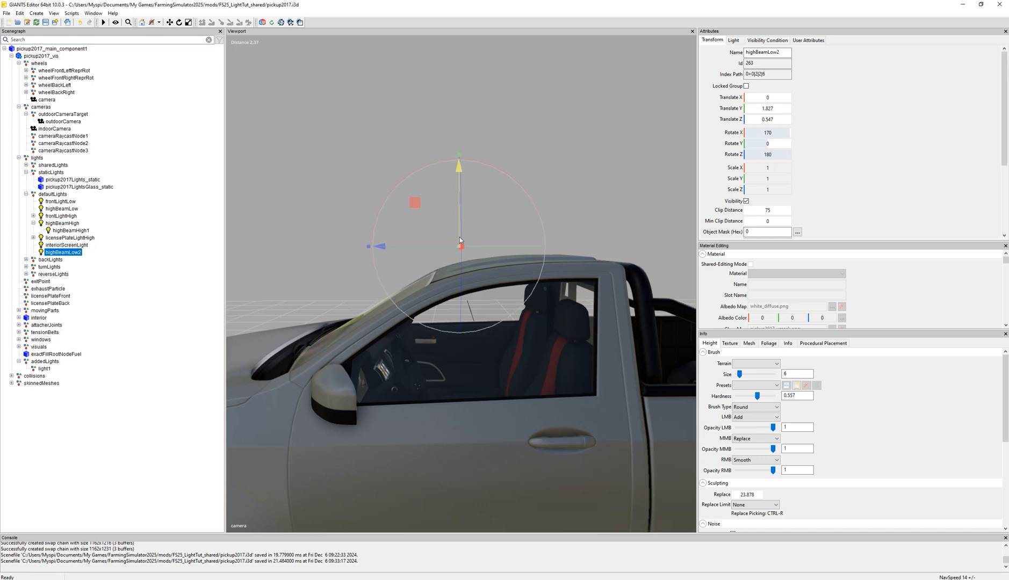
{"action": "left_click_drag", "start_coordinate": [458, 248], "coordinate": [444, 249]}
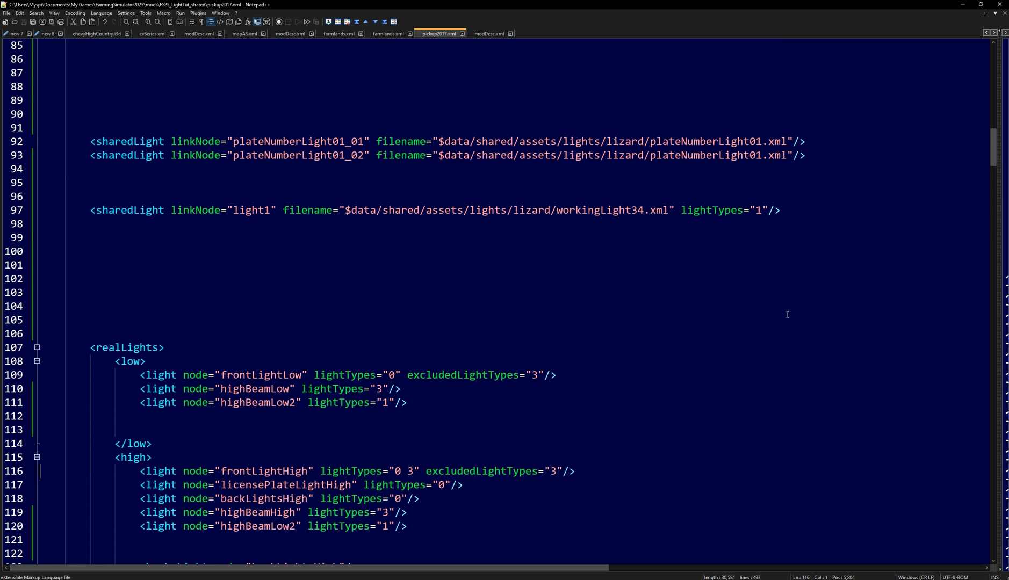
{"action": "mouse_move", "coordinate": [786, 322]}
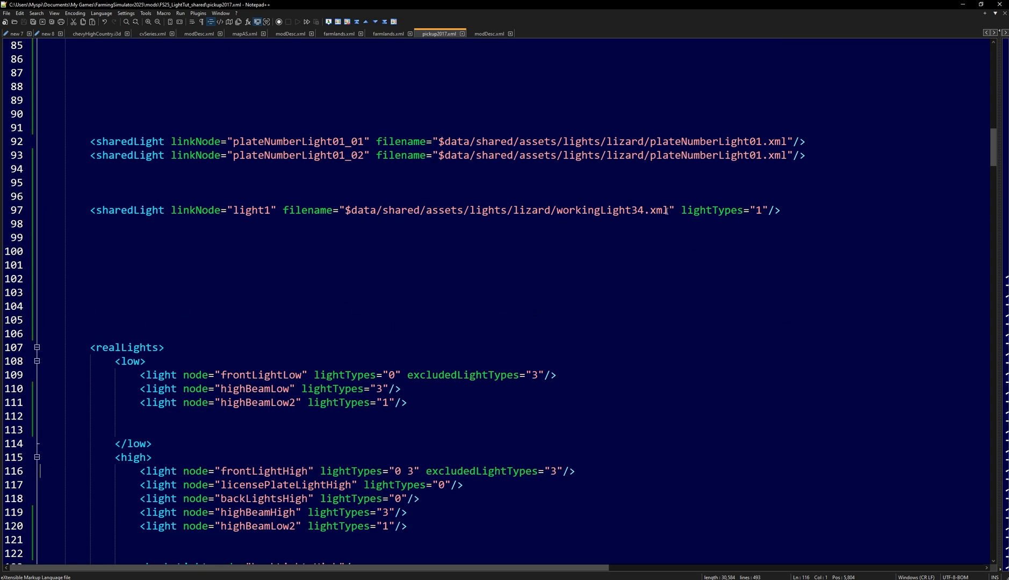
{"action": "double_click", "coordinate": [613, 211]}
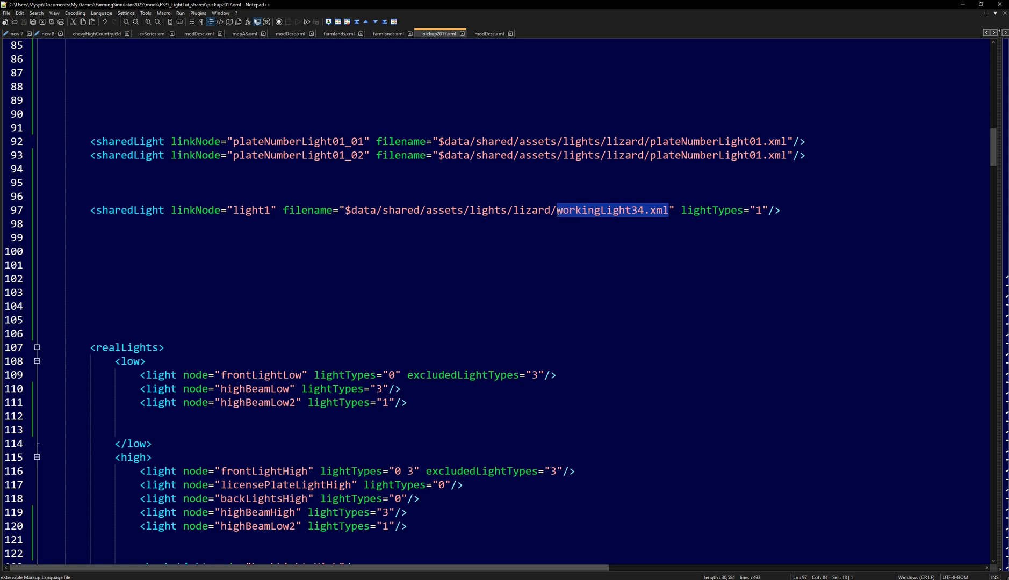
{"action": "scroll", "scroll_direction": "down", "scroll_amount": 3}
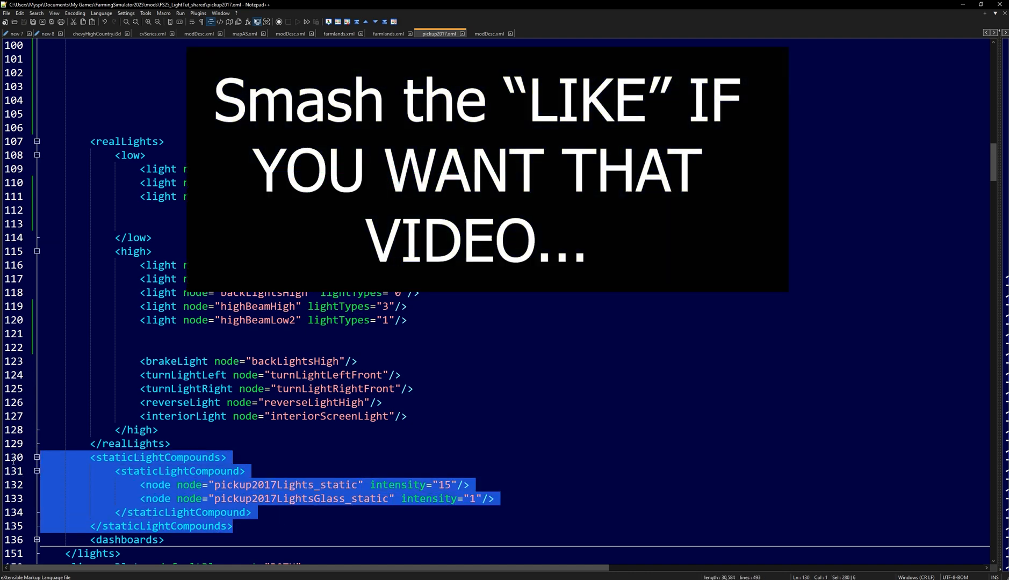
{"action": "mouse_move", "coordinate": [190, 500]}
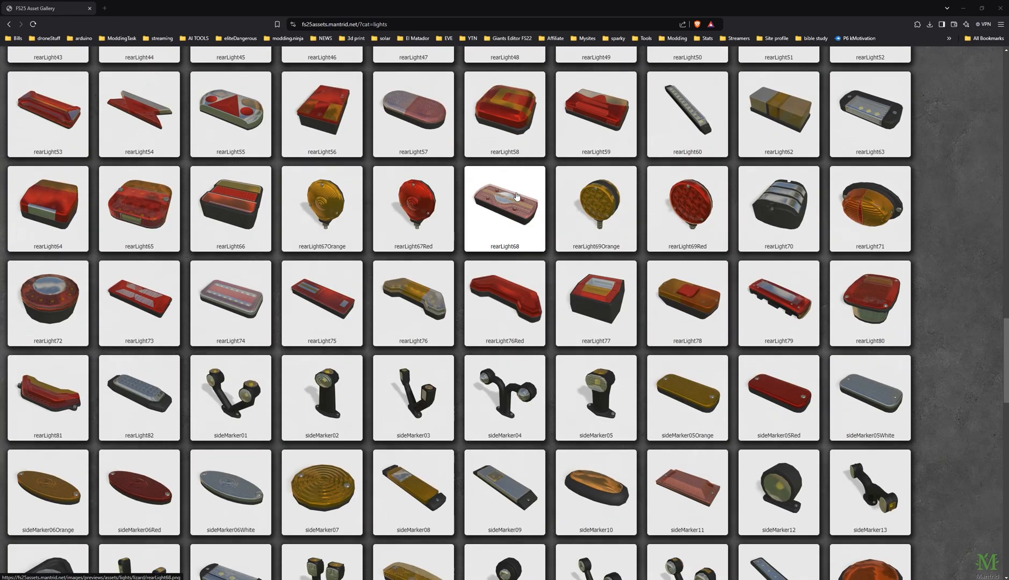
Step: Locate workingLight34 in the lights category and reveal its shared lizard lights asset path
{"action": "scroll", "scroll_direction": "down", "scroll_amount": 3}
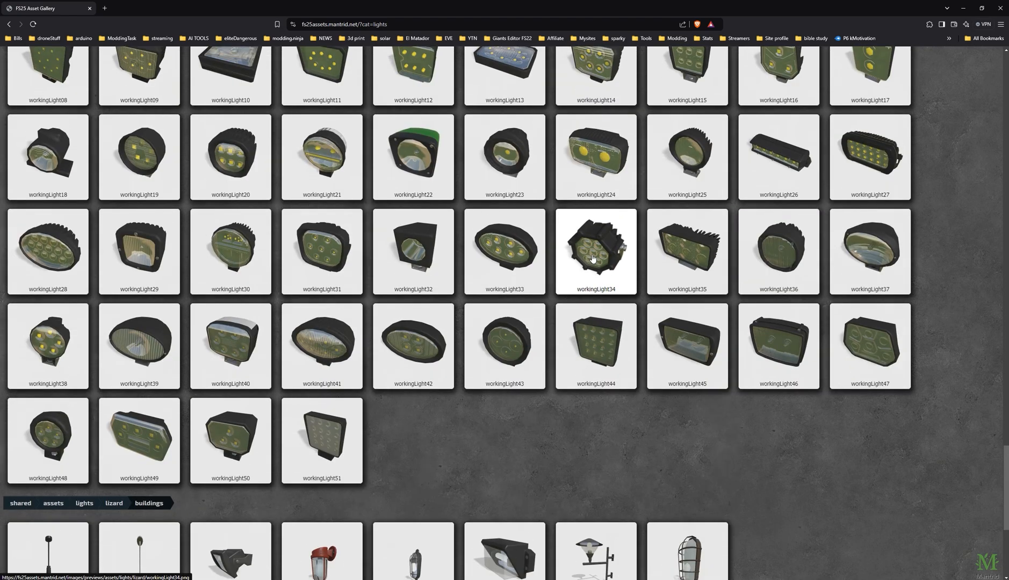
{"action": "mouse_move", "coordinate": [594, 251]}
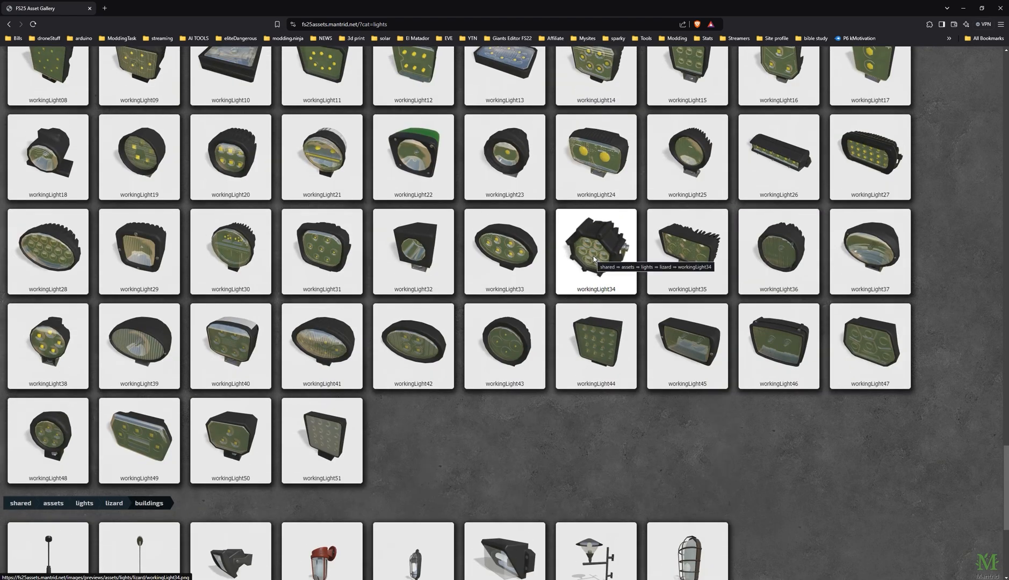
{"action": "left_click", "coordinate": [596, 250]}
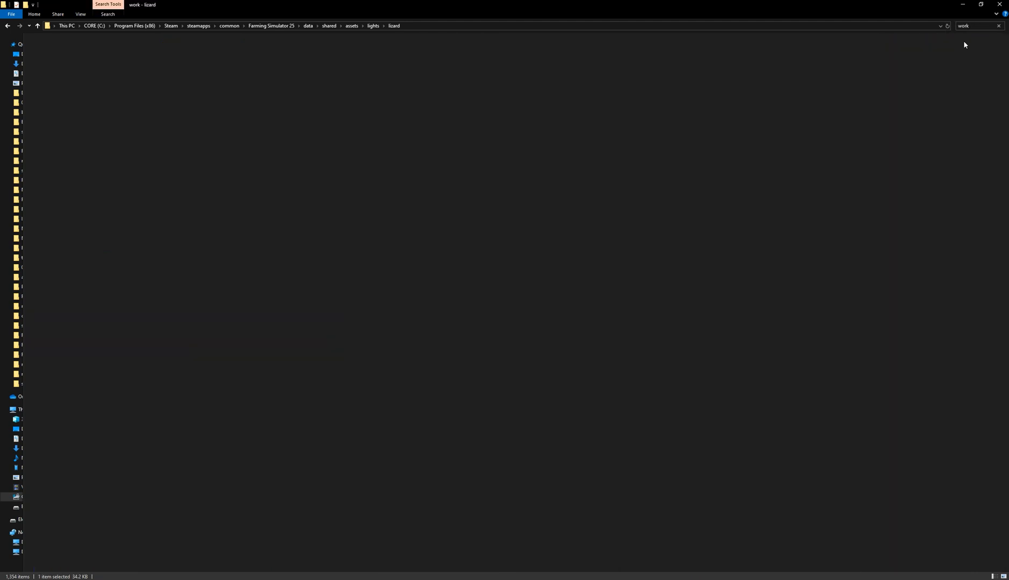
Step: Search the game's lizard lights folder for 'workinglight34'
{"action": "type", "text": "workinglight34"}
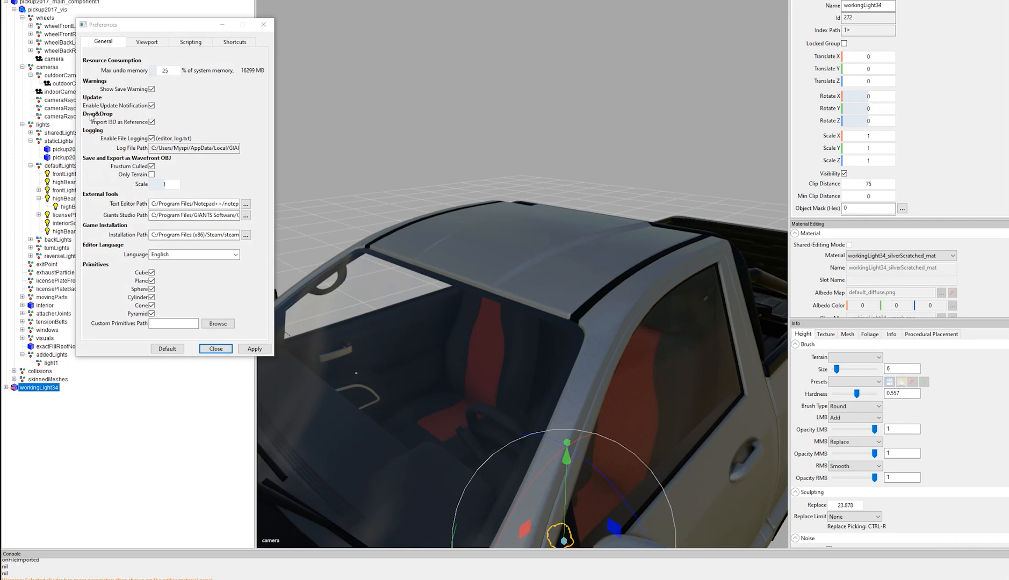
{"action": "mouse_move", "coordinate": [116, 128]}
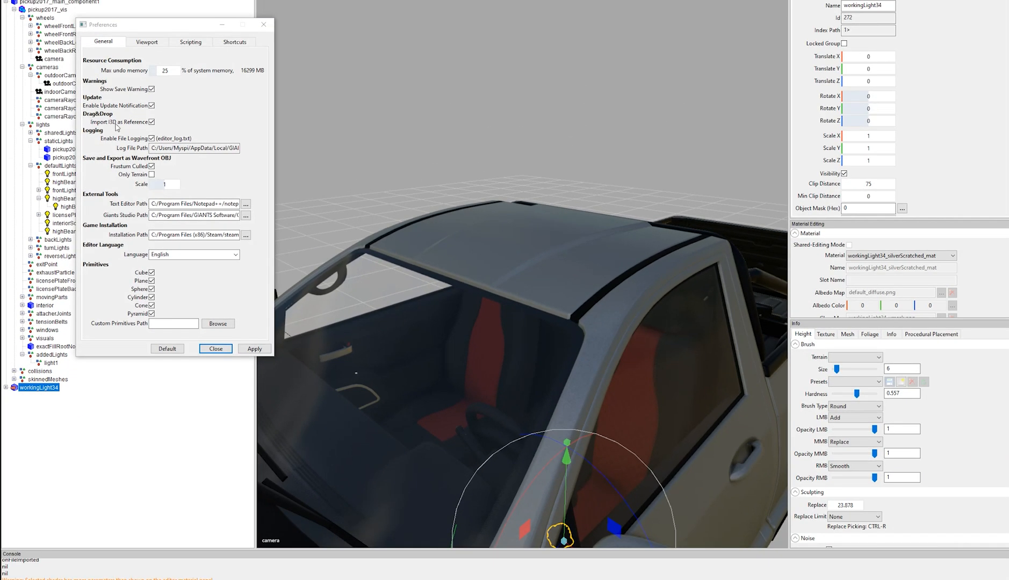
Step: Close Preferences and nest the imported workingLight34 lamp under light1 on the pickup's roof
{"action": "left_click", "coordinate": [215, 349]}
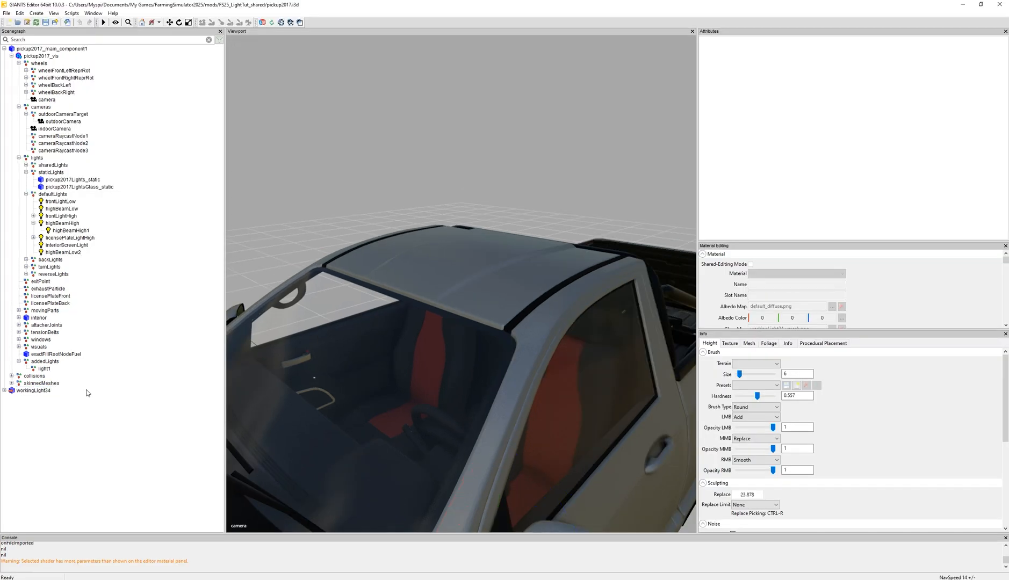
{"action": "left_click", "coordinate": [35, 390]}
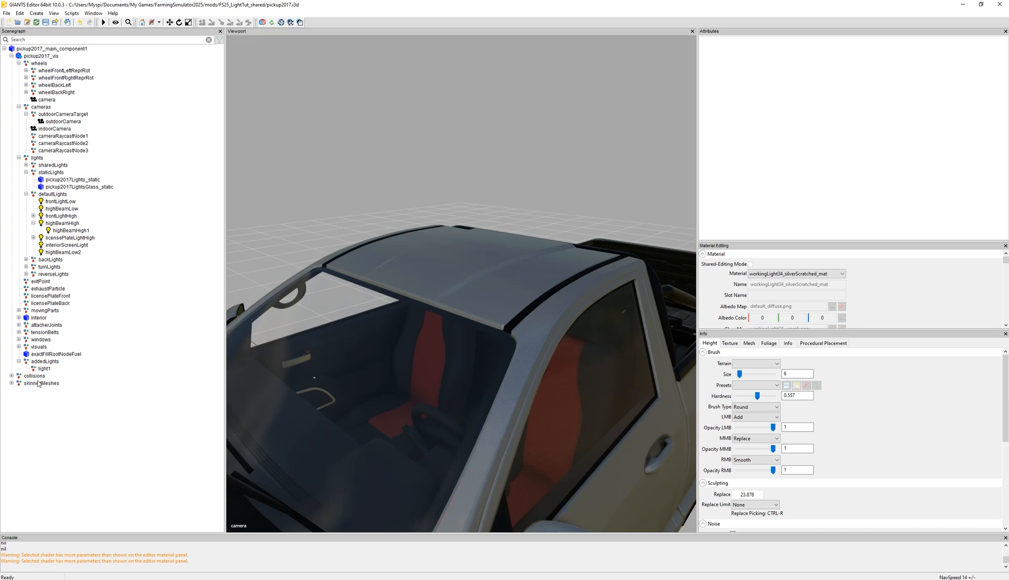
{"action": "left_click", "coordinate": [44, 369]}
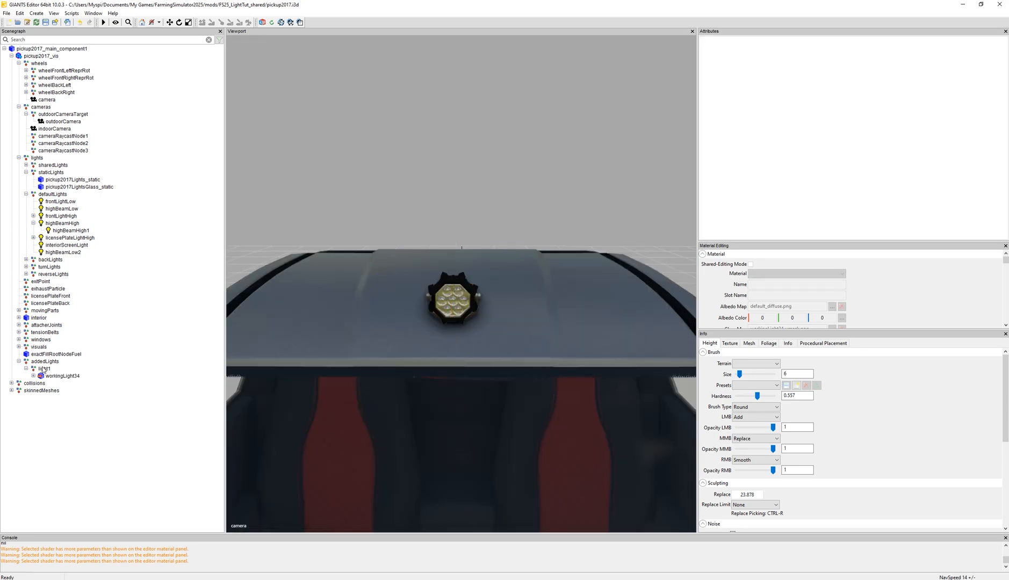
{"action": "left_click", "coordinate": [43, 368]}
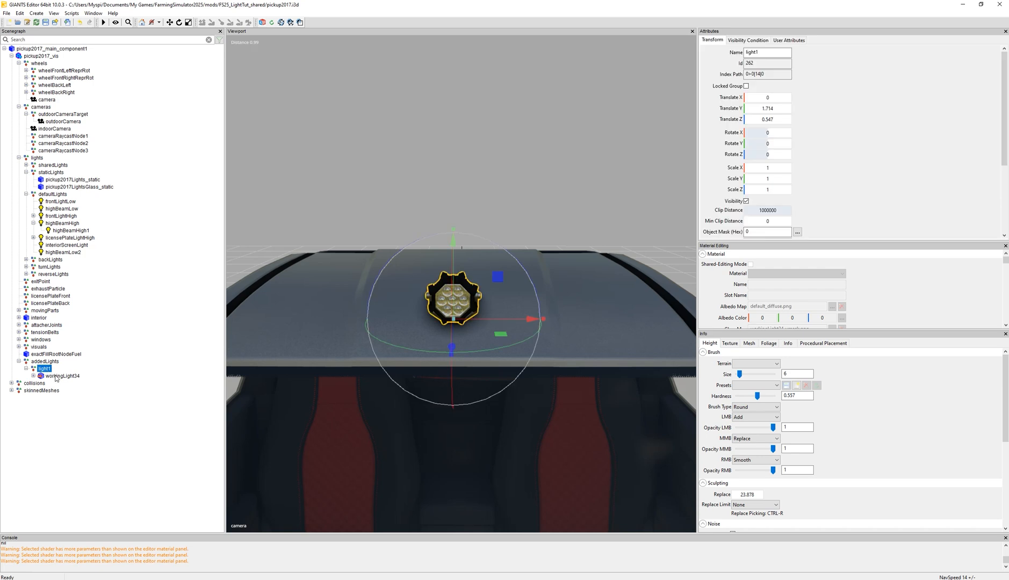
{"action": "left_click", "coordinate": [64, 376]}
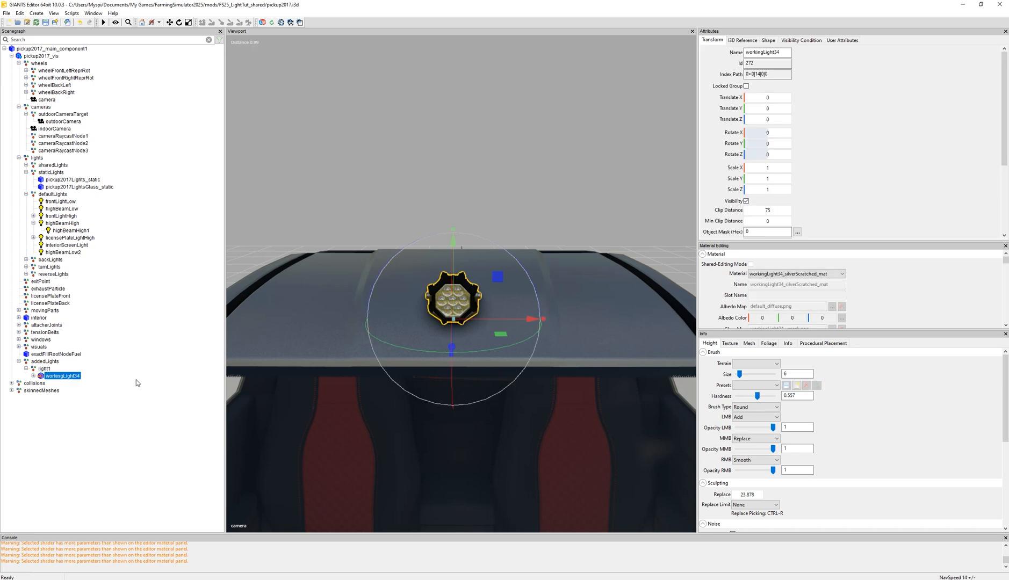
{"action": "left_click", "coordinate": [44, 368]}
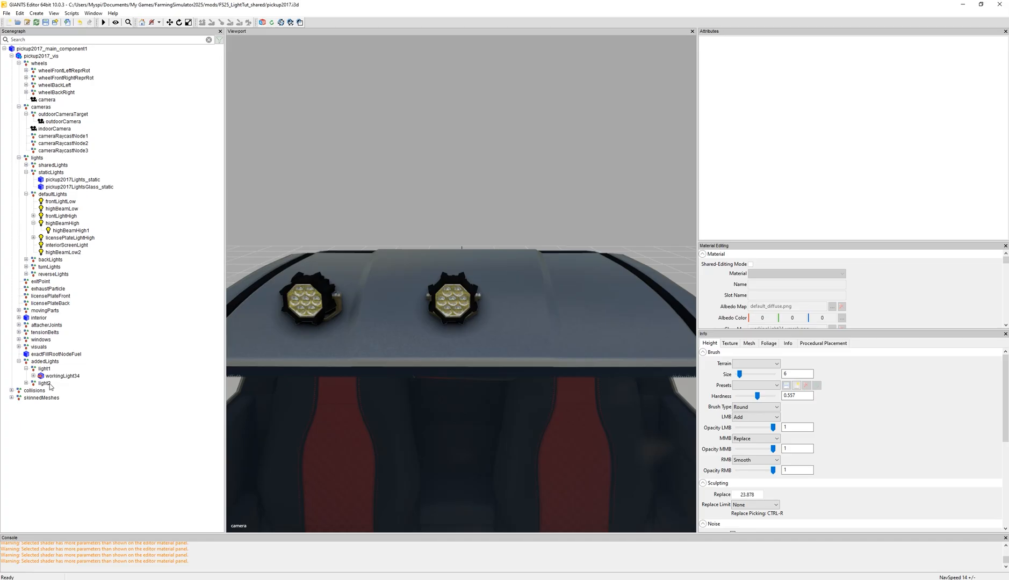
Step: Rename the duplicated roof lamp node at X -0.311 to light2
{"action": "left_click", "coordinate": [44, 384]}
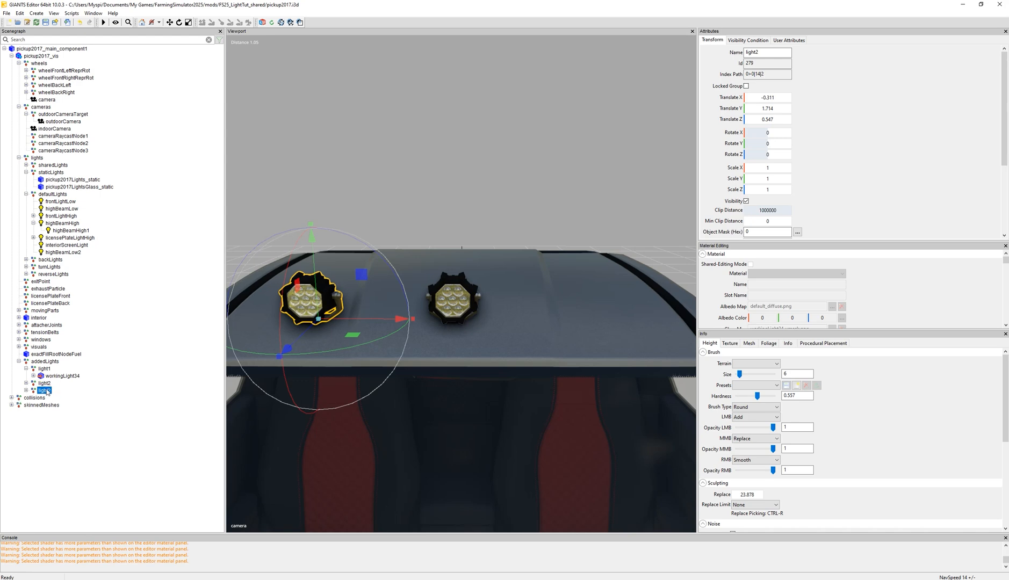
{"action": "double_click", "coordinate": [45, 390]}
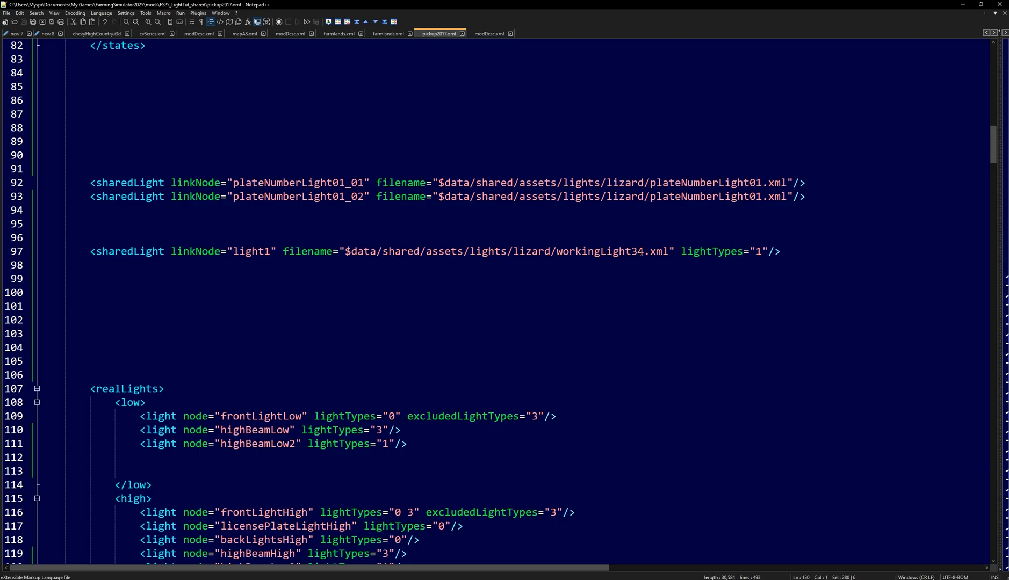
Step: Copy light1's sharedLight line for light2 and light3 and point light2's i3dMapping at node 0>0|14|2
{"action": "triple_click", "coordinate": [258, 250]}
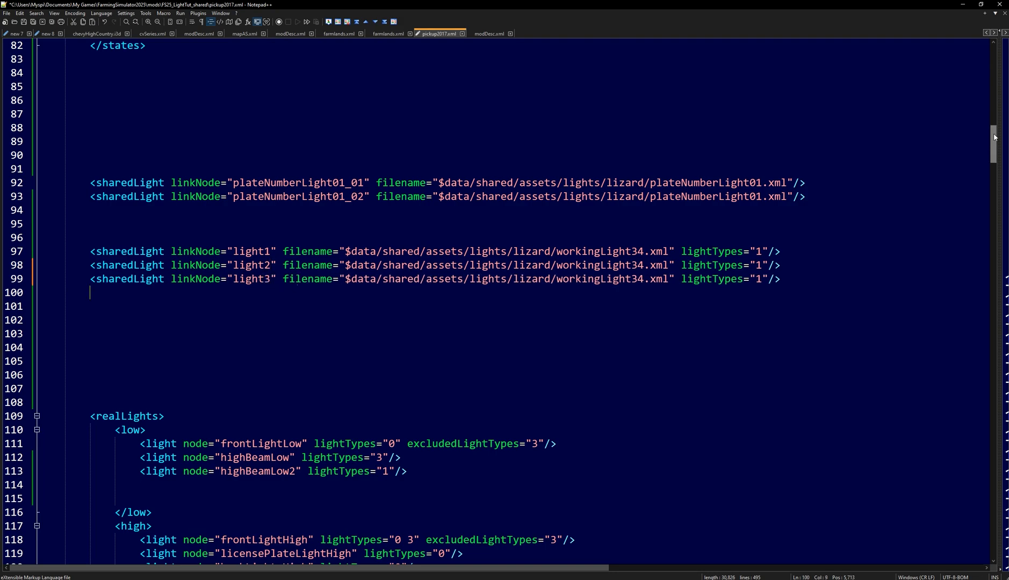
{"action": "scroll", "scroll_direction": "down", "scroll_amount": 3}
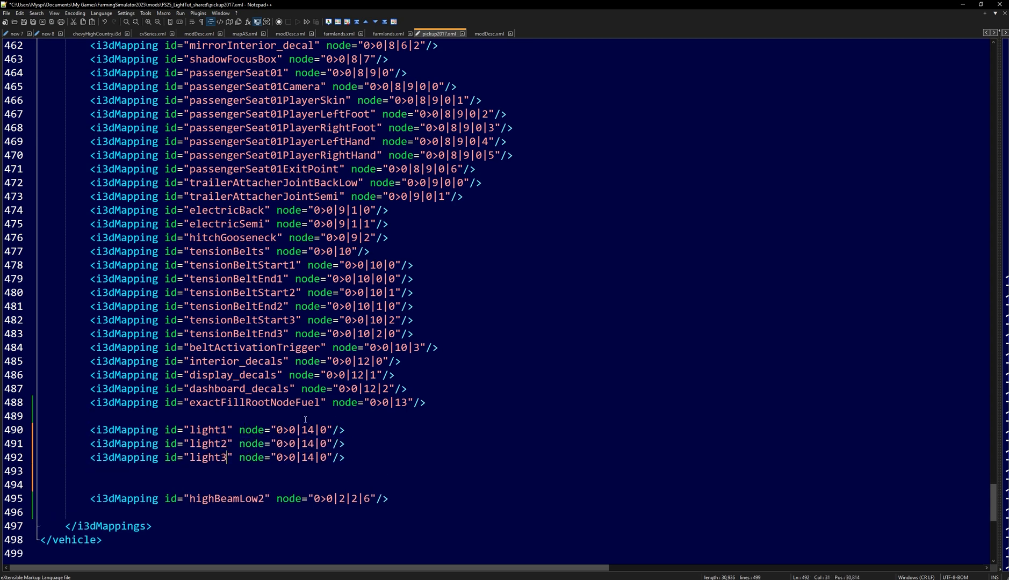
{"action": "double_click", "coordinate": [301, 430]}
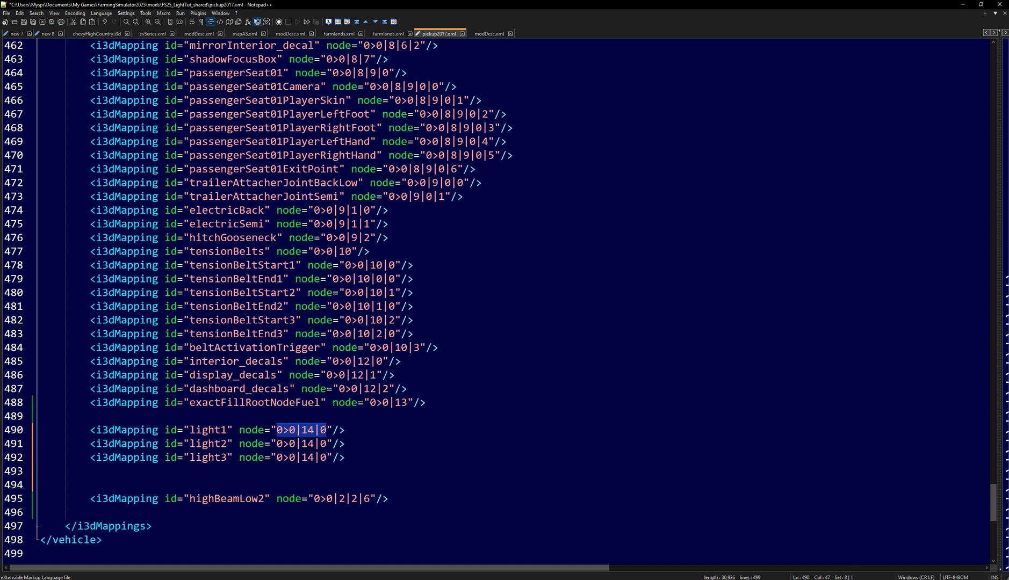
{"action": "left_click", "coordinate": [327, 443]}
{"action": "type", "text": "1"}
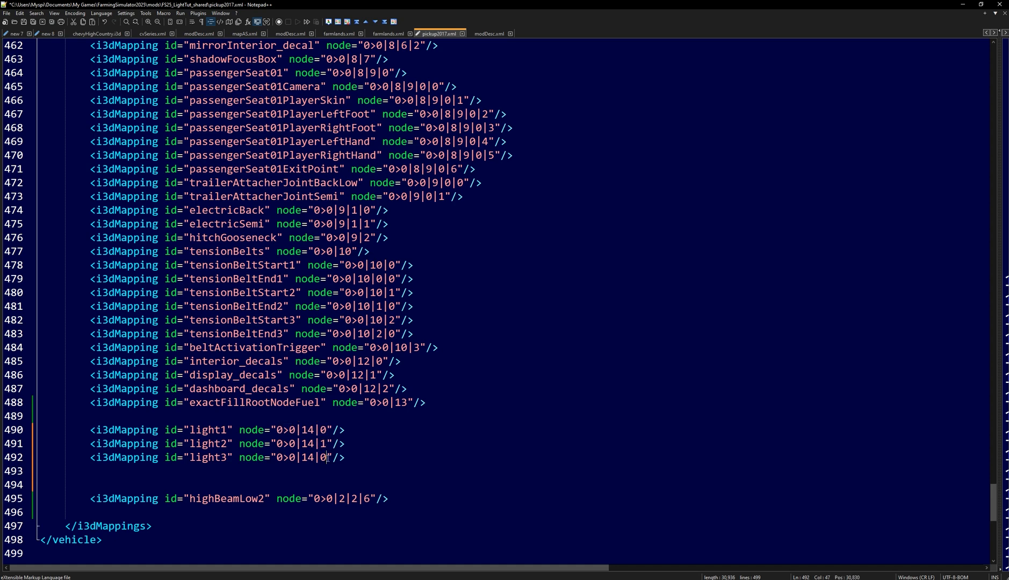
{"action": "type", "text": "2"}
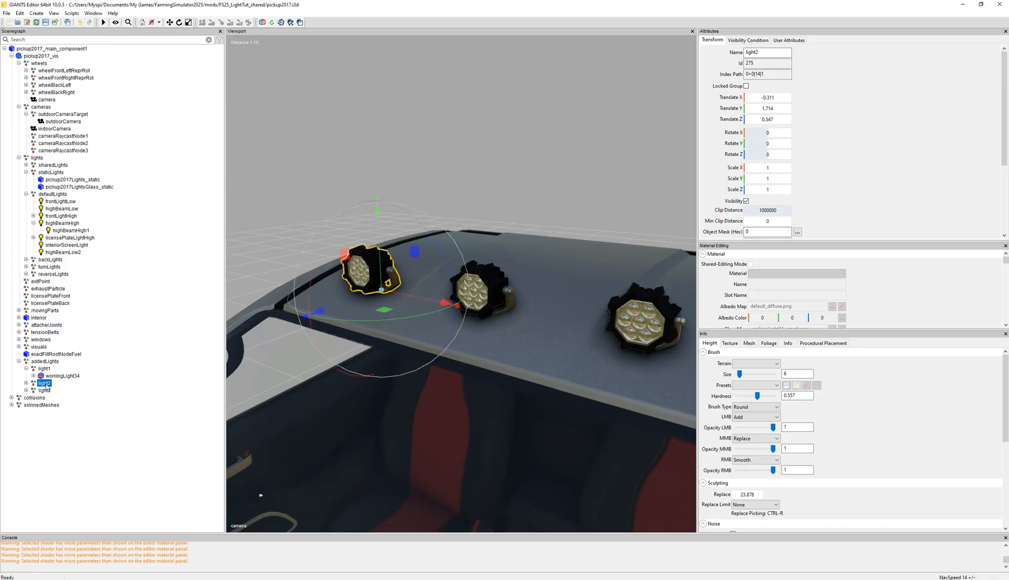
{"action": "left_click", "coordinate": [767, 75]}
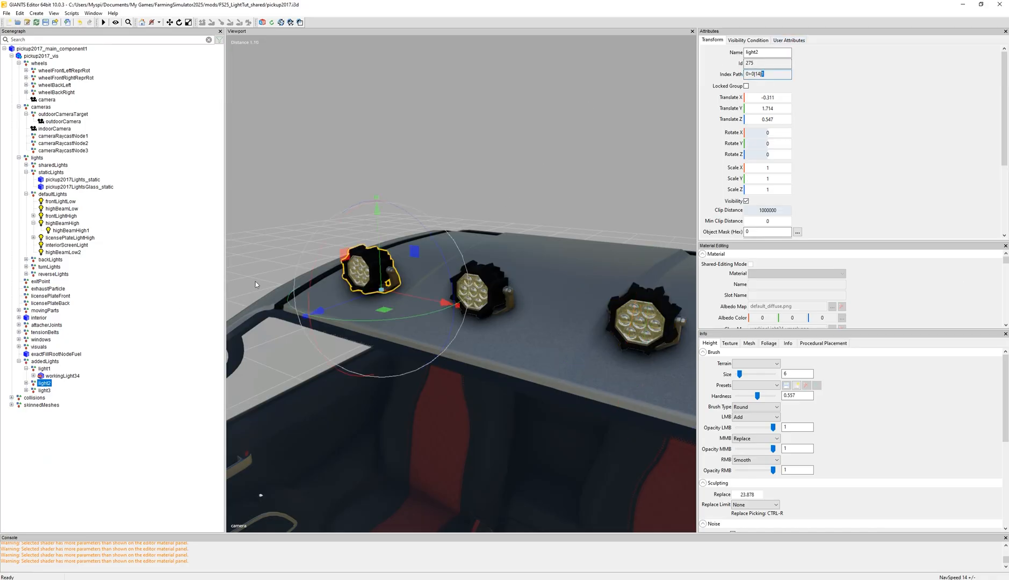
{"action": "left_click", "coordinate": [46, 391]}
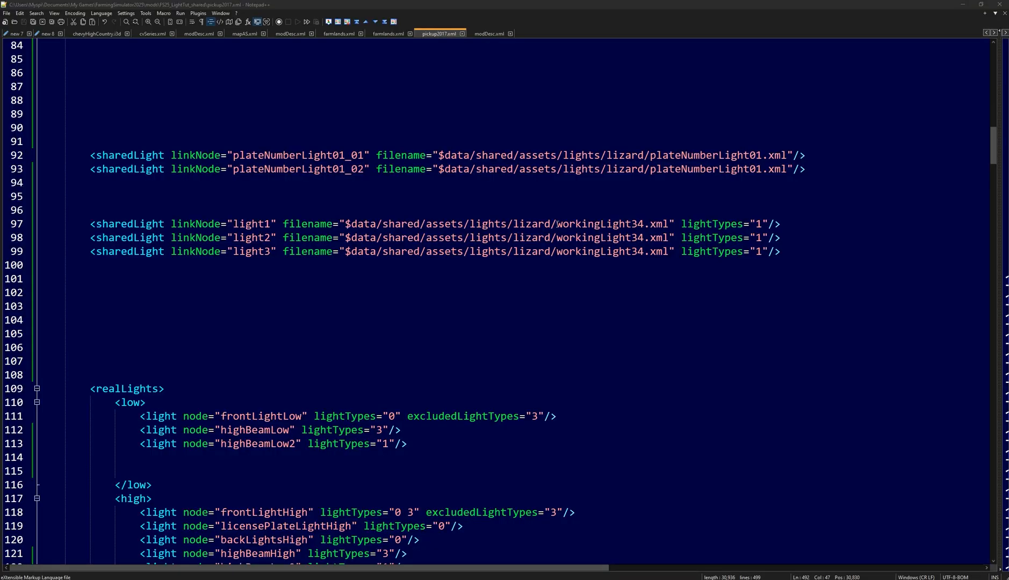
Step: Follow the lizard lights path to workingLight34.xml and select its rotationNode entry
{"action": "double_click", "coordinate": [600, 224]}
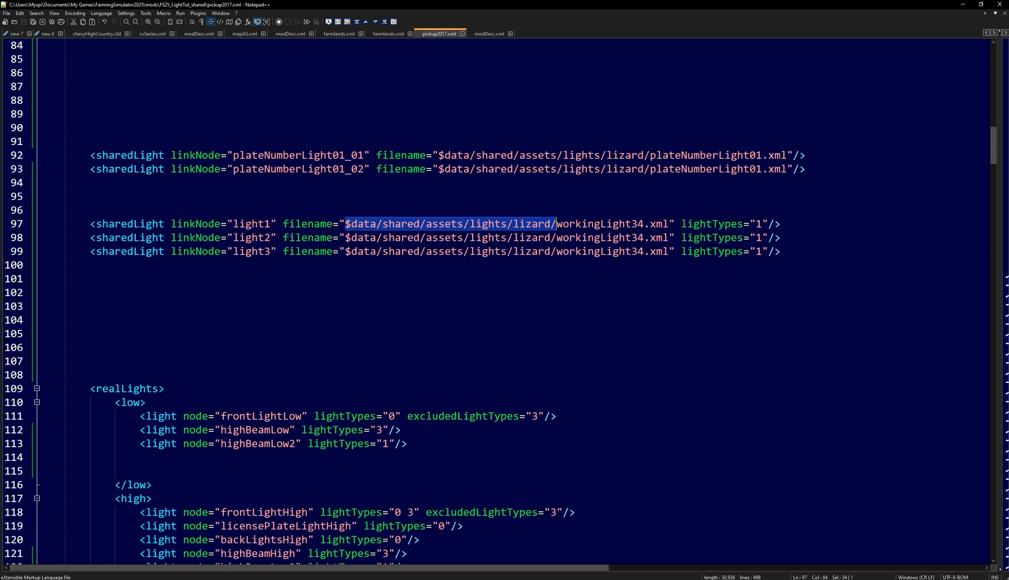
{"action": "double_click", "coordinate": [600, 223]}
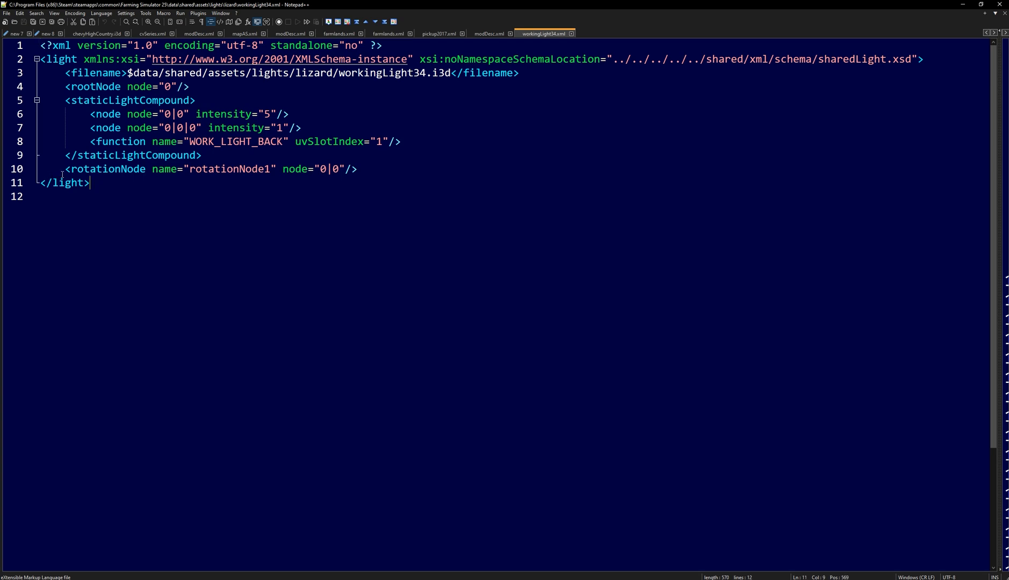
{"action": "left_click", "coordinate": [357, 169]}
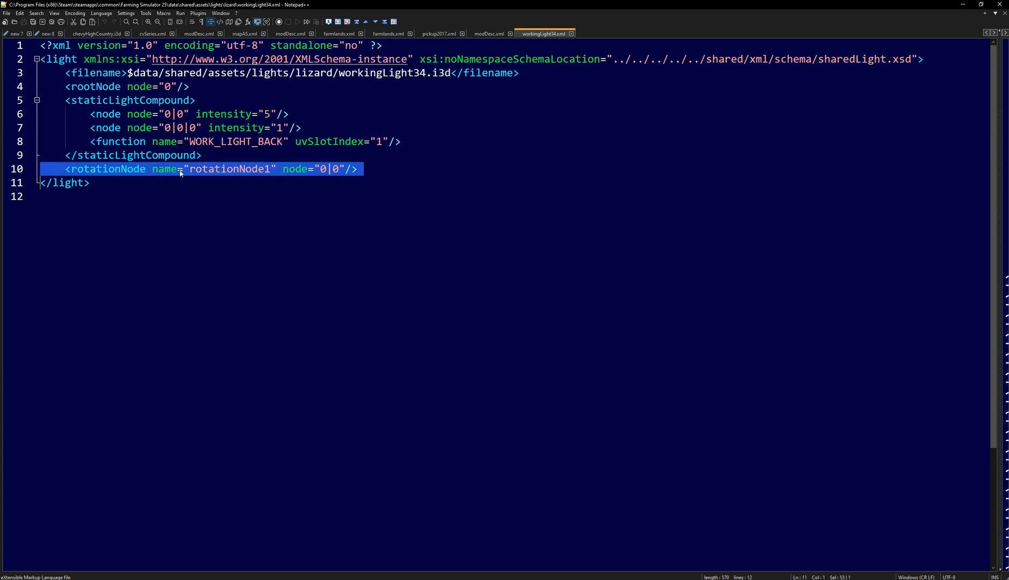
{"action": "mouse_move", "coordinate": [253, 172]}
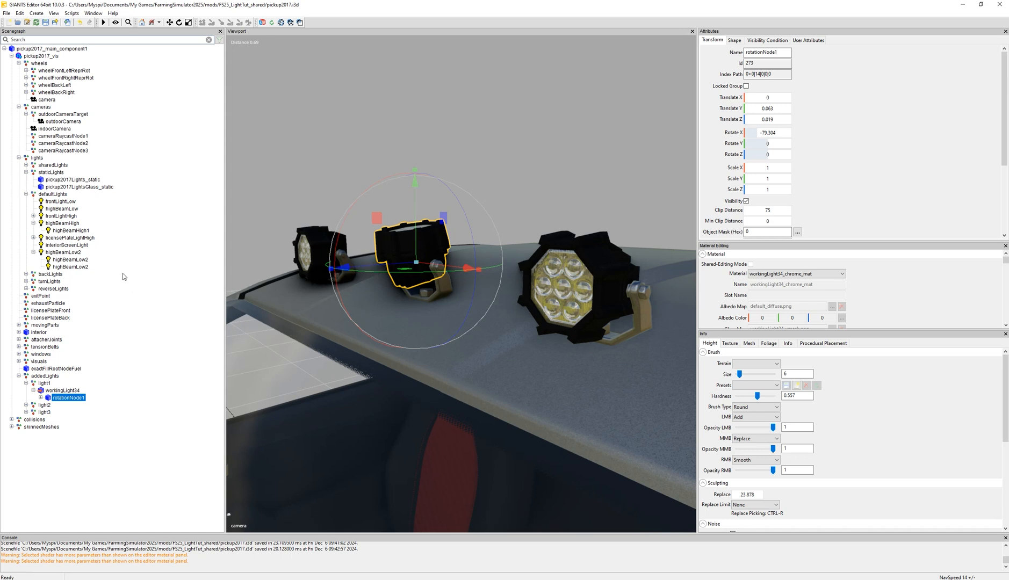
Step: Inspect highBeamLow2 repositioned to Translate X -0.311 beside the right-hand roof lamp
{"action": "left_click", "coordinate": [70, 266]}
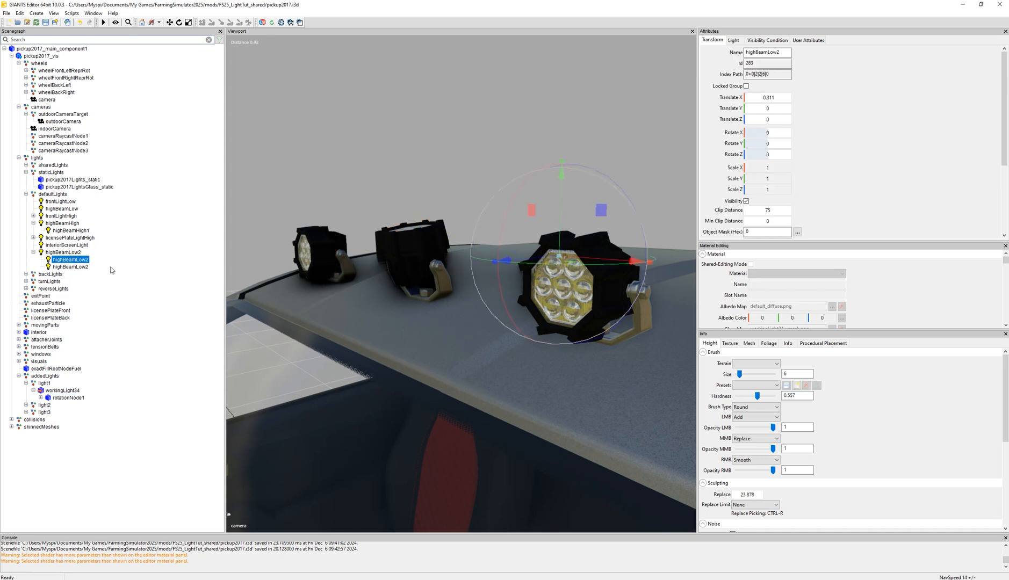